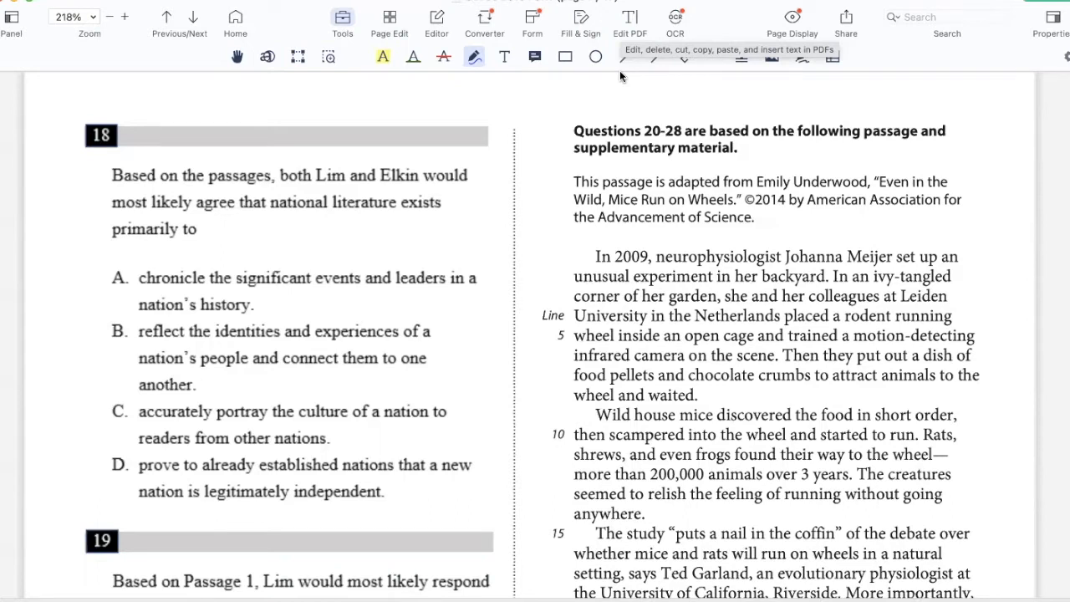
mouse_move(572, 207)
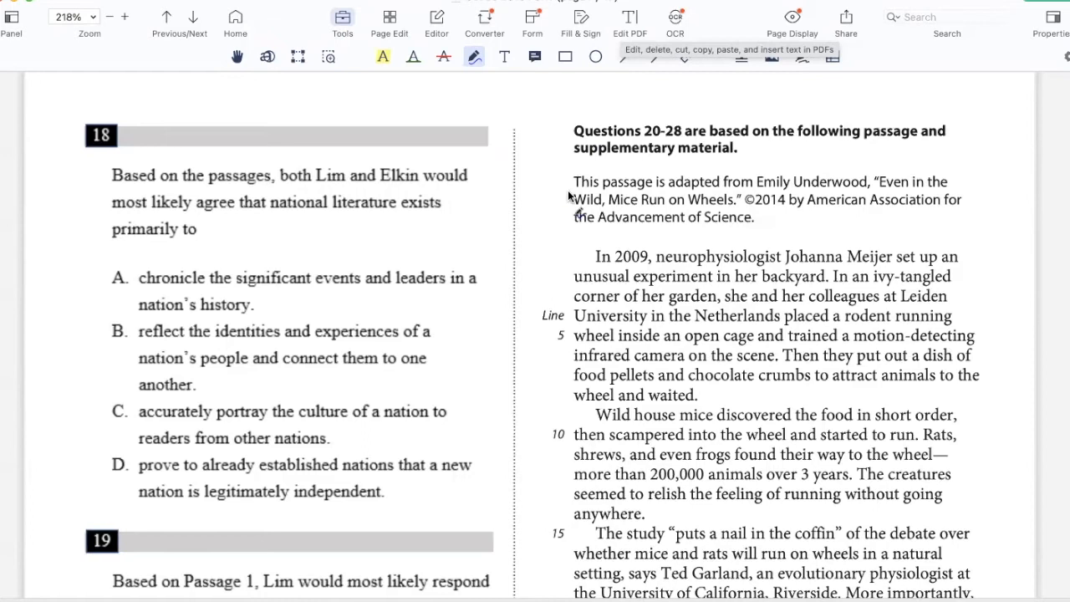
Step: Scroll down to page 9 so question 20 and its four choices are visible
scroll("down", 3)
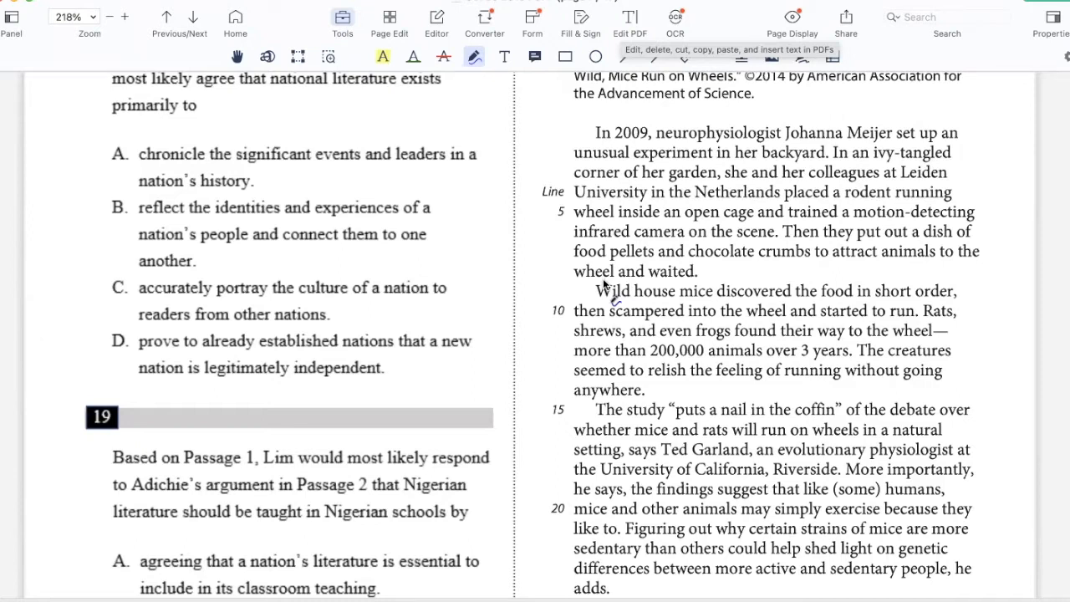
scroll("down", 3)
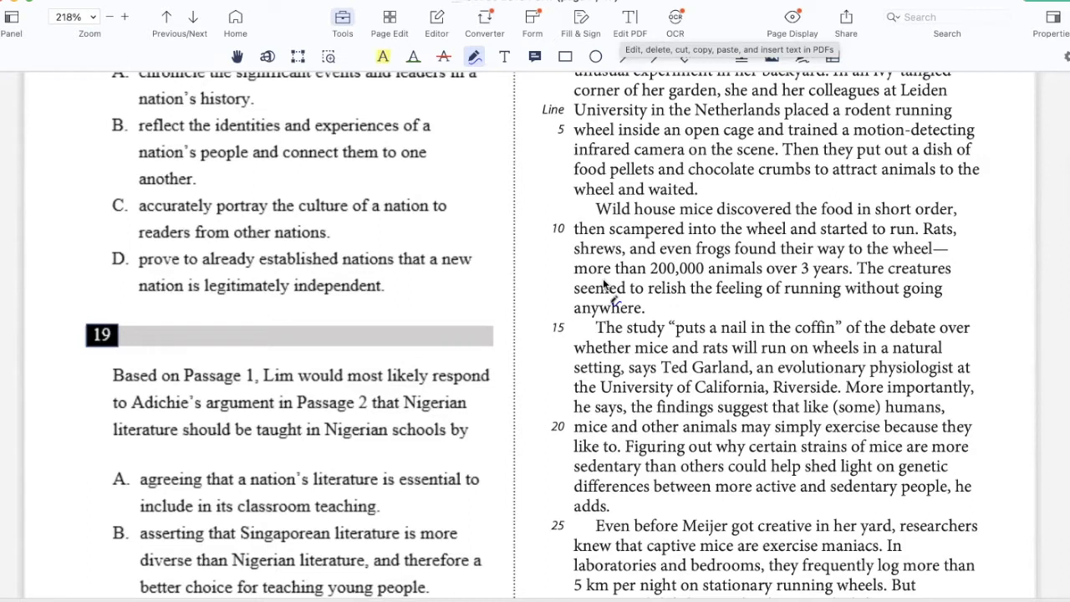
scroll("down", 3)
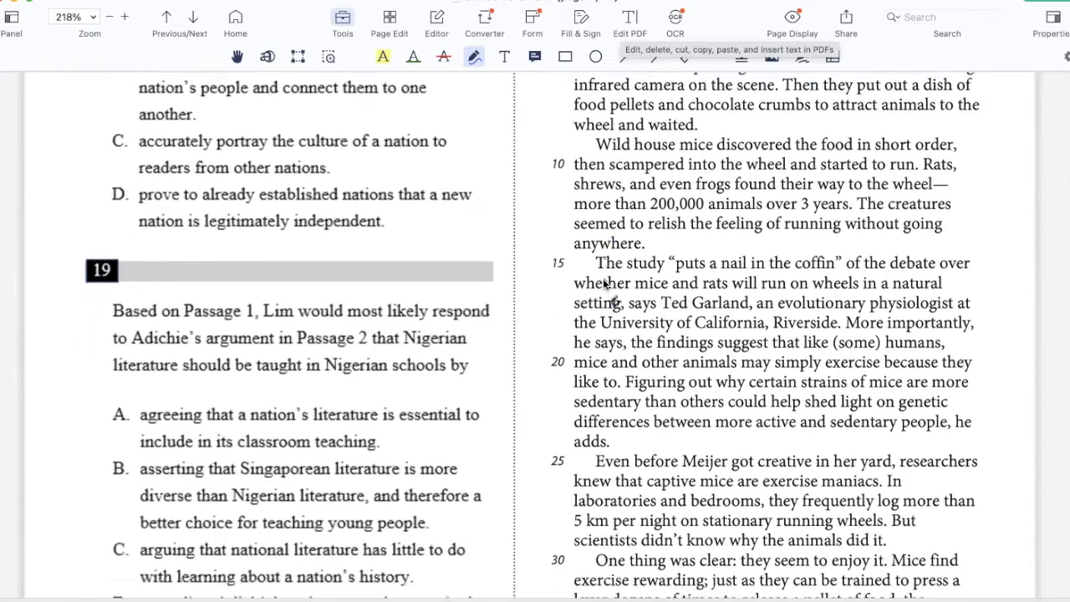
scroll("down", 3)
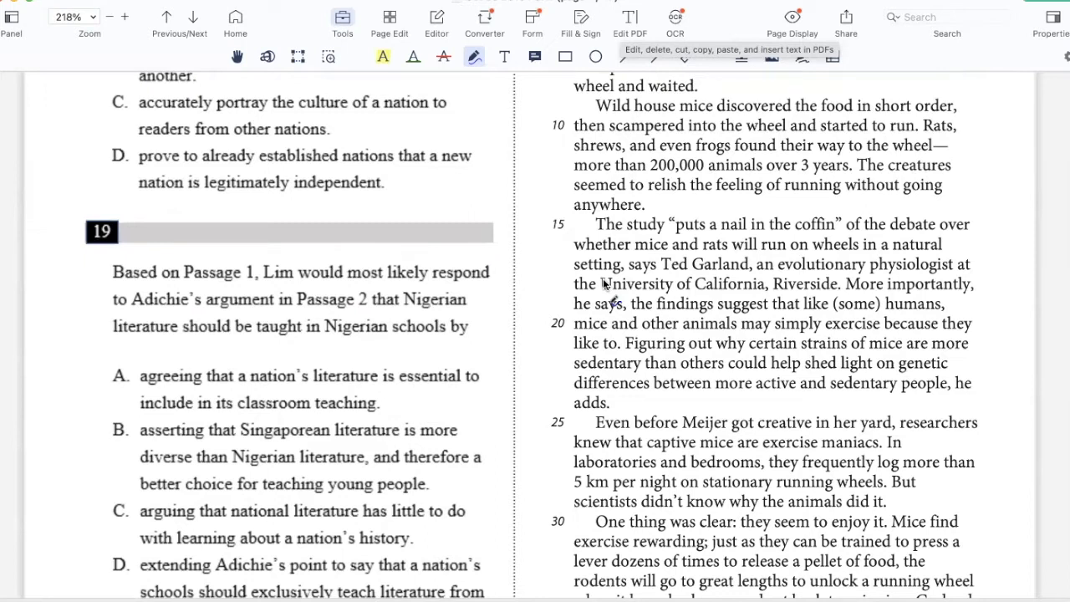
scroll("down", 3)
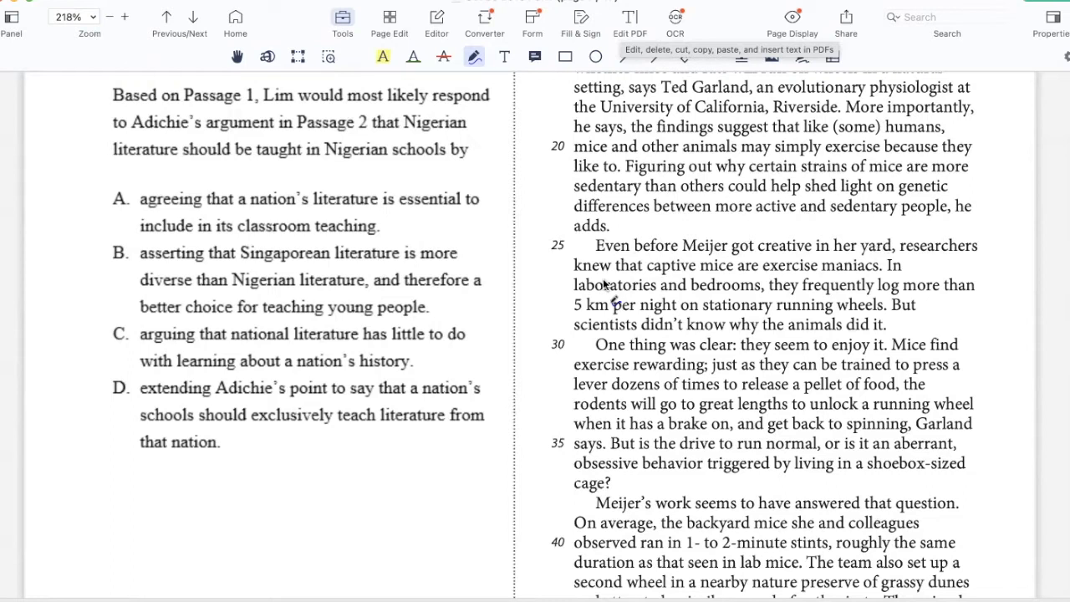
scroll("down", 3)
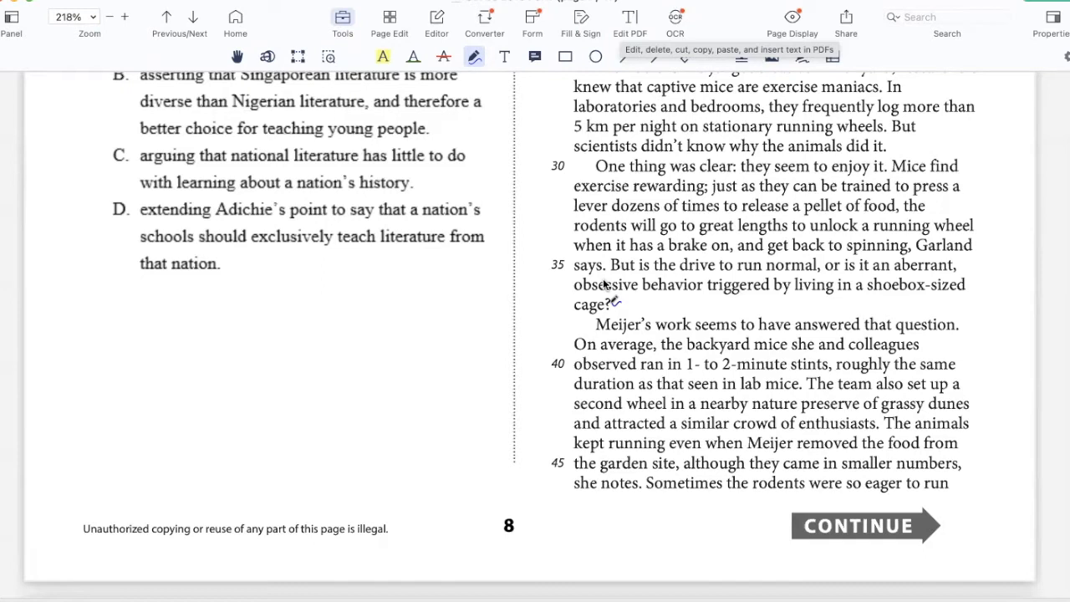
scroll("down", 3)
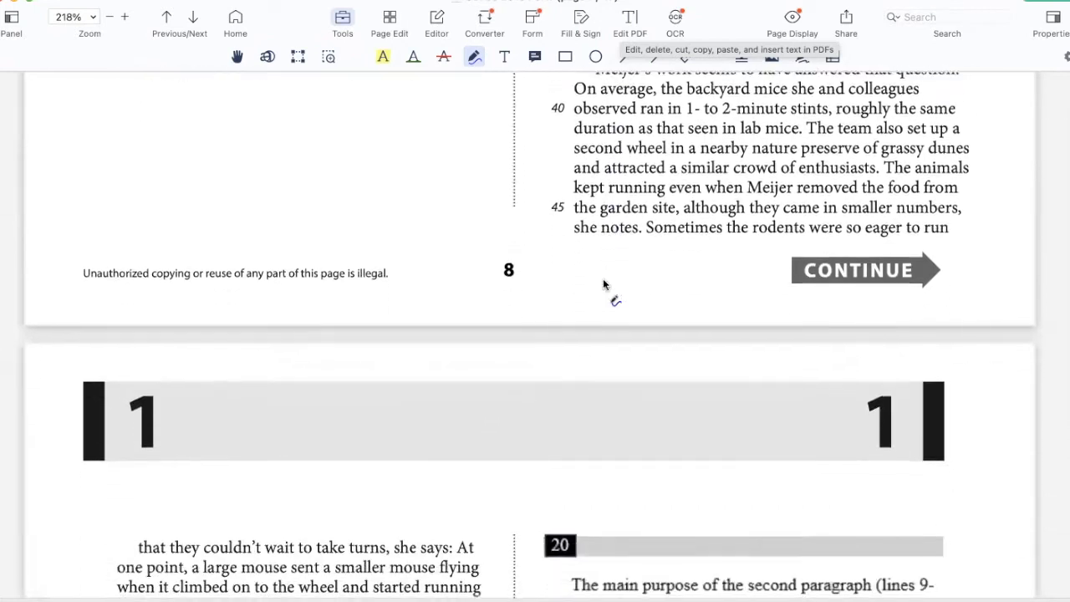
scroll("down", 3)
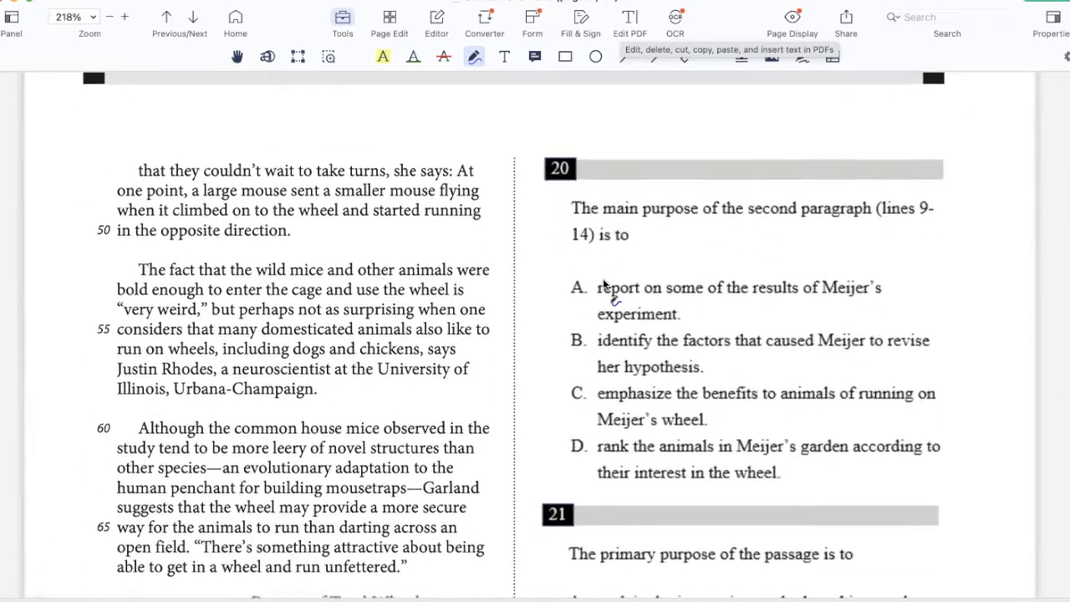
scroll("down", 3)
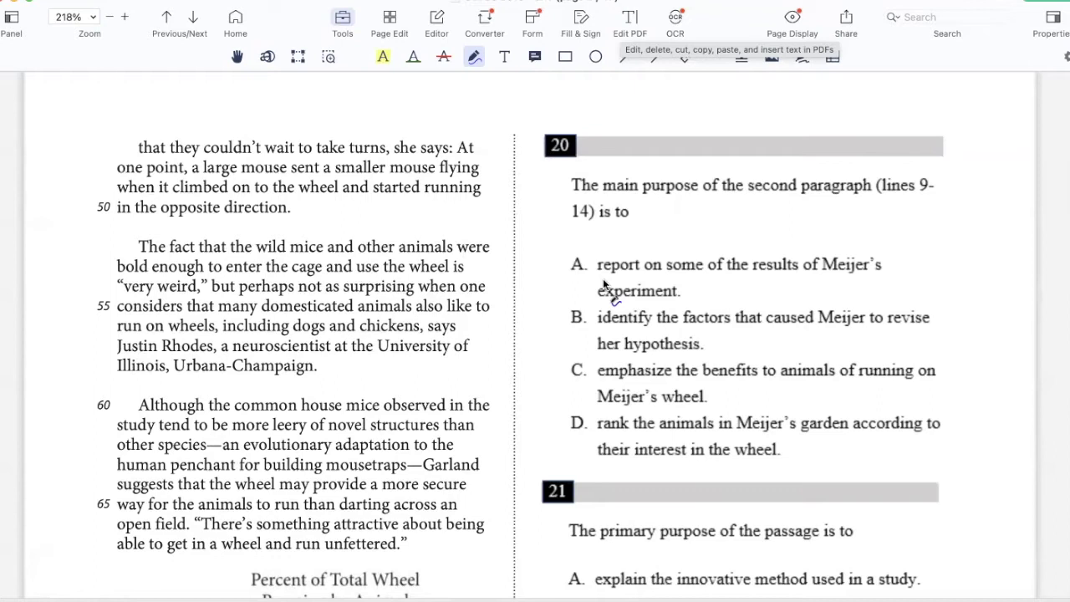
scroll("down", 3)
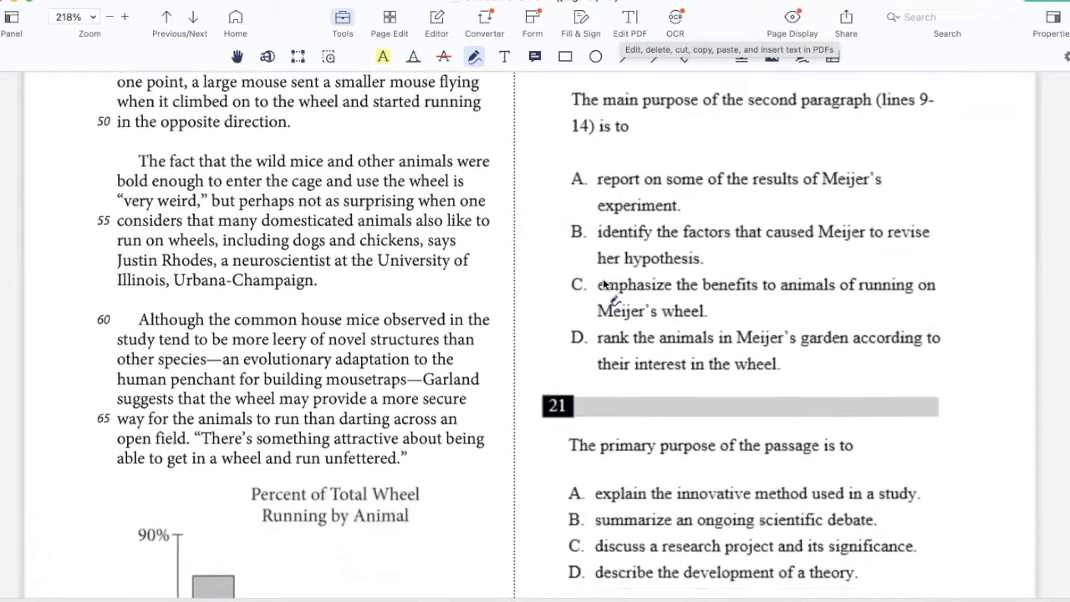
scroll("down", 3)
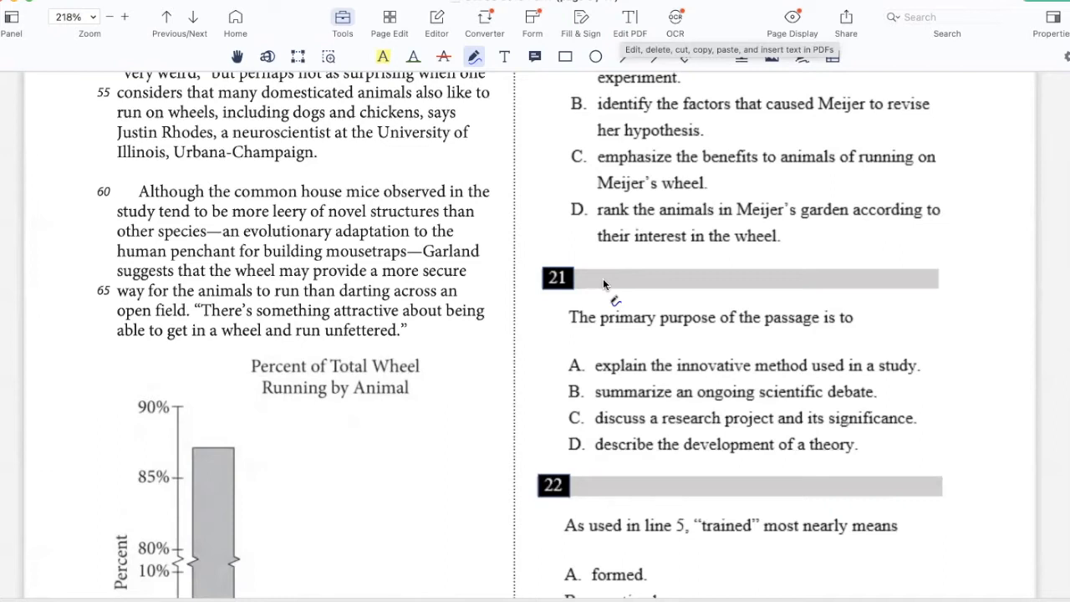
scroll("down", 3)
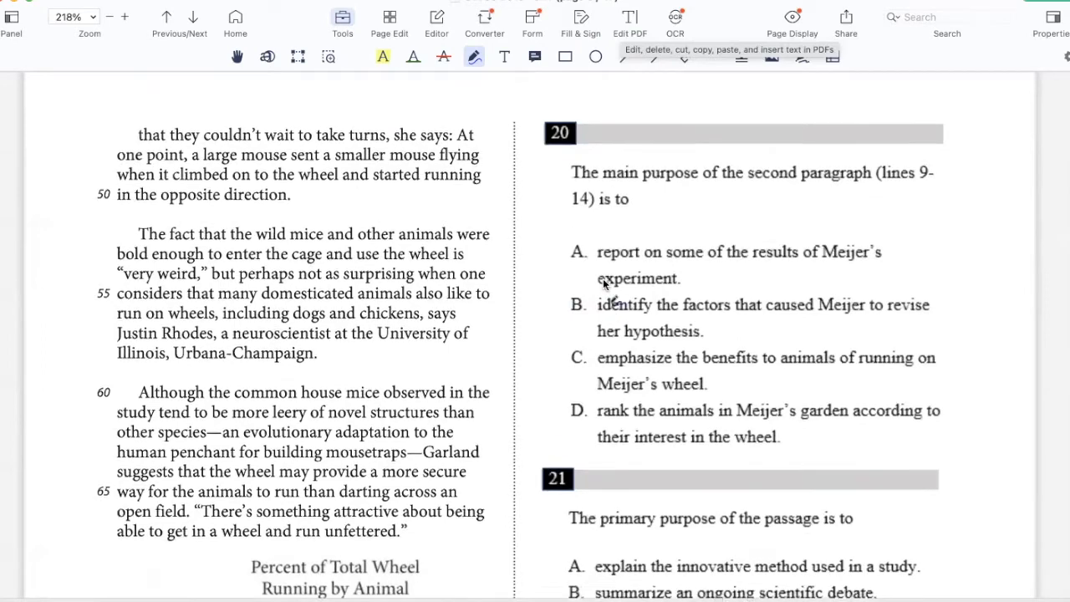
Step: Draw a pen bracket beside passage lines 9–14, then return to question 20
scroll("up", 3)
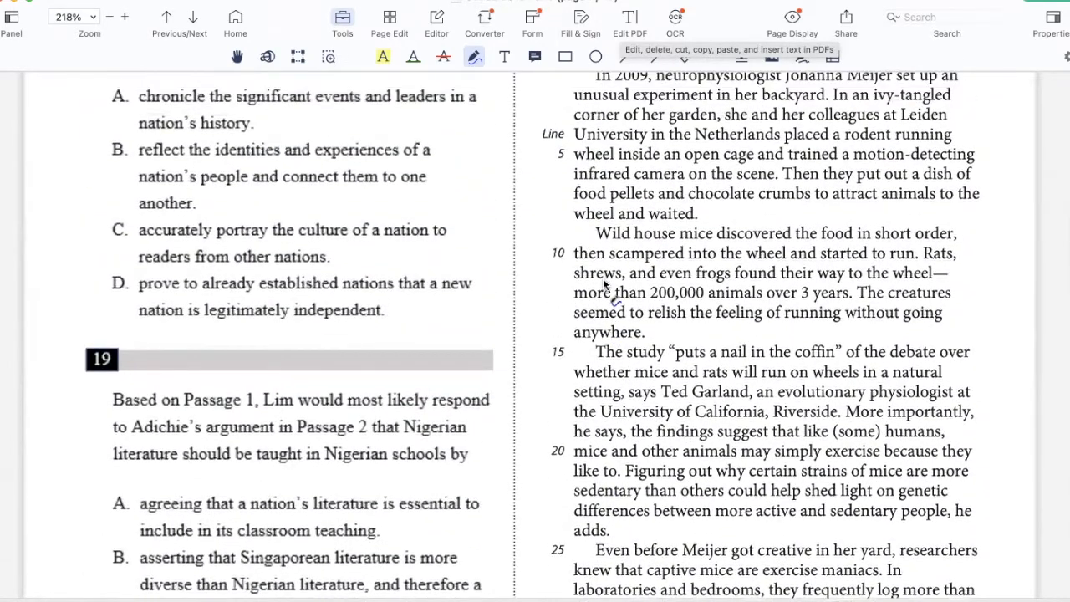
left_click_drag(543, 230, 543, 322)
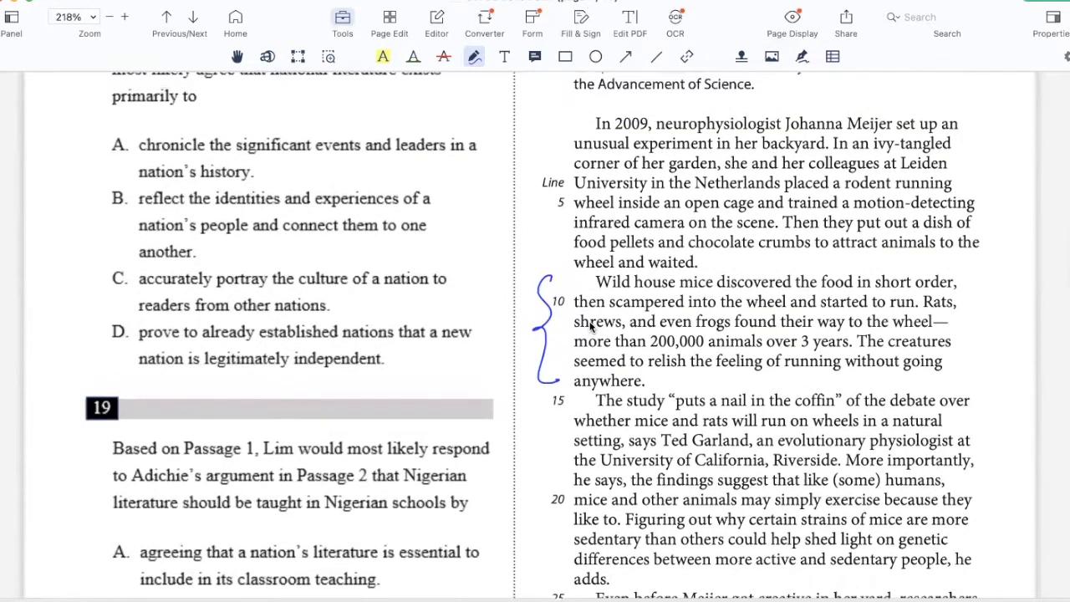
scroll("down", 3)
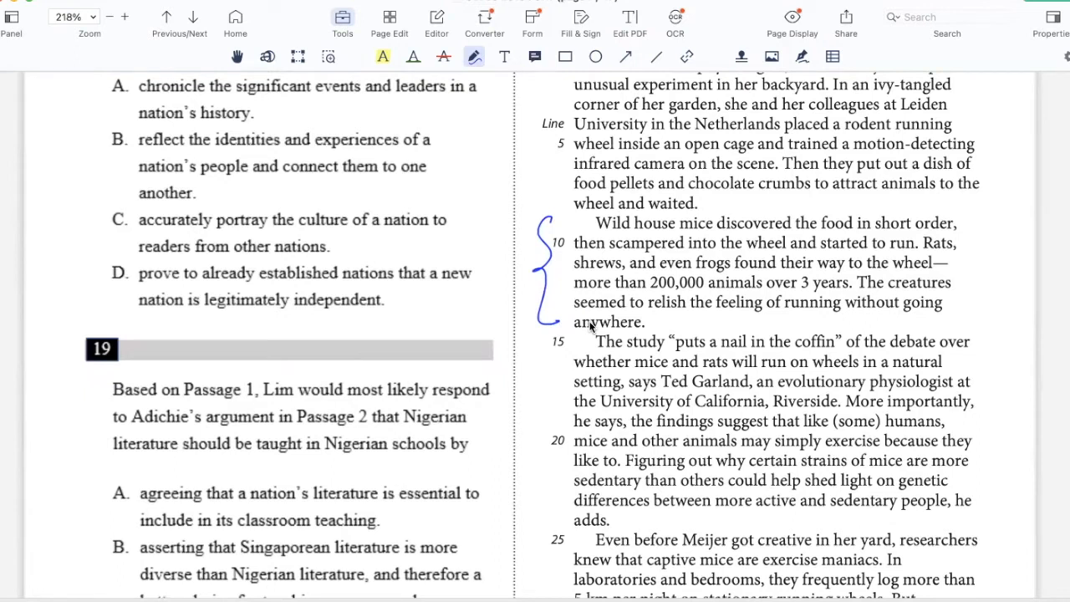
scroll("down", 3)
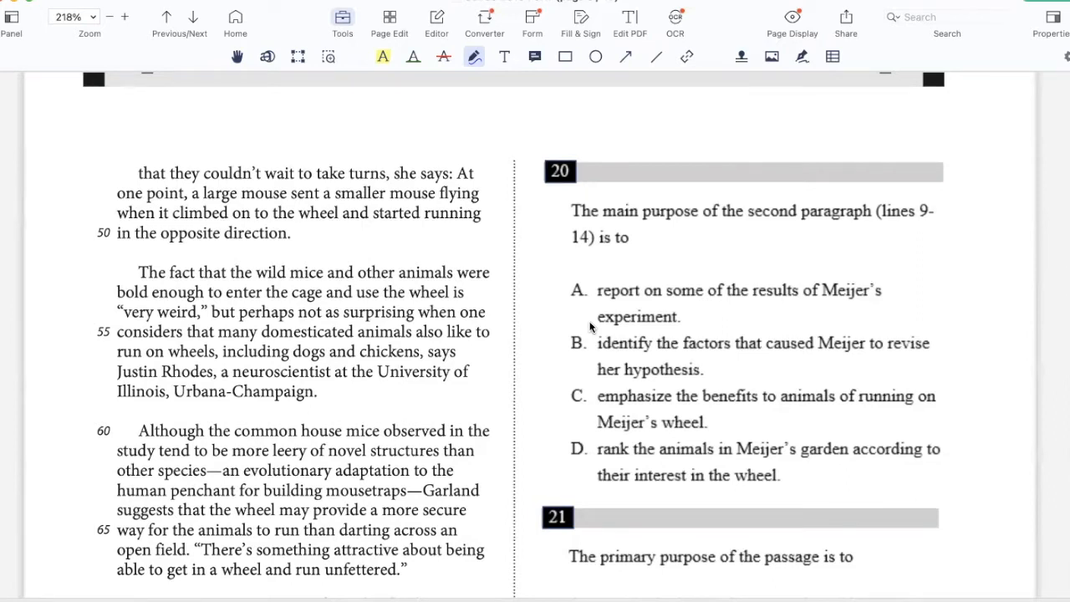
Step: Circle choice A in pen as question 20's answer
left_click_drag(560, 276, 589, 305)
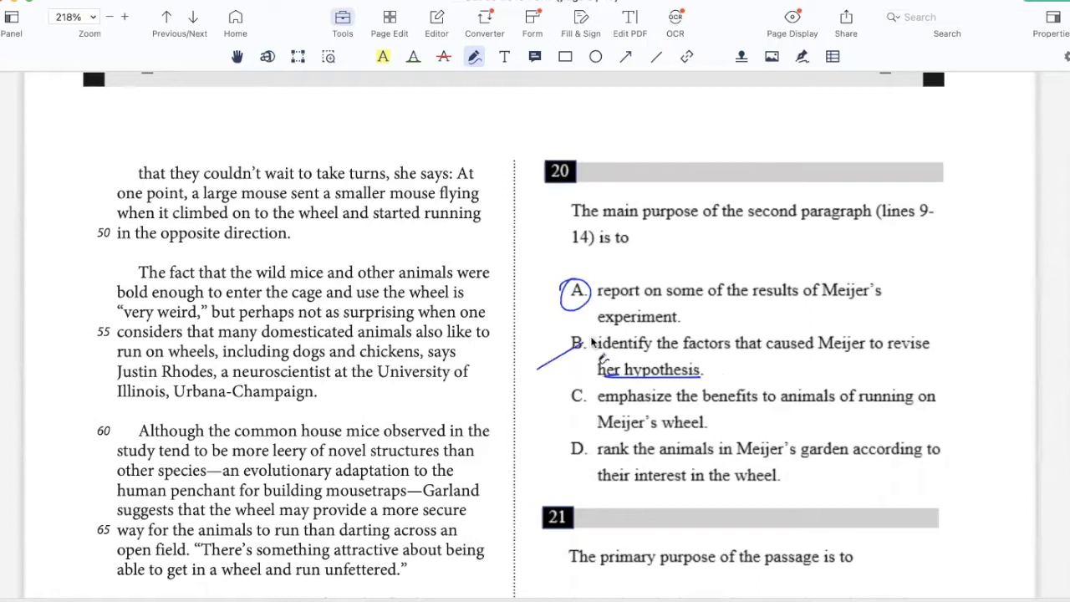
mouse_move(797, 414)
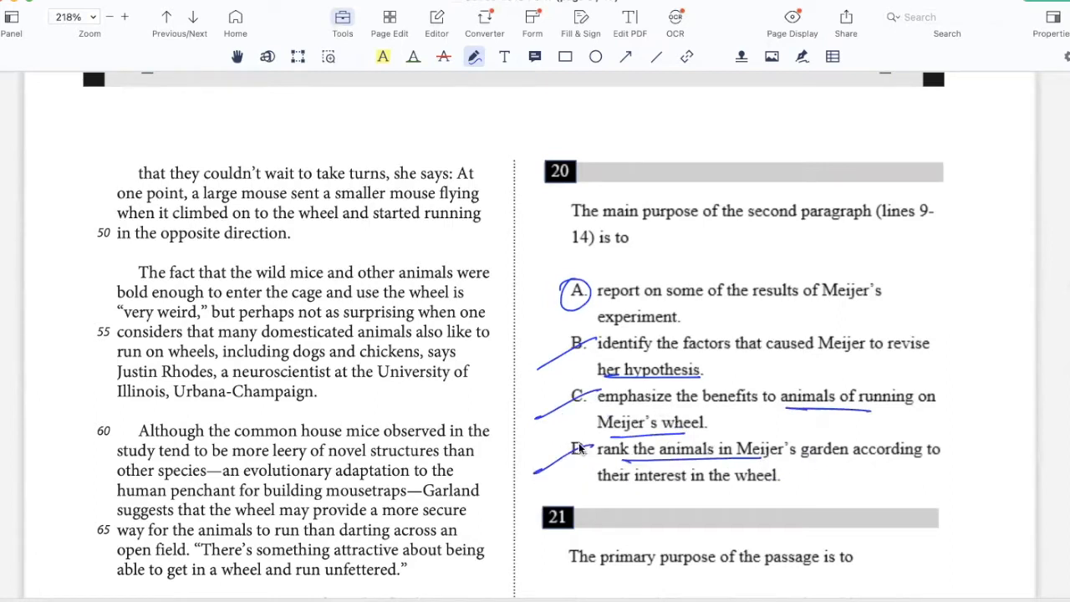
Step: Move down to question 21 and mark choice C with the pen
scroll("down", 3)
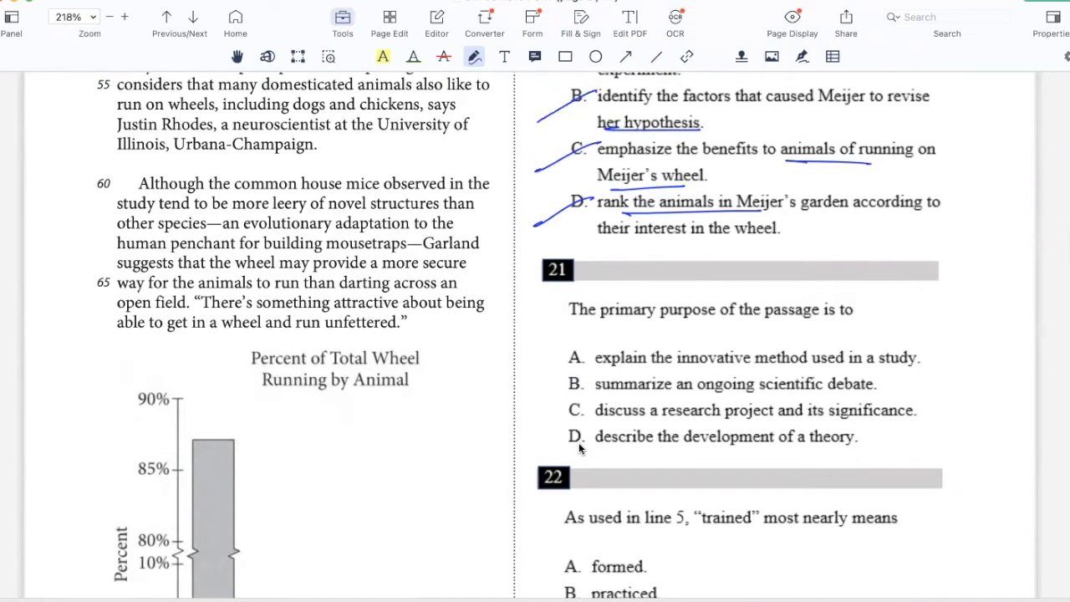
mouse_move(629, 358)
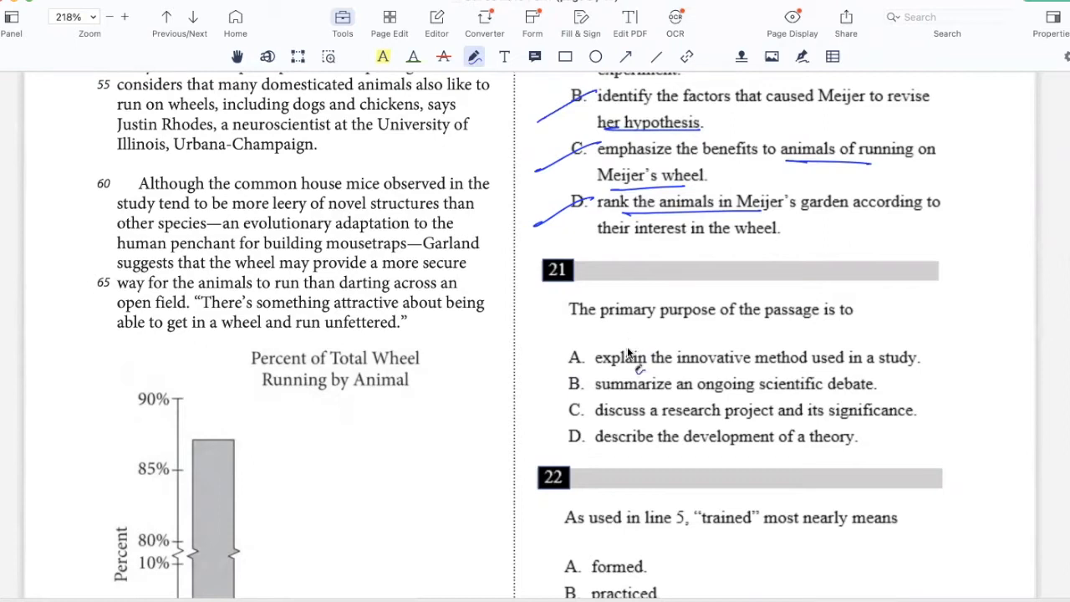
left_click(574, 410)
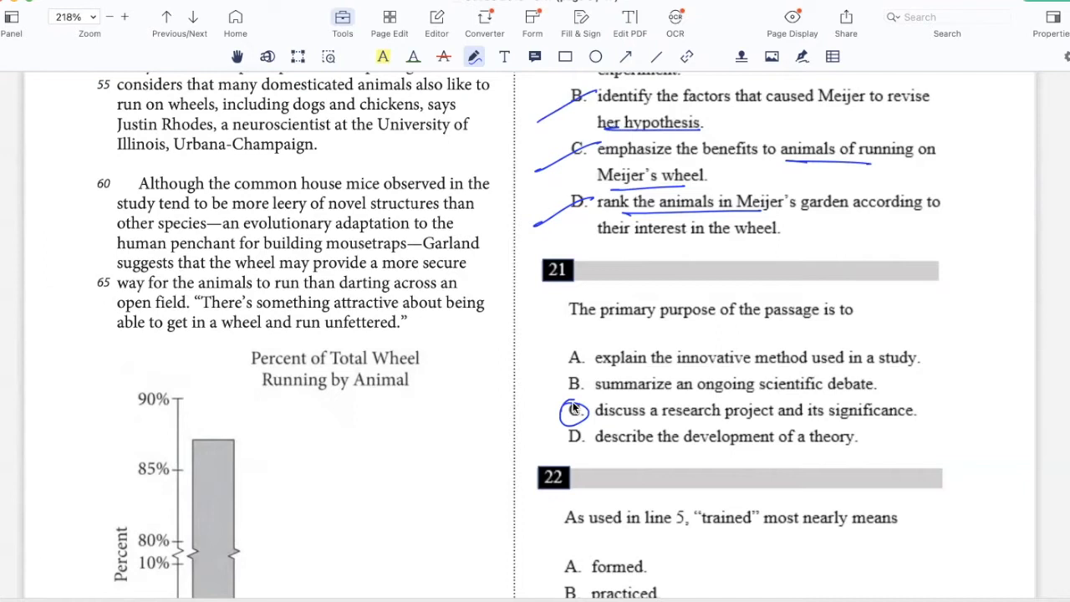
mouse_move(696, 373)
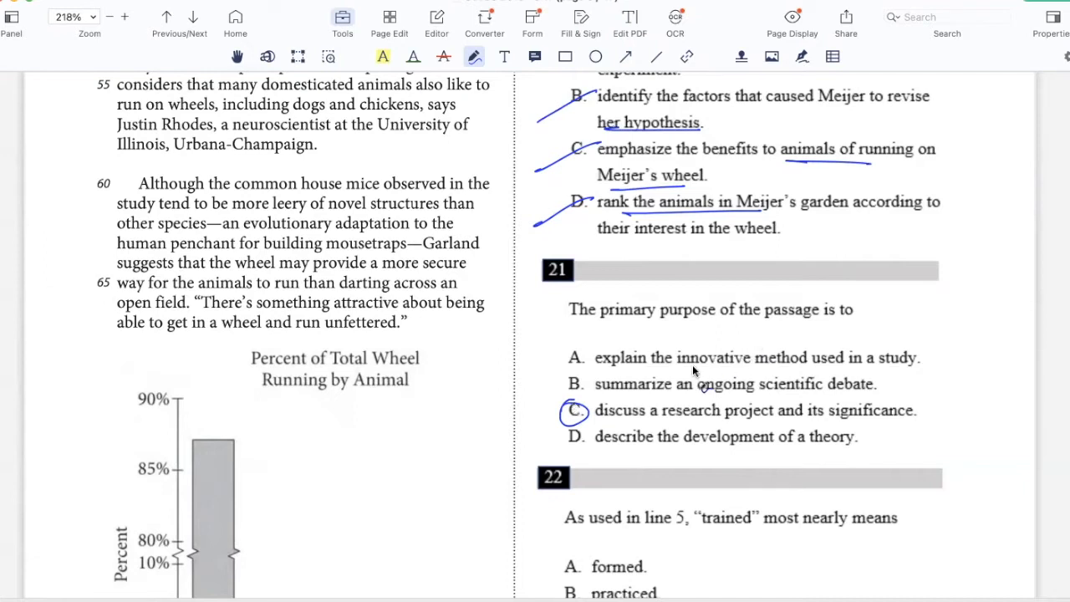
mouse_move(690, 383)
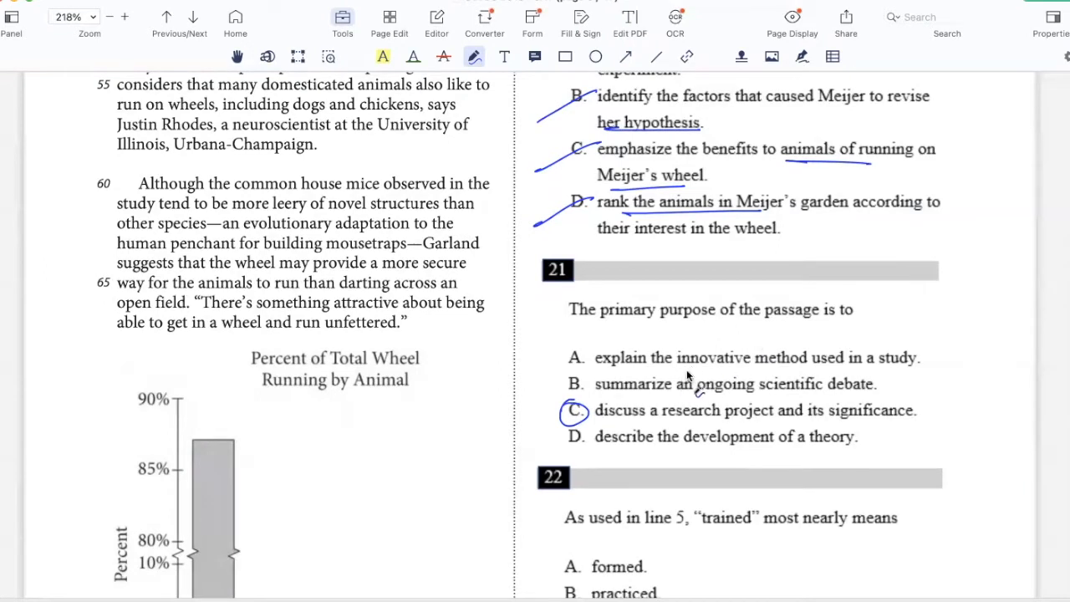
Step: Underline 'innovative method' in question 21's choice A and strike that choice through
left_click_drag(681, 371, 807, 369)
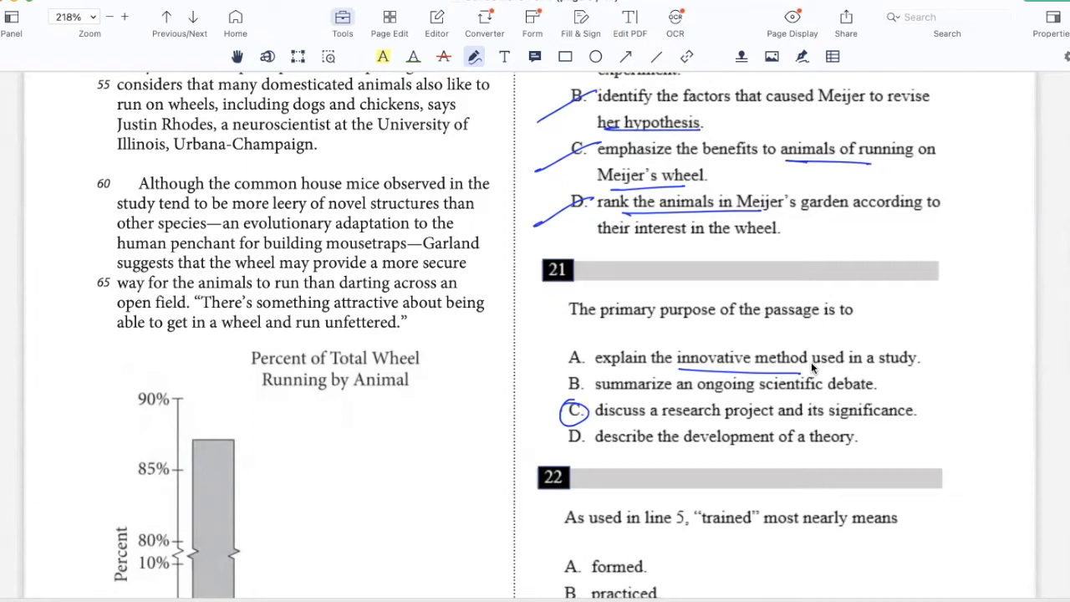
left_click_drag(535, 384, 610, 343)
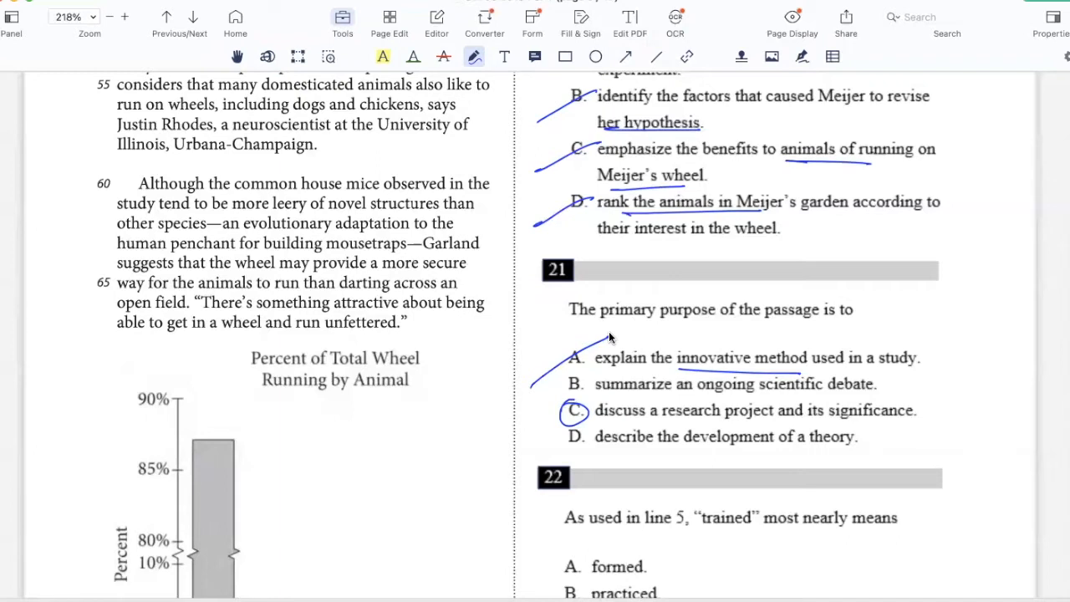
mouse_move(554, 399)
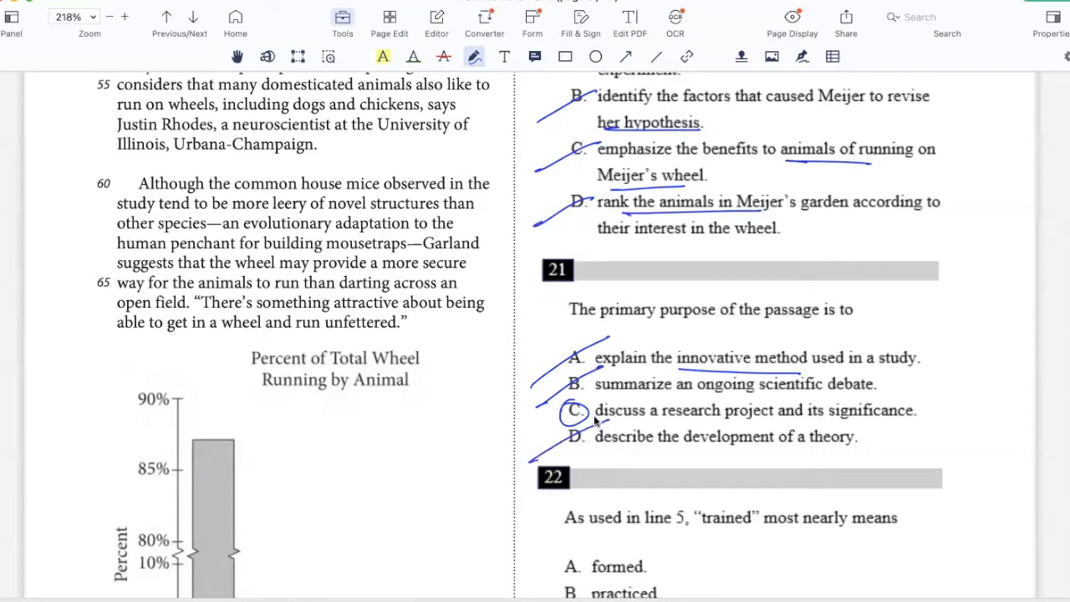
Step: Scroll down to question 22 and strike through a wrong answer choice
scroll("down", 3)
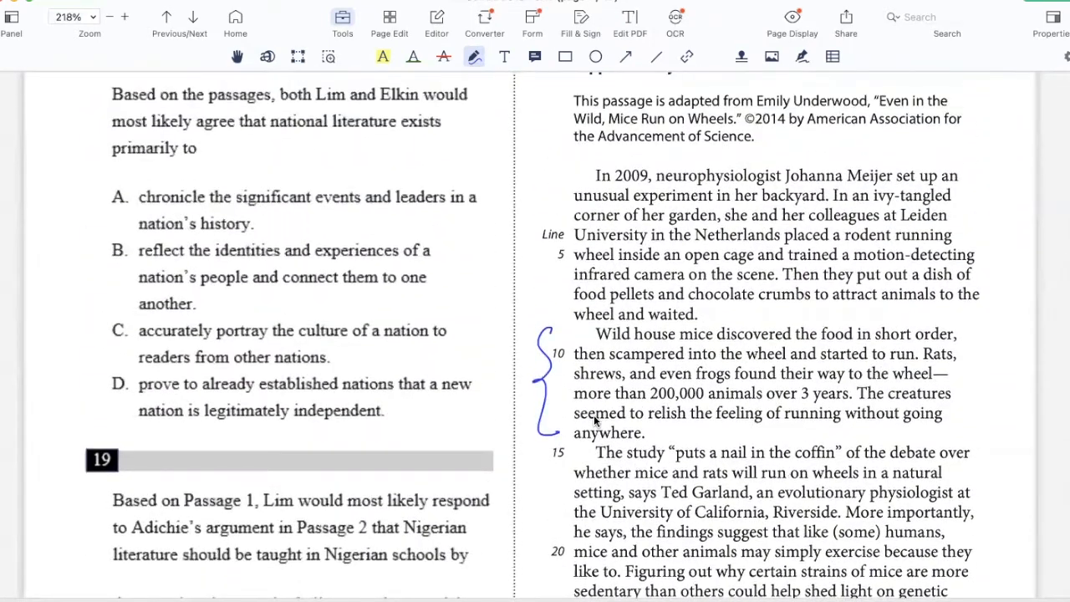
mouse_move(815, 245)
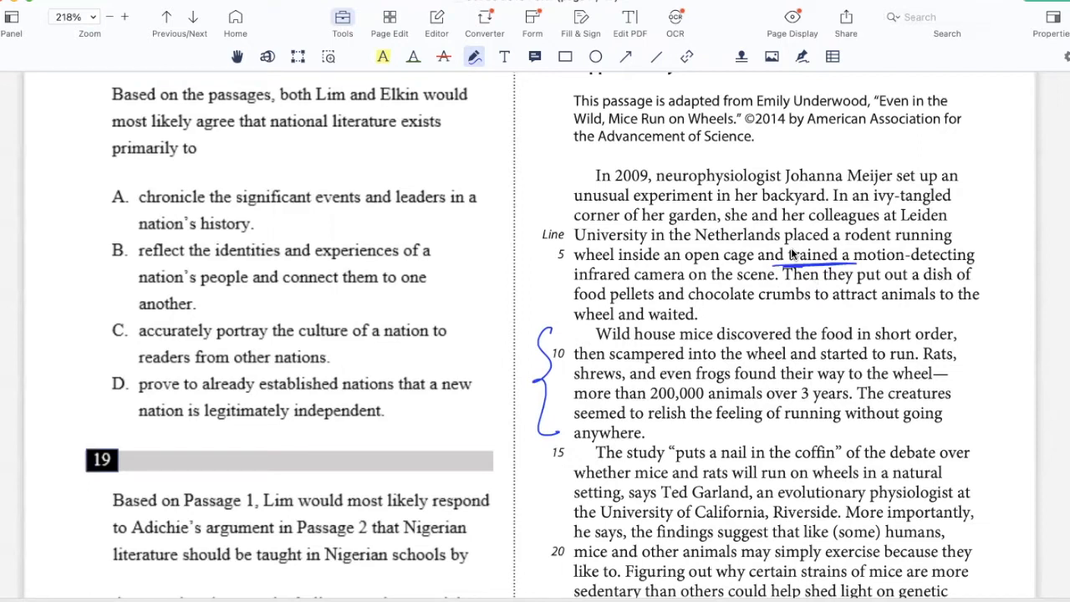
scroll("down", 3)
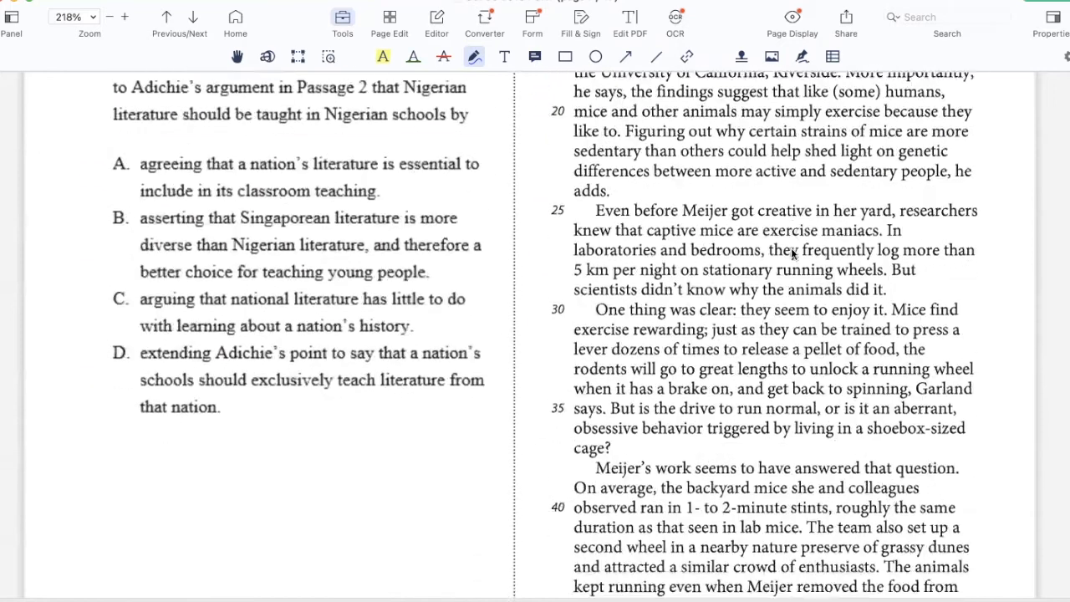
scroll("down", 3)
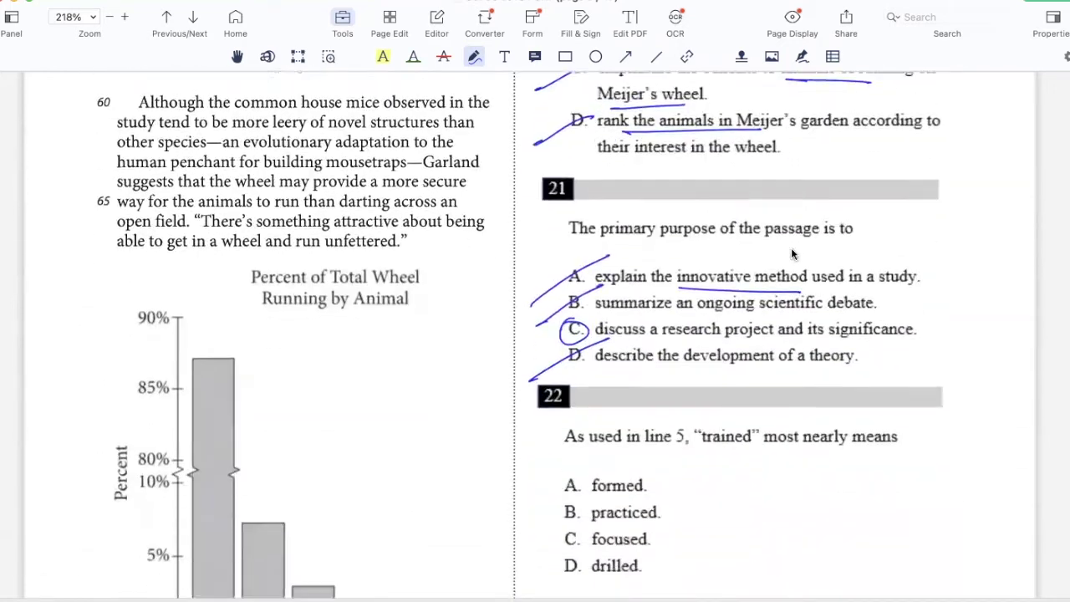
scroll("down", 3)
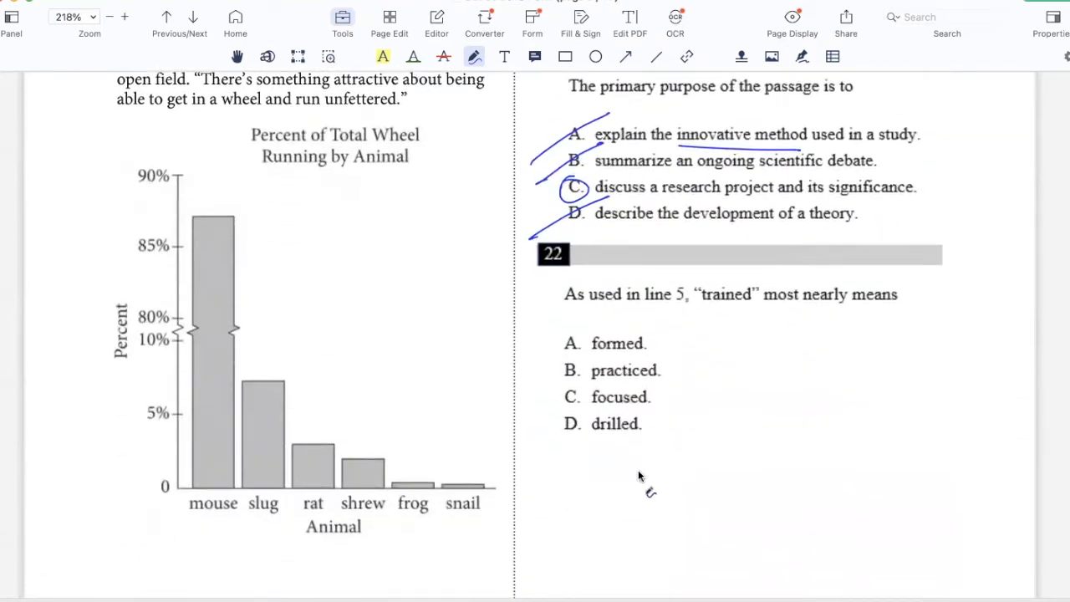
left_click_drag(556, 384, 656, 409)
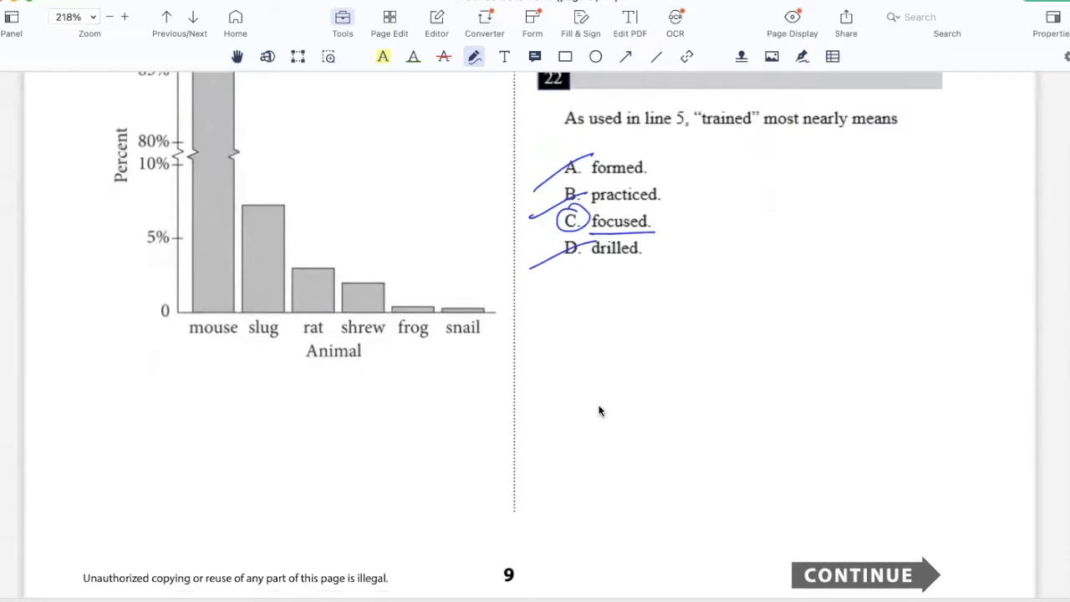
Step: Draw pen parentheses where the line 12 sentence begins and at the 'On average' sentence
scroll("down", 3)
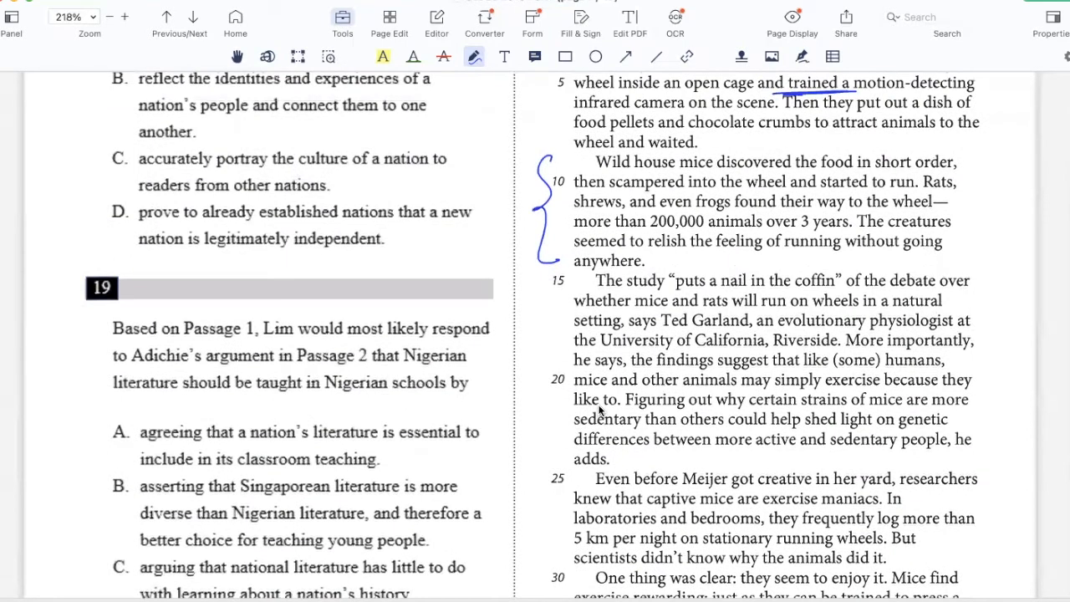
left_click_drag(853, 209, 844, 259)
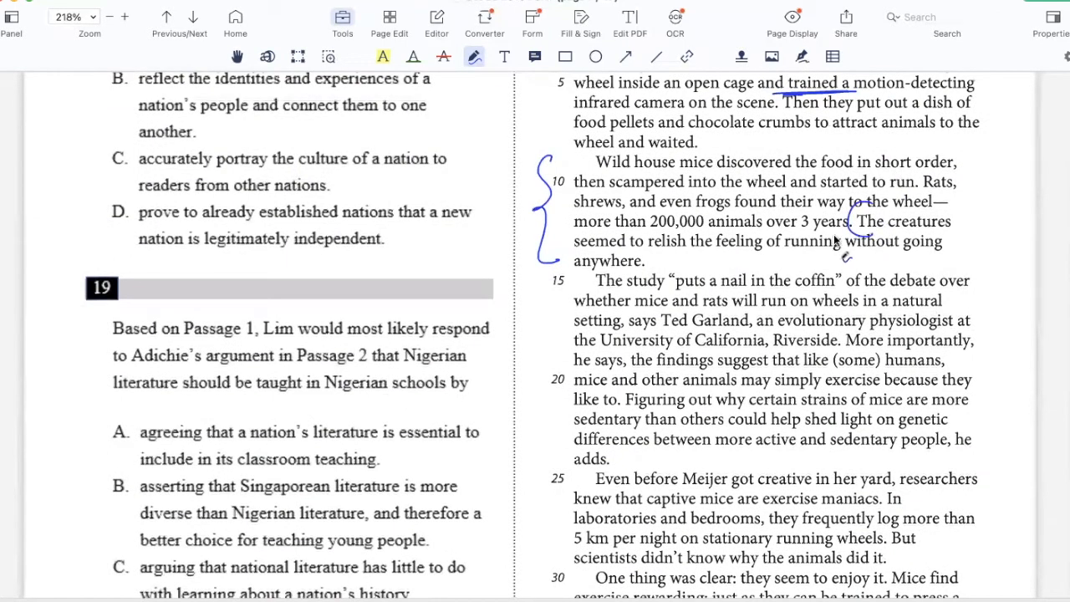
scroll("down", 3)
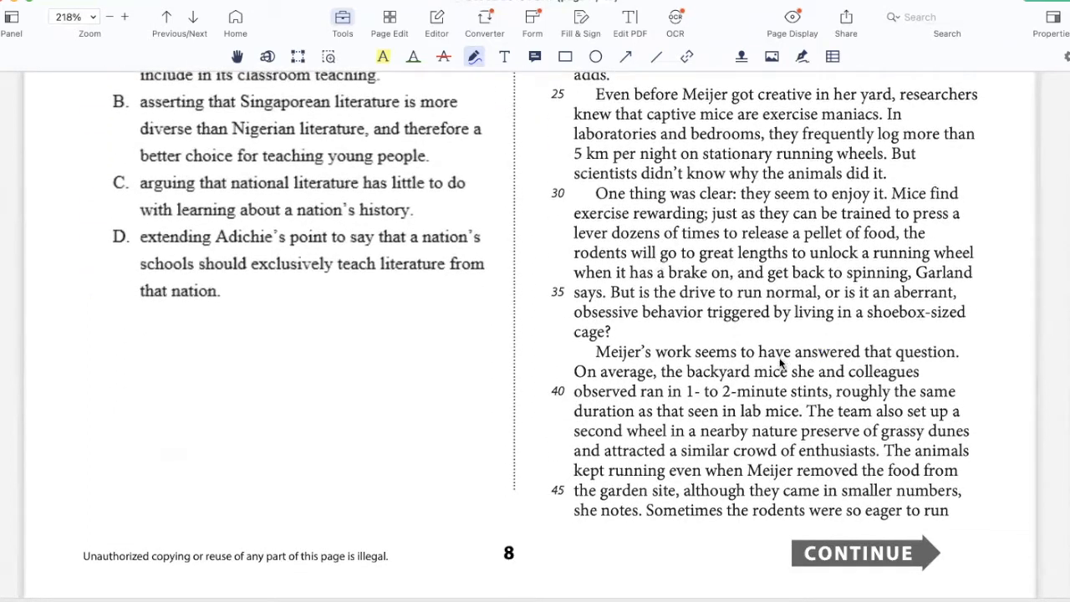
mouse_move(602, 345)
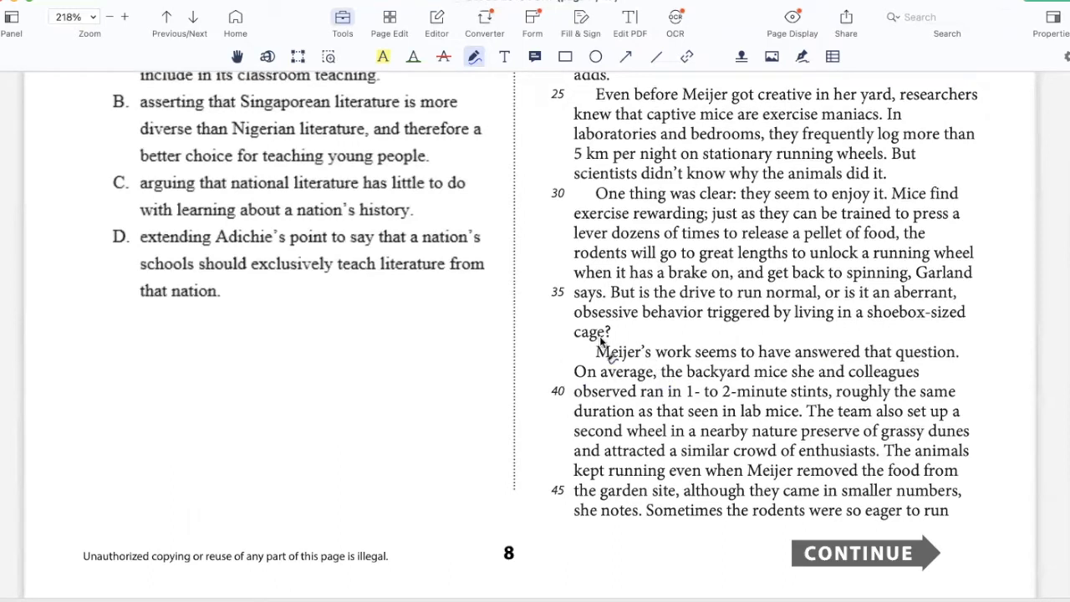
left_click_drag(577, 362, 803, 410)
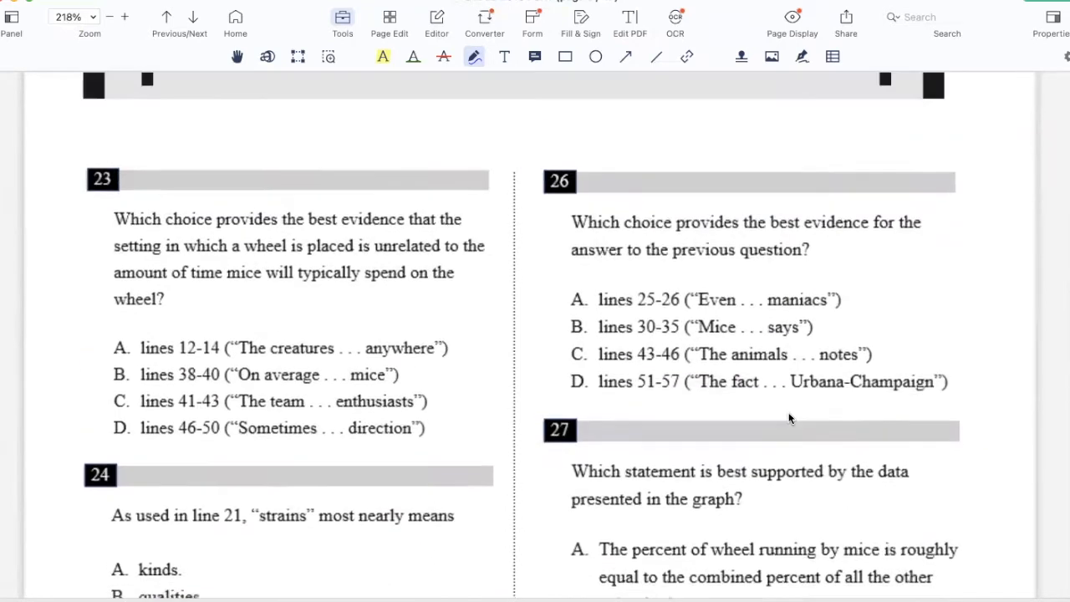
Step: Bracket the sentence about the second wheel in pen
scroll("down", 3)
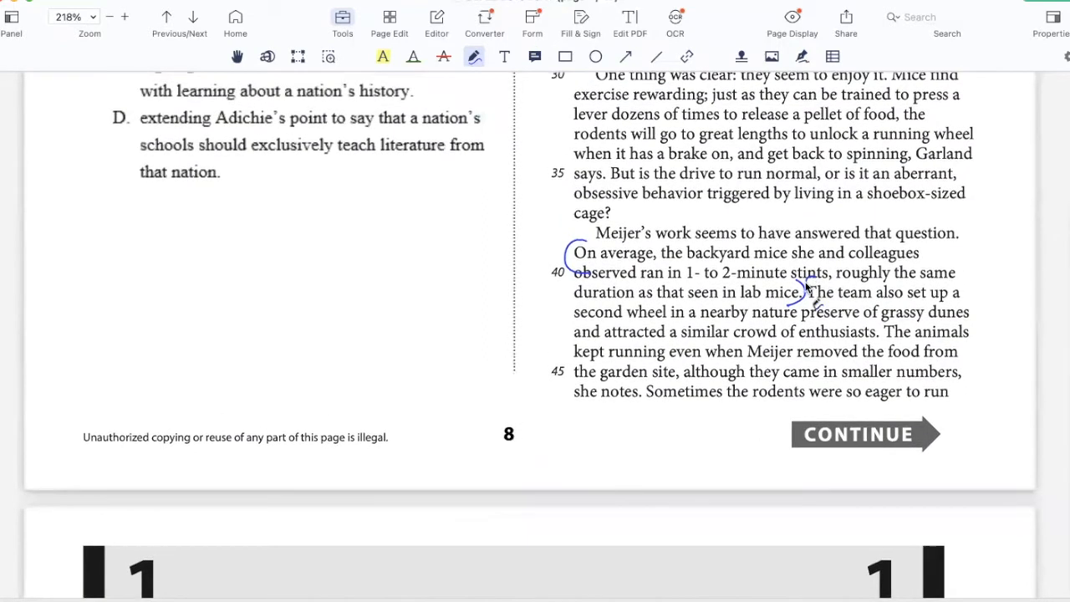
left_click_drag(807, 285, 878, 334)
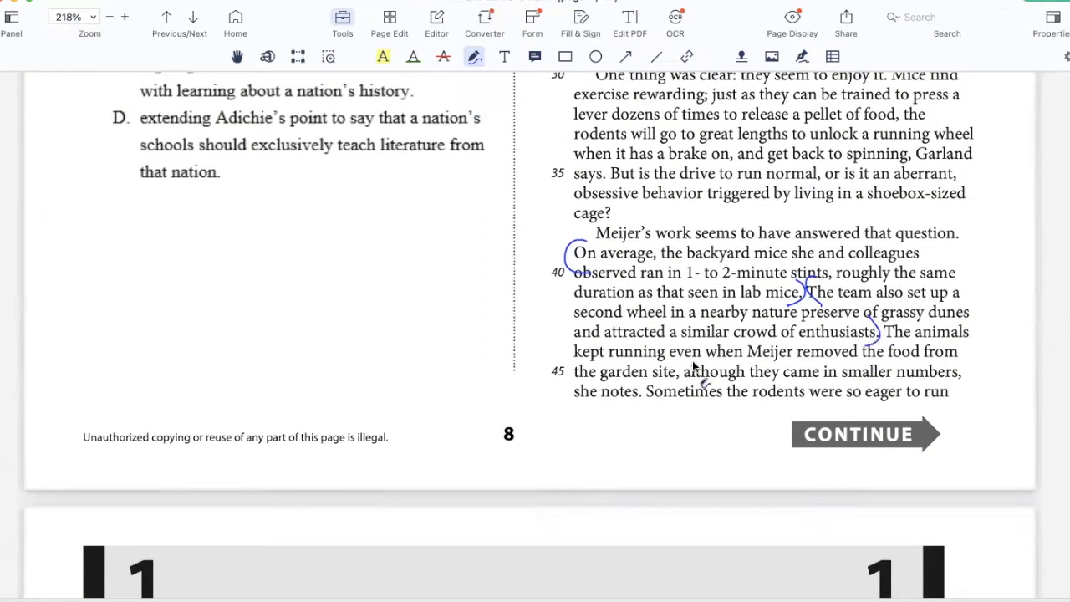
scroll("down", 3)
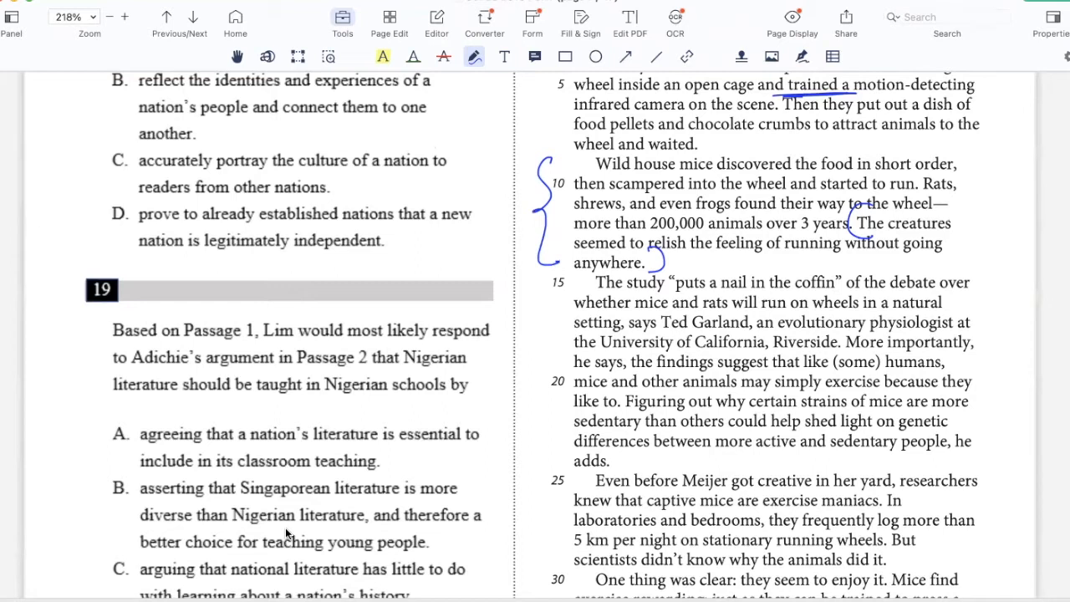
scroll("down", 3)
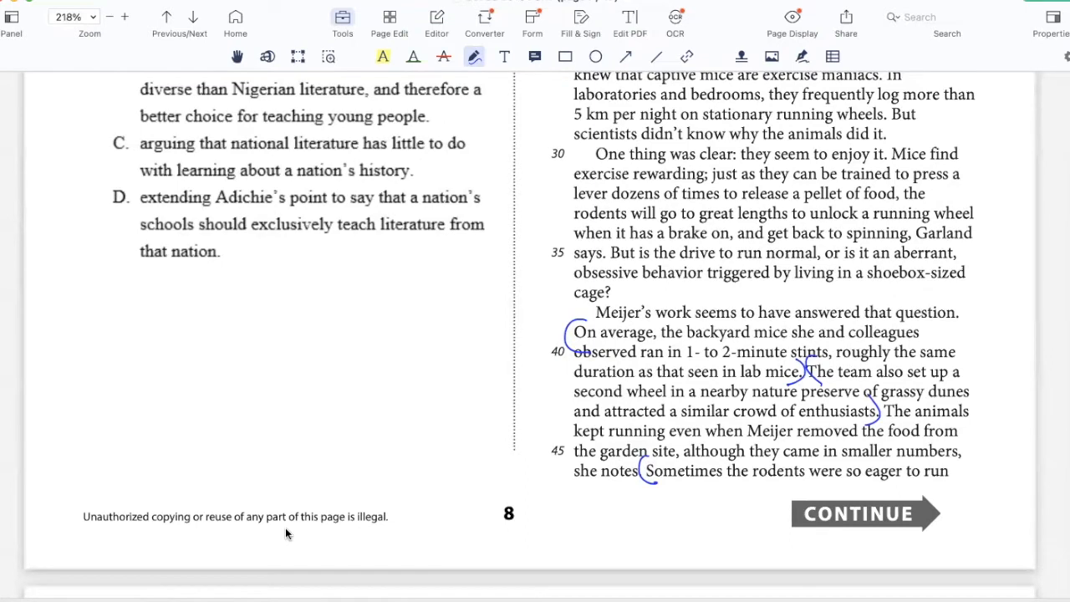
mouse_move(543, 339)
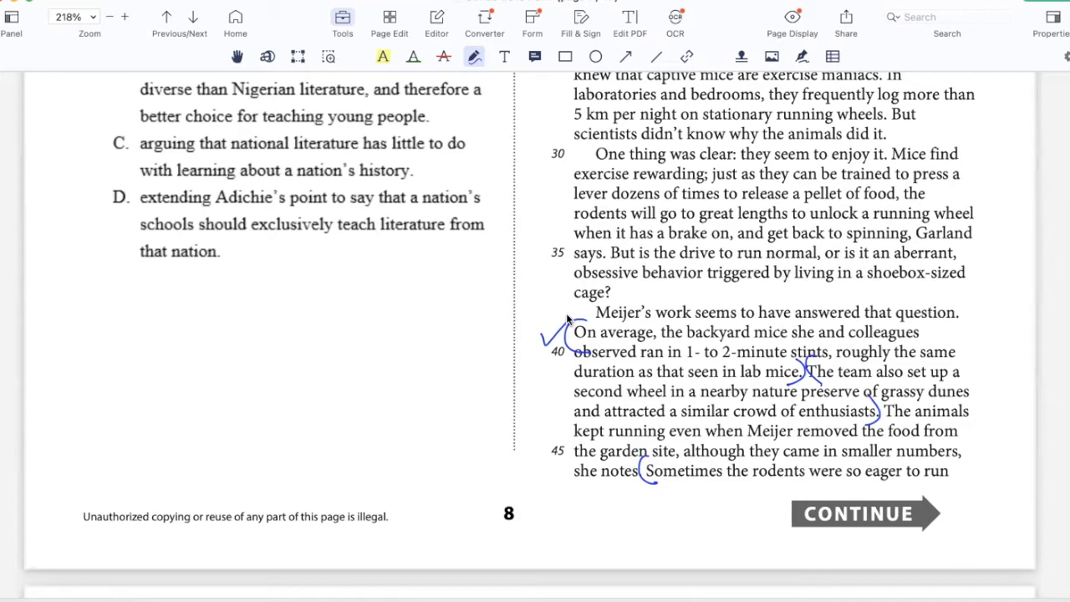
Step: Underline question 23's key phrase and '1- to 2-minute' in line 40
scroll("down", 3)
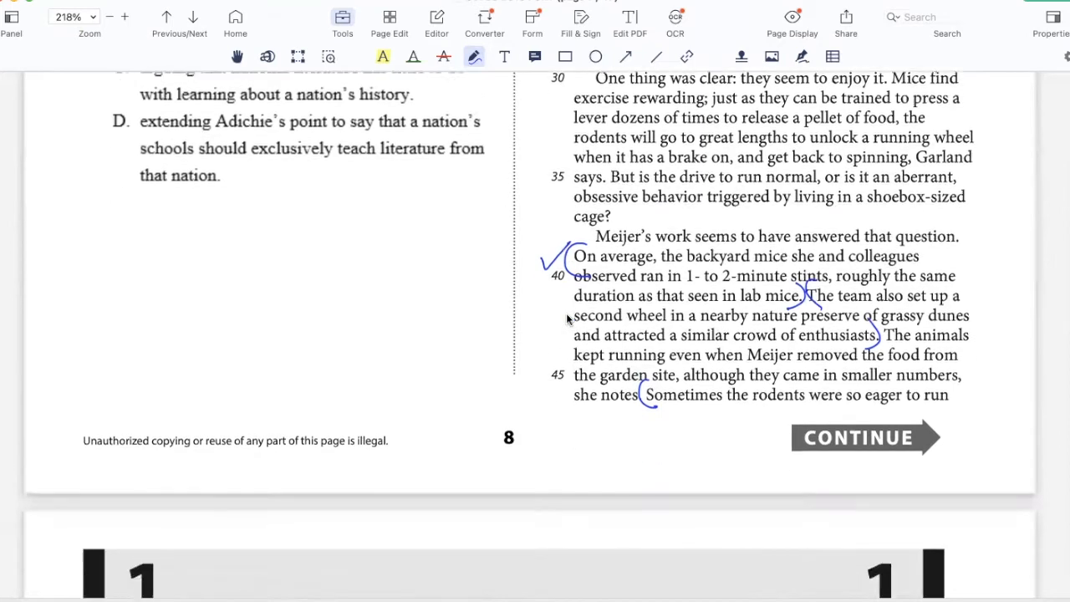
scroll("down", 3)
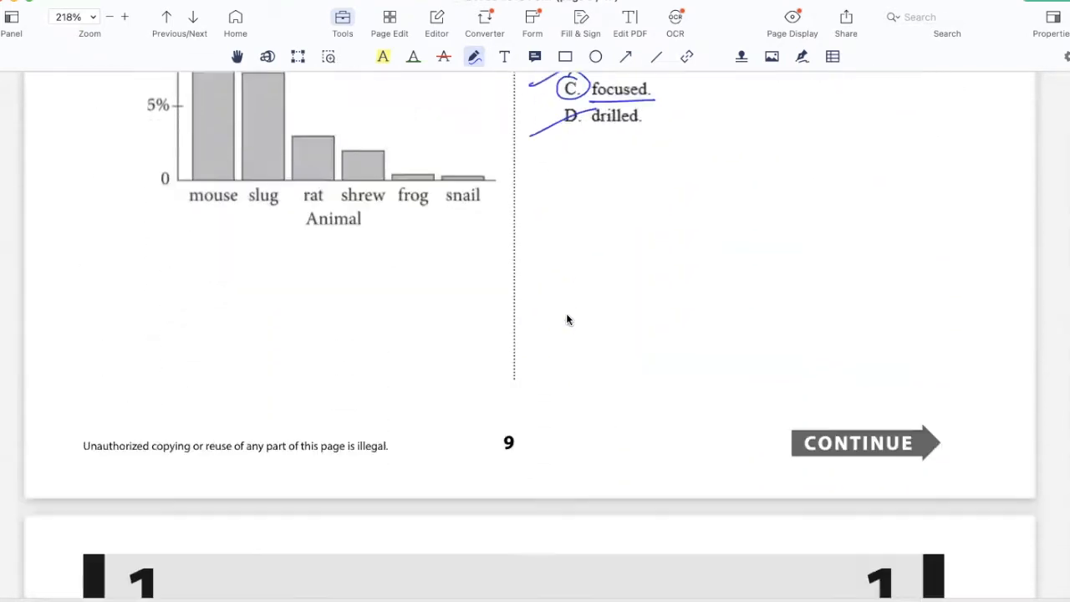
scroll("down", 3)
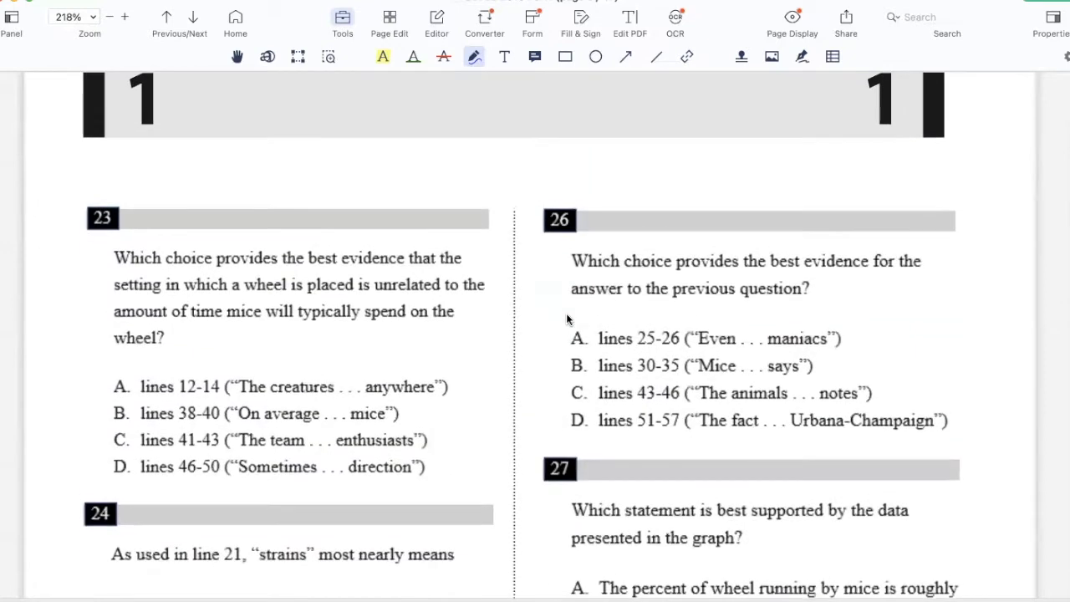
left_click_drag(114, 324, 261, 324)
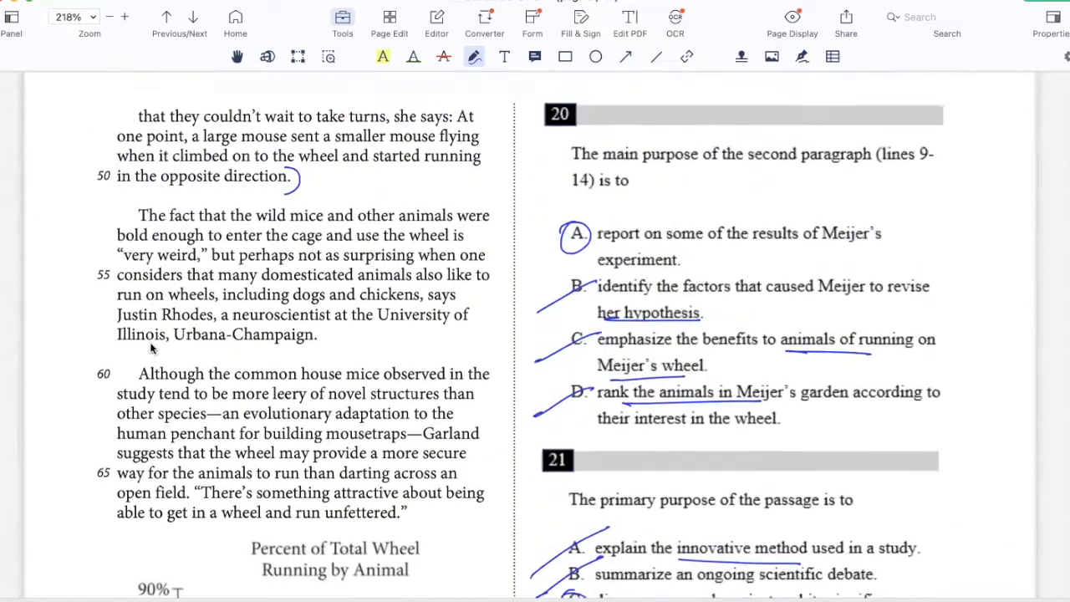
scroll("down", 3)
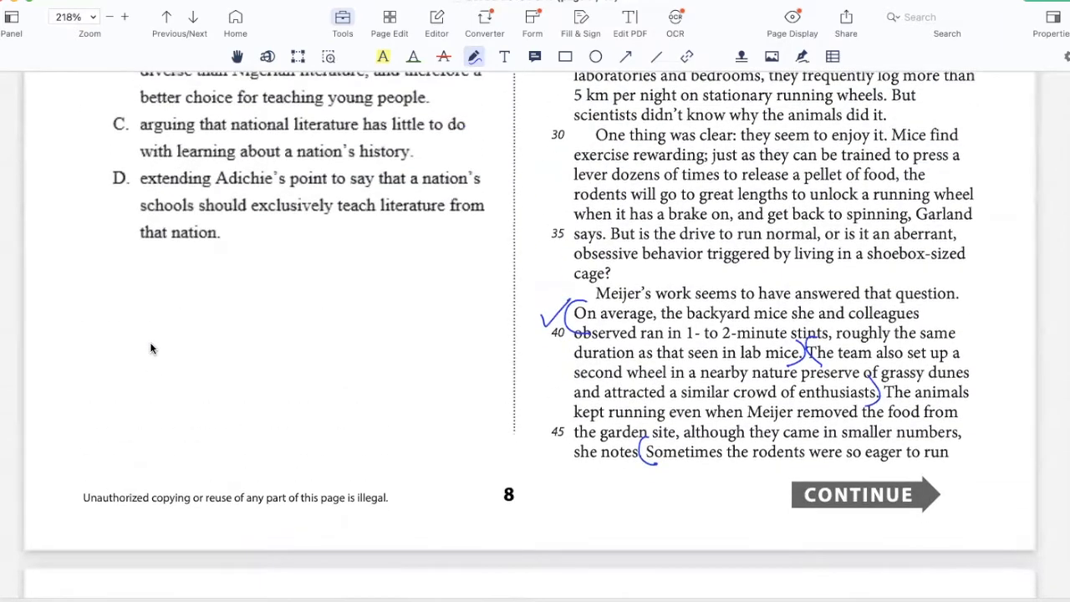
left_click_drag(688, 341, 778, 341)
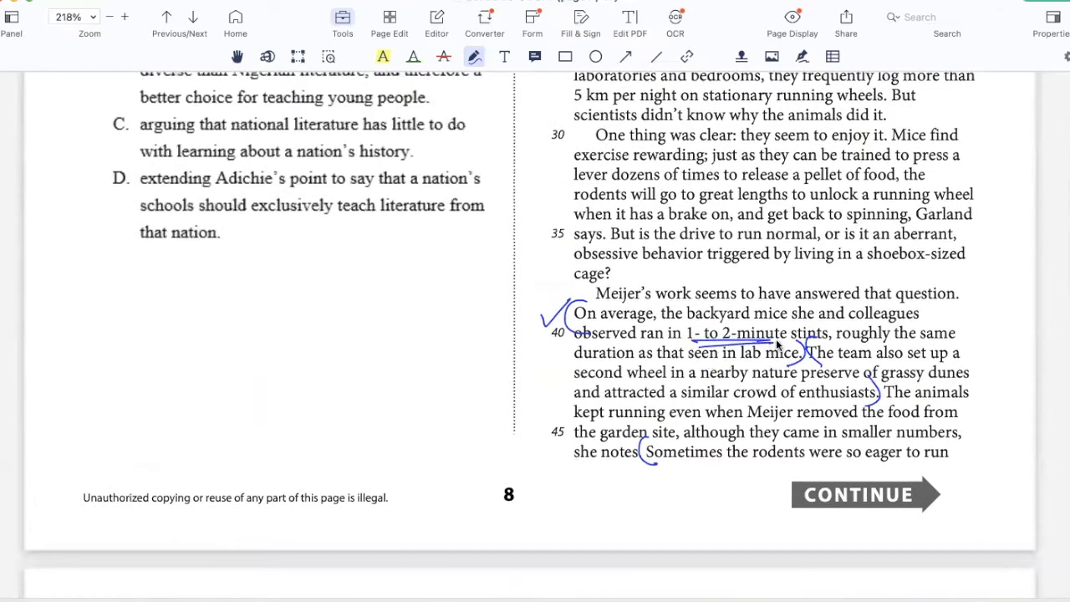
Step: Circle choice B as the answer to question 23
scroll("down", 3)
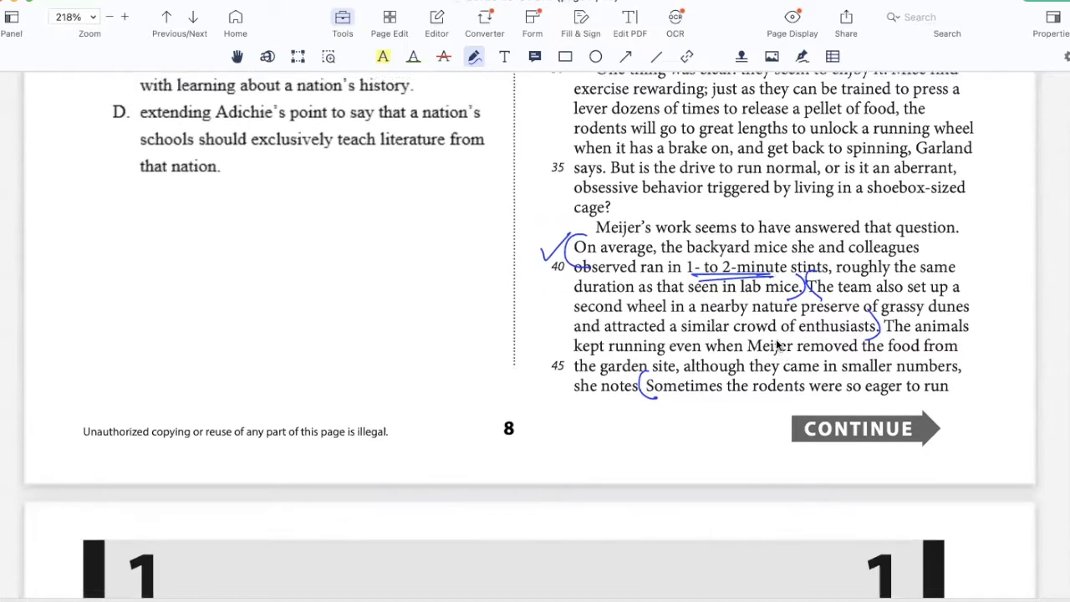
scroll("down", 3)
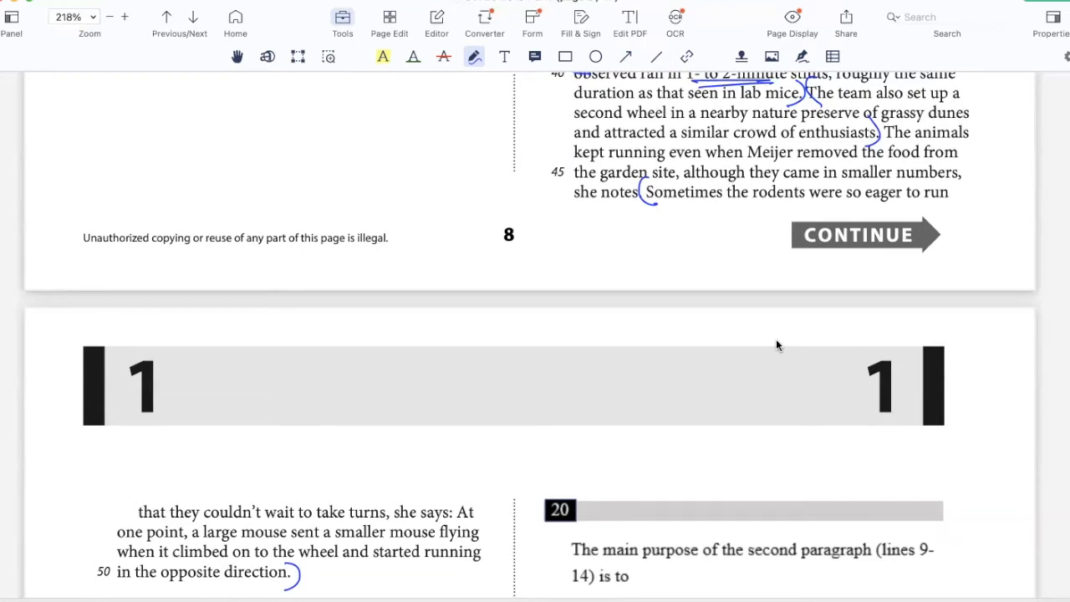
scroll("down", 3)
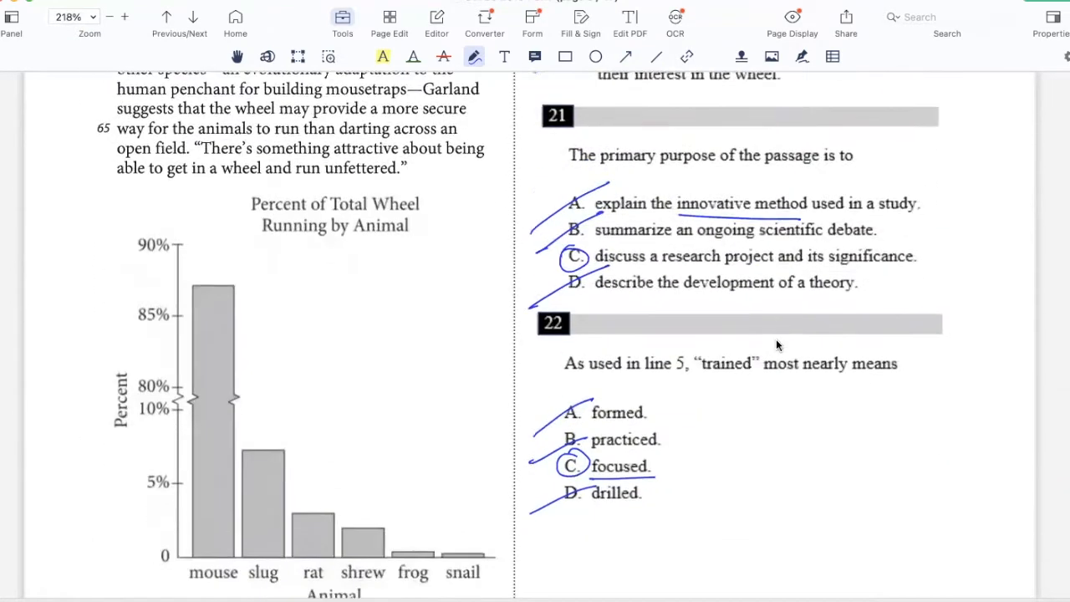
scroll("down", 3)
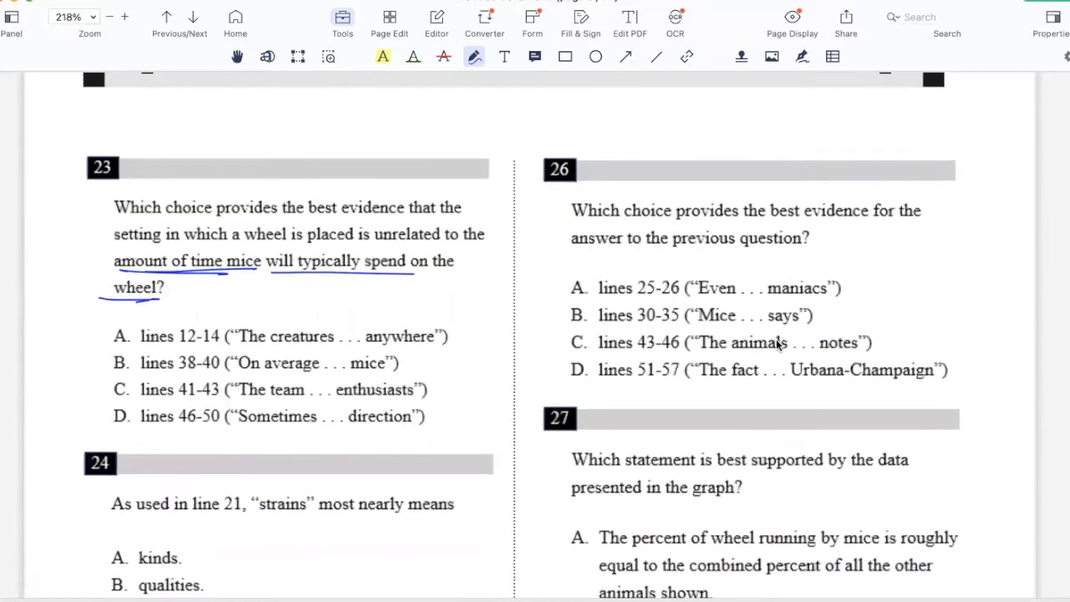
left_click_drag(109, 352, 134, 375)
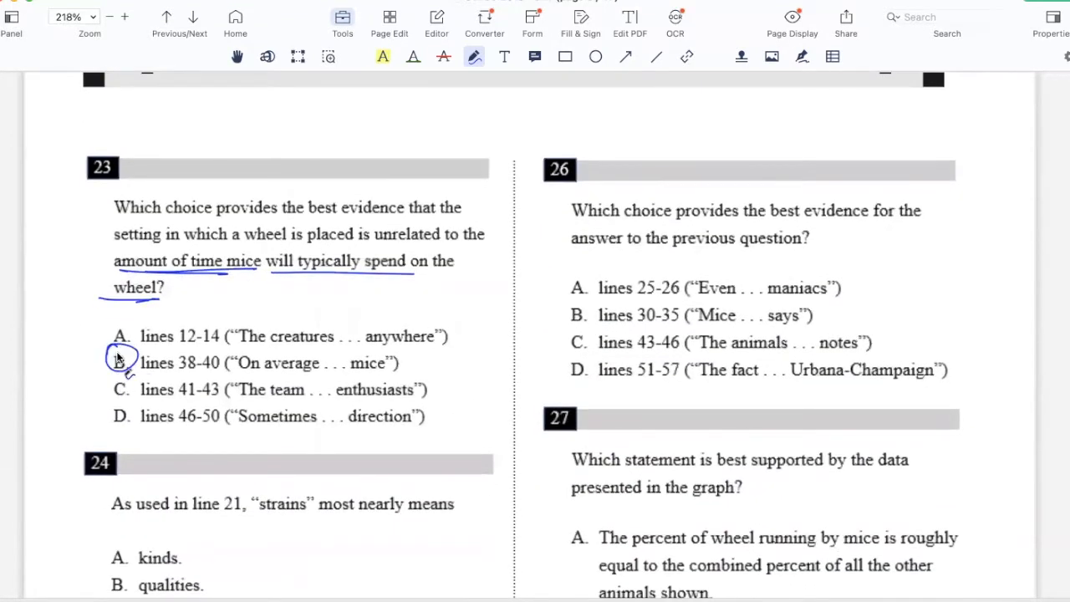
scroll("down", 3)
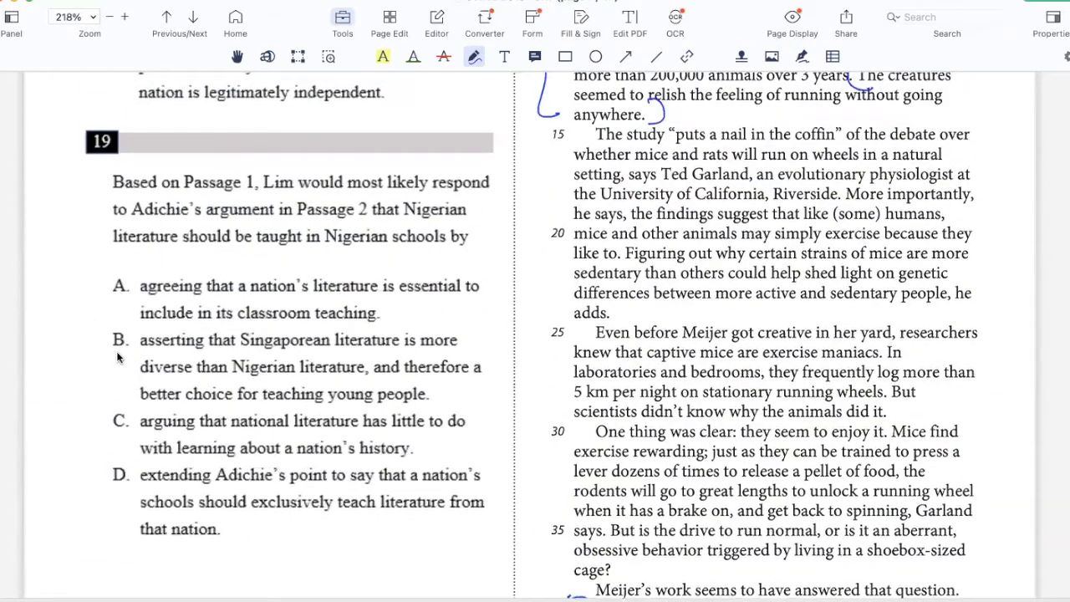
Step: Underline 'strains' in line 21, then circle choice A of question 24
left_click_drag(795, 263, 852, 263)
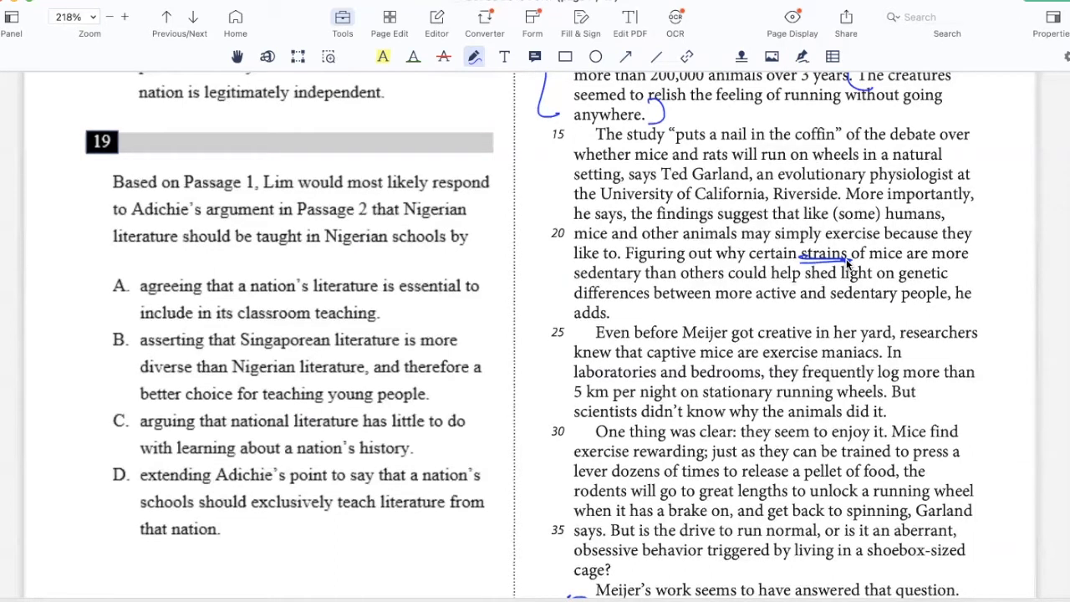
scroll("down", 3)
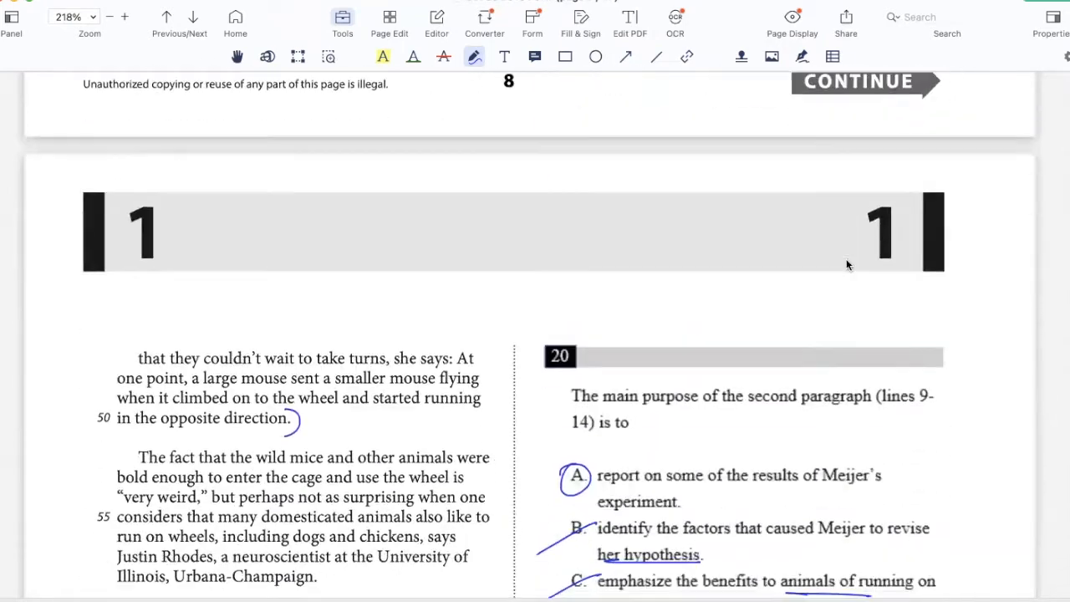
scroll("down", 3)
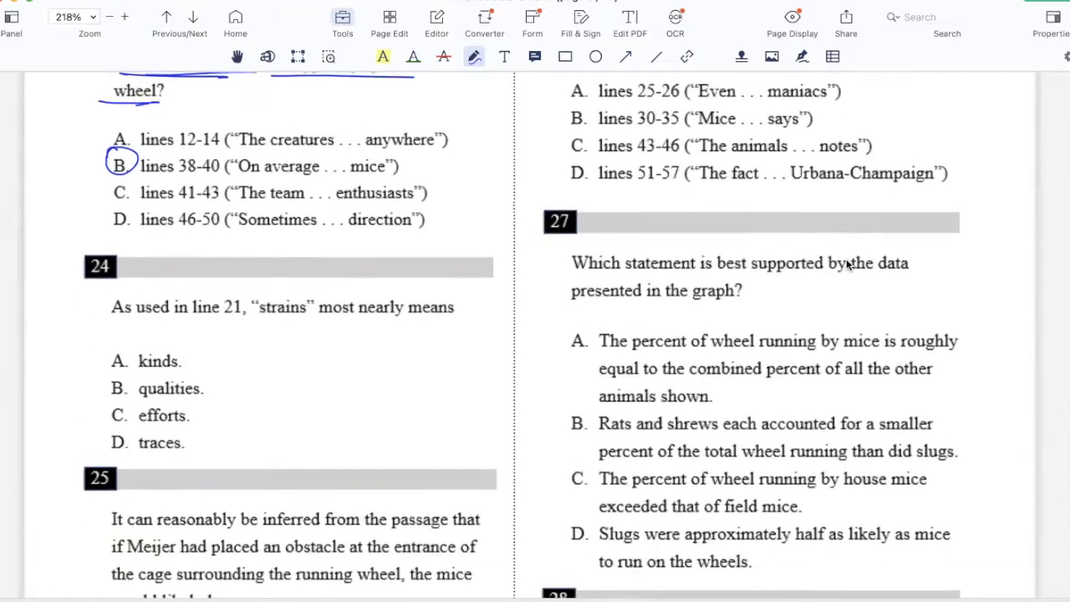
scroll("down", 3)
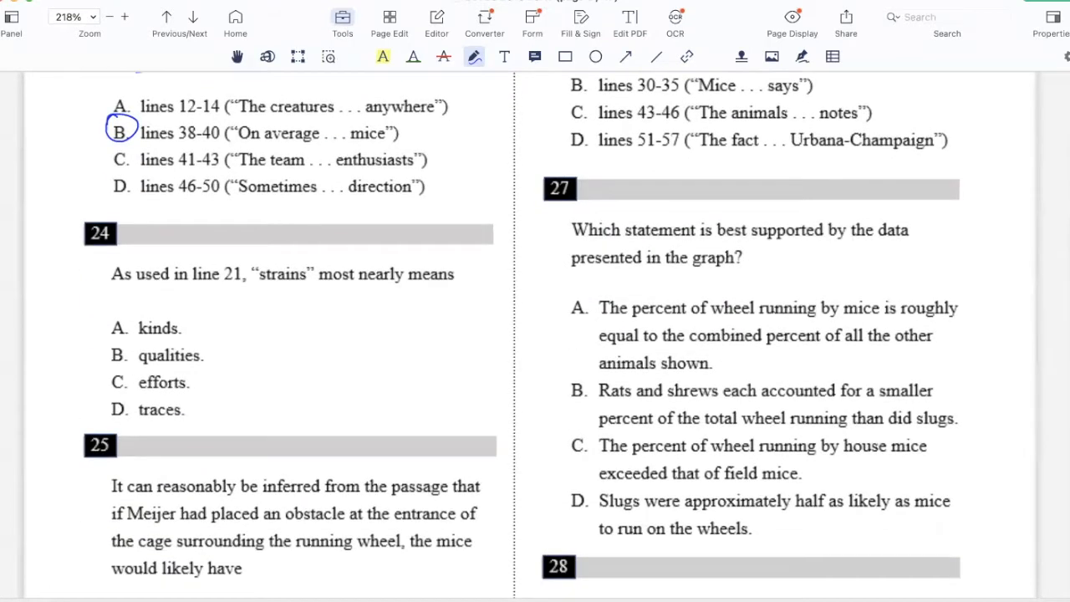
left_click_drag(108, 316, 146, 341)
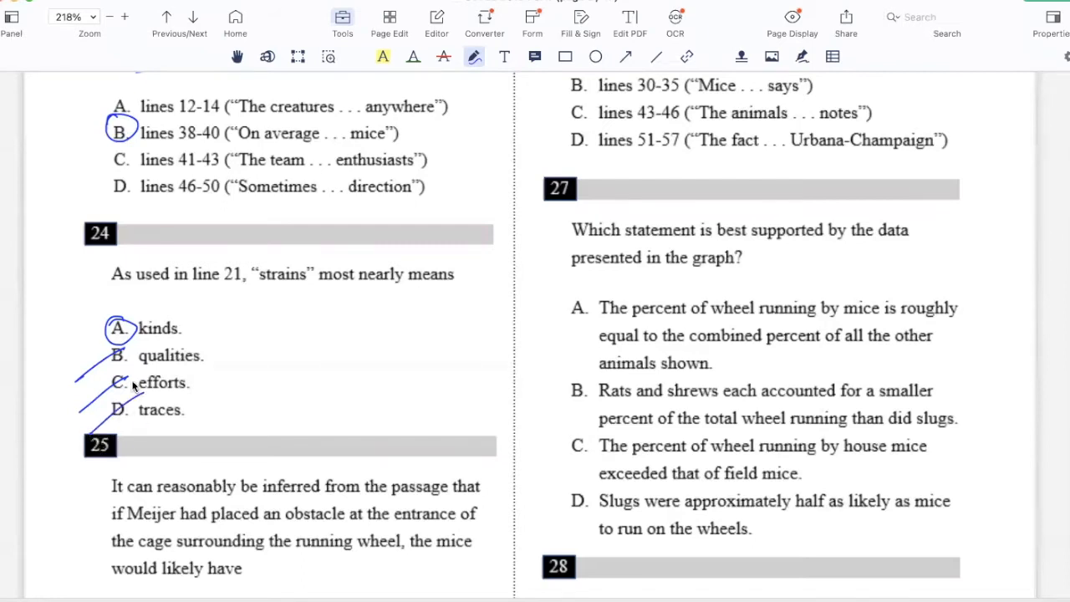
scroll("down", 3)
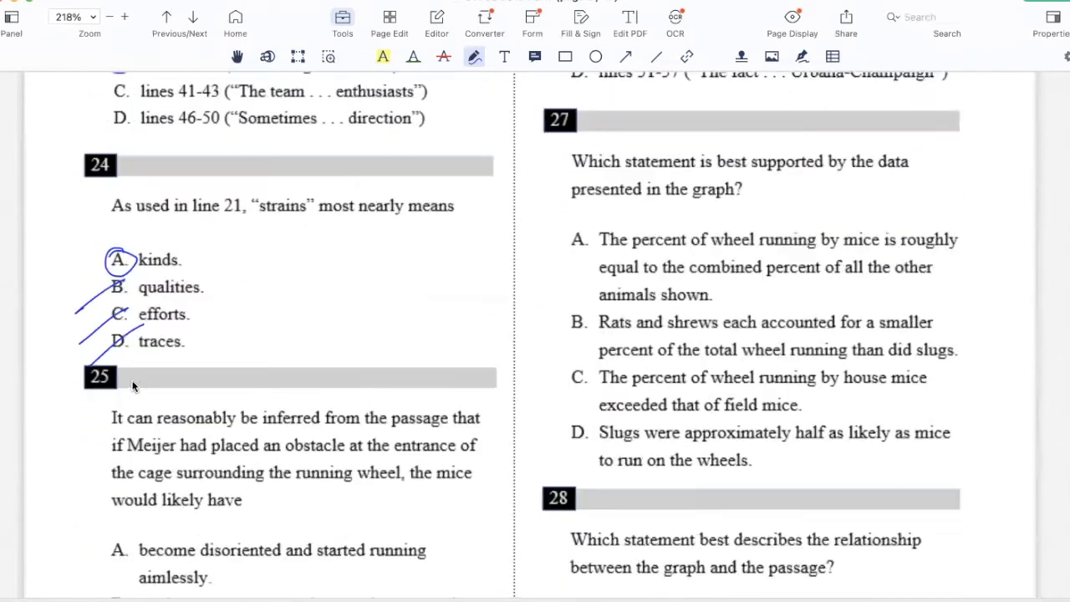
scroll("down", 3)
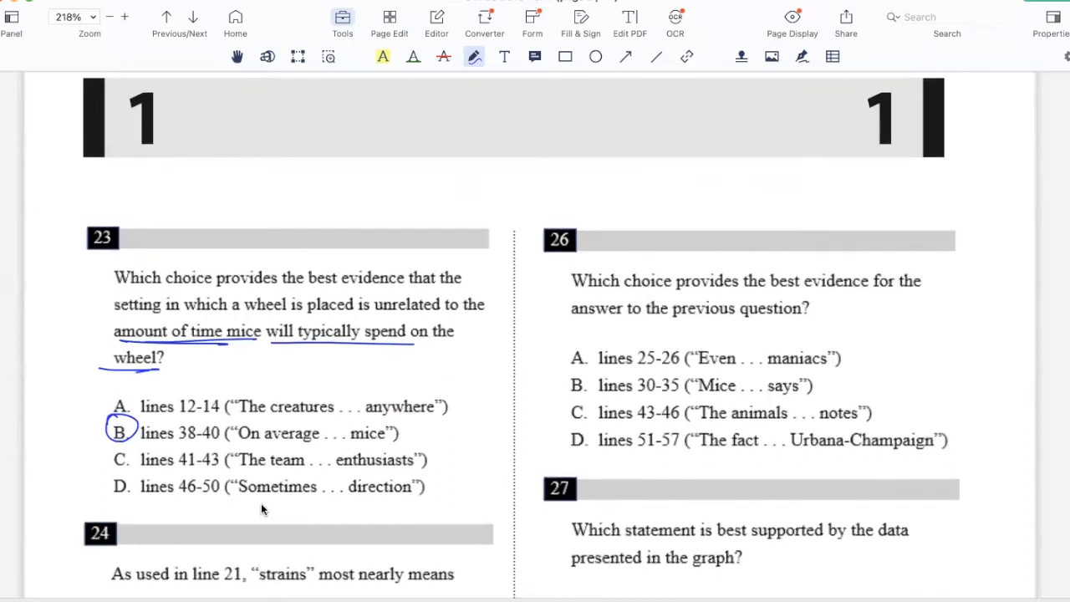
Step: Choose Red from the pen's Apple colour list, so the lines 25–26 brackets are red
scroll("down", 3)
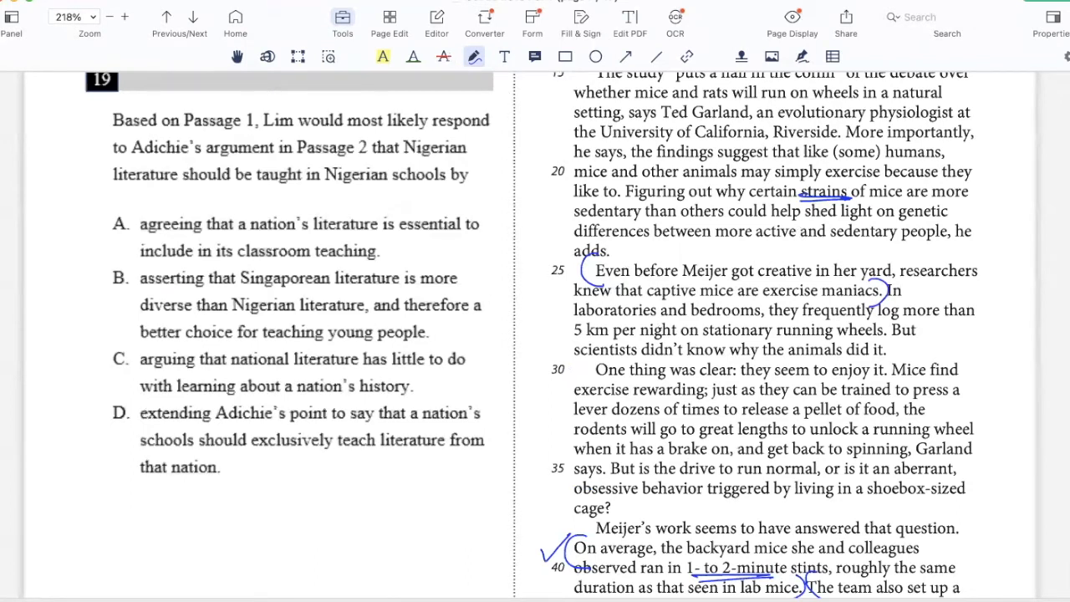
mouse_move(85, 46)
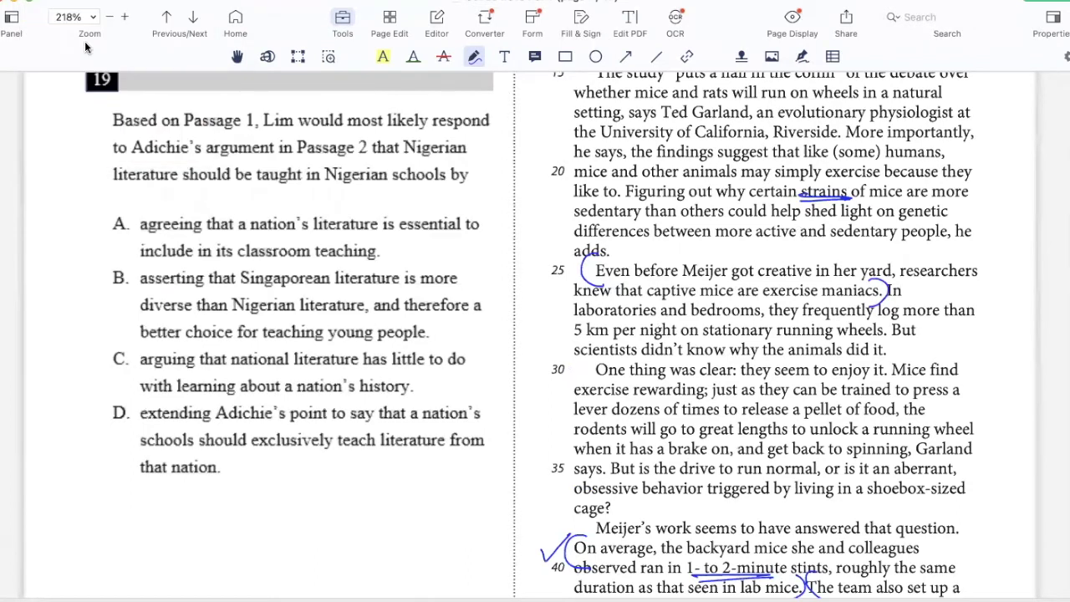
left_click(25, 4)
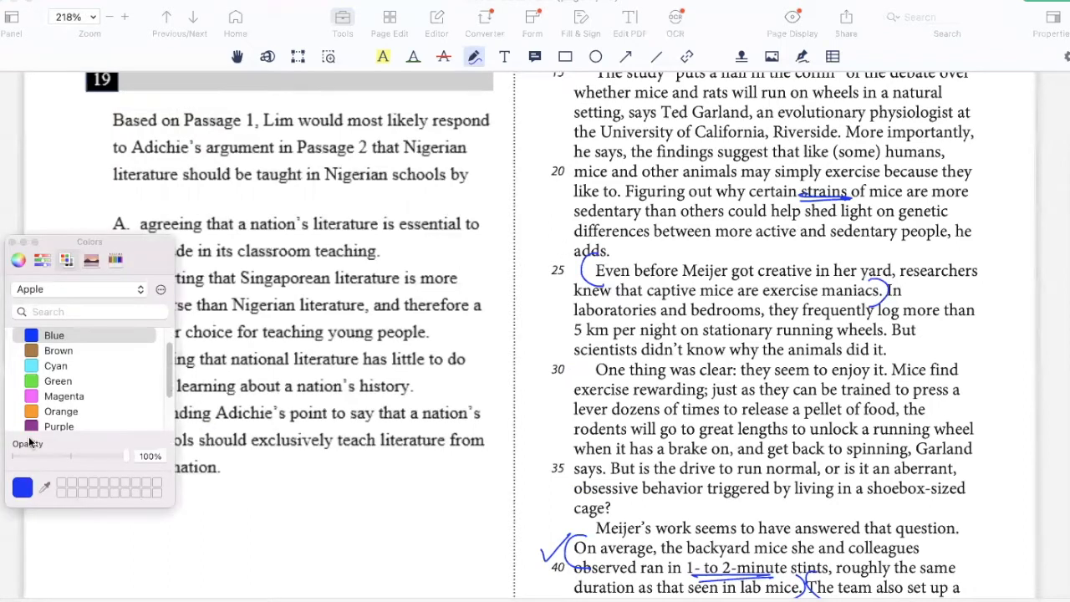
scroll("down", 3)
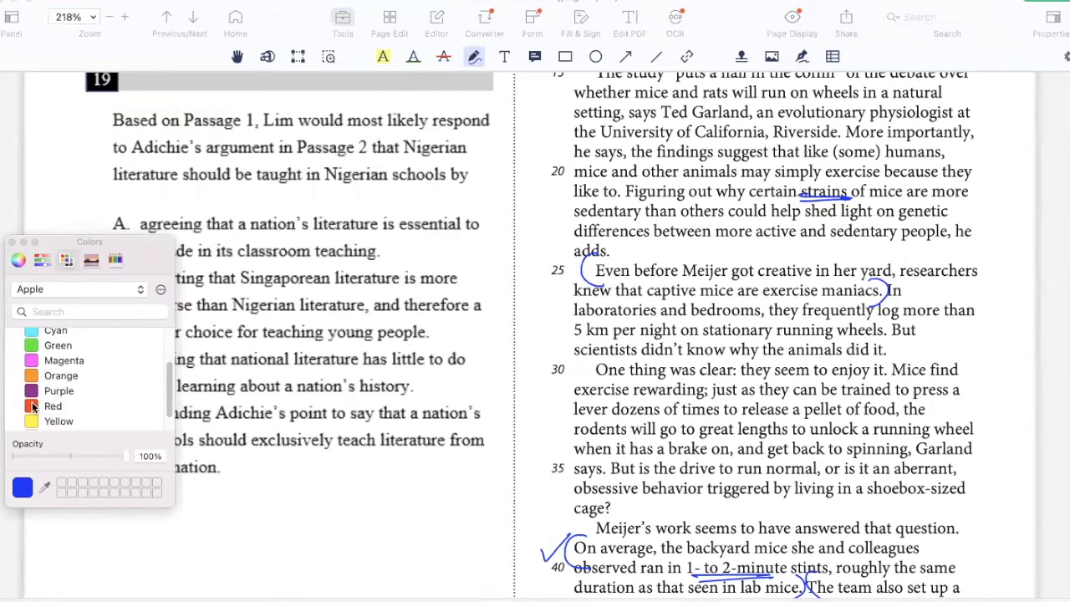
left_click(53, 405)
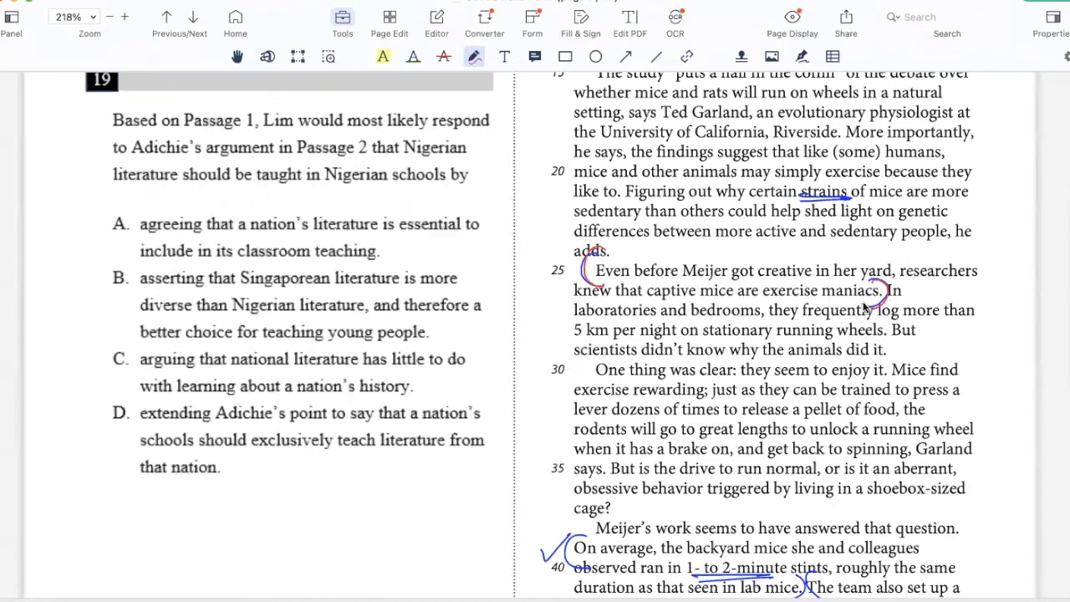
Step: Red-bracket lines 30–35 and 43–46, then open a bracket before 'The fact' in line 51
scroll("down", 3)
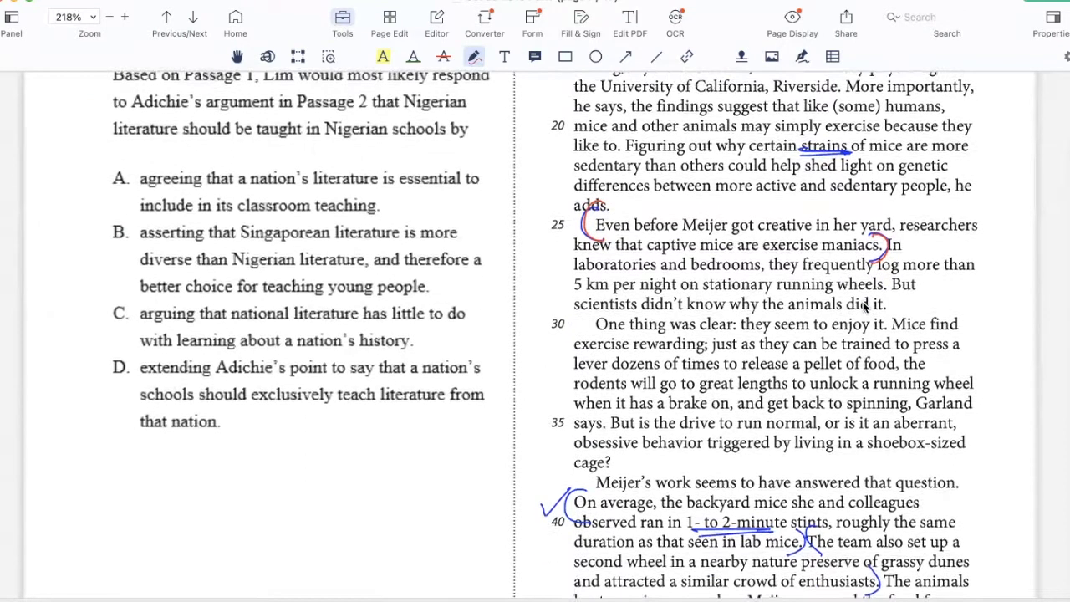
scroll("down", 3)
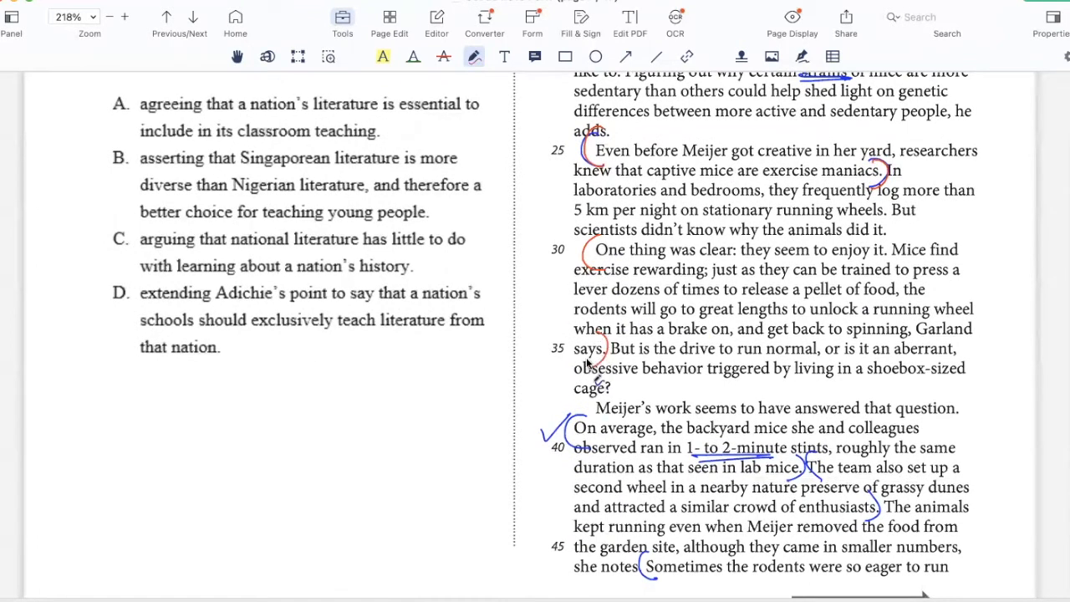
scroll("down", 3)
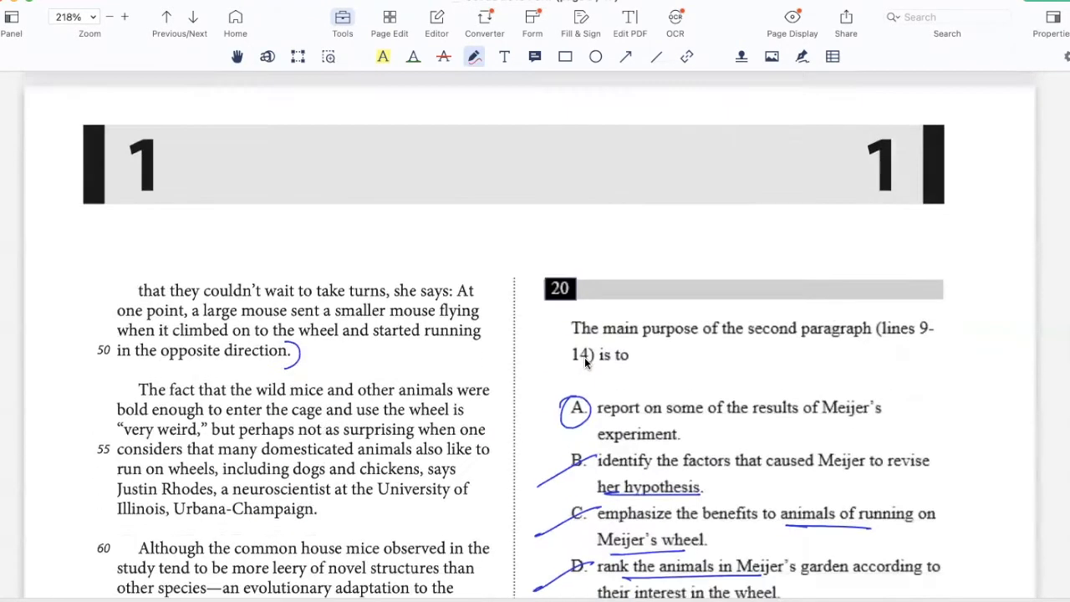
scroll("down", 3)
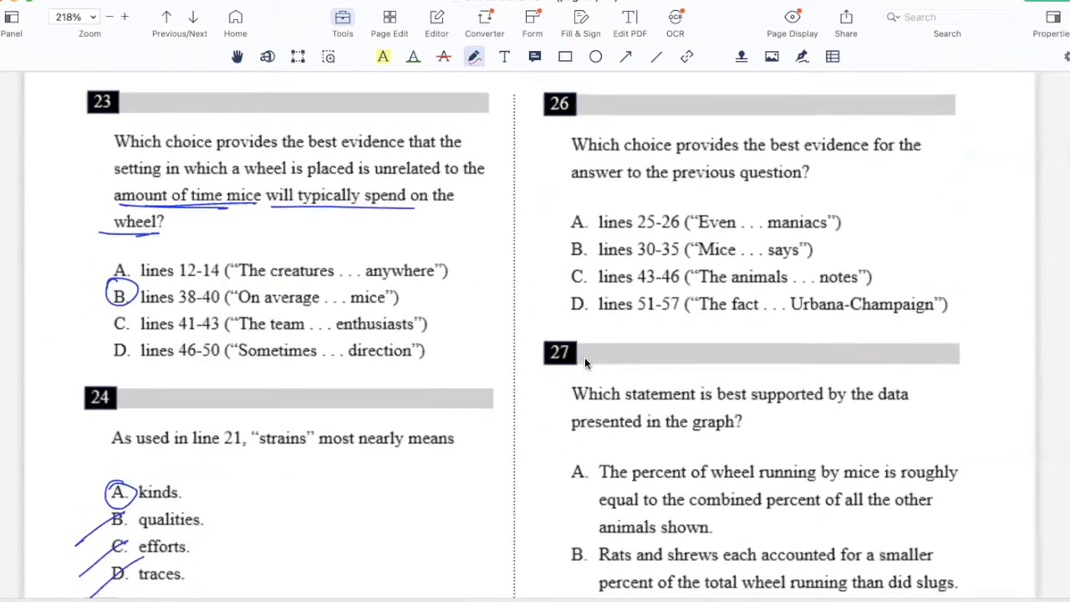
scroll("down", 3)
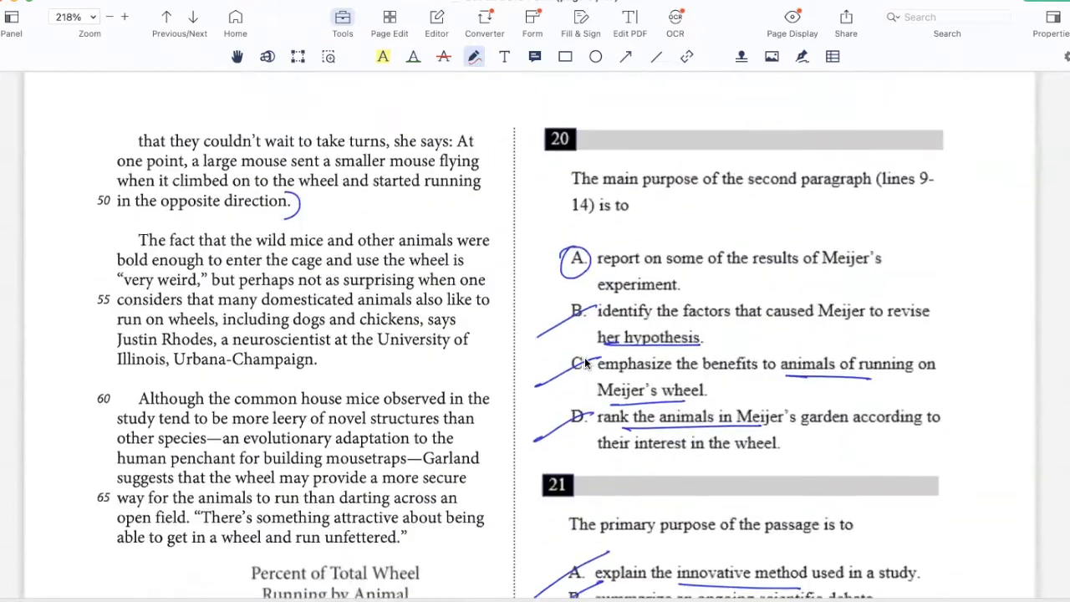
scroll("down", 3)
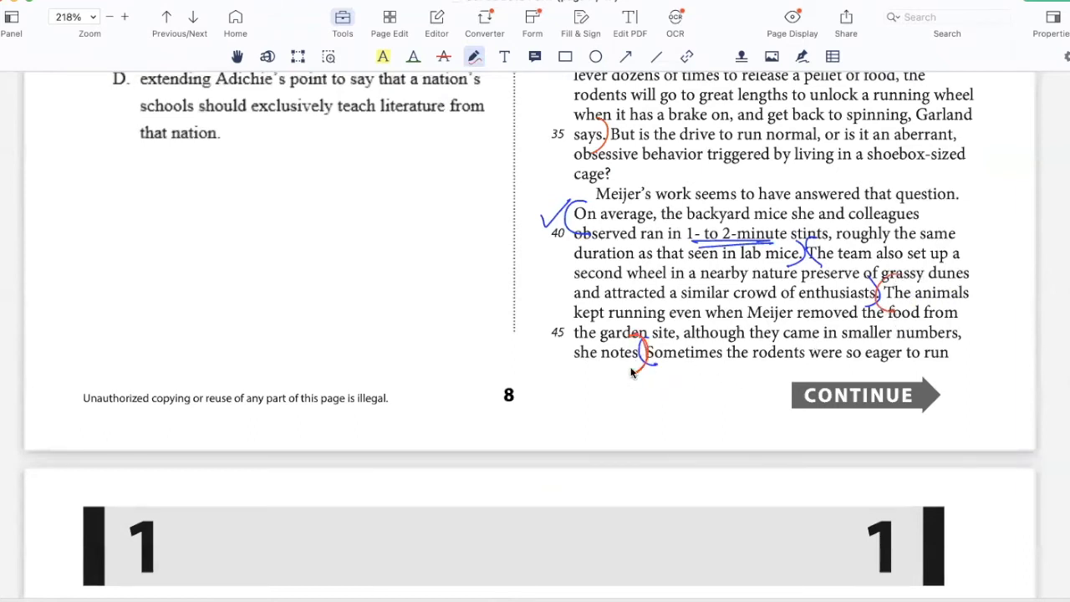
scroll("down", 3)
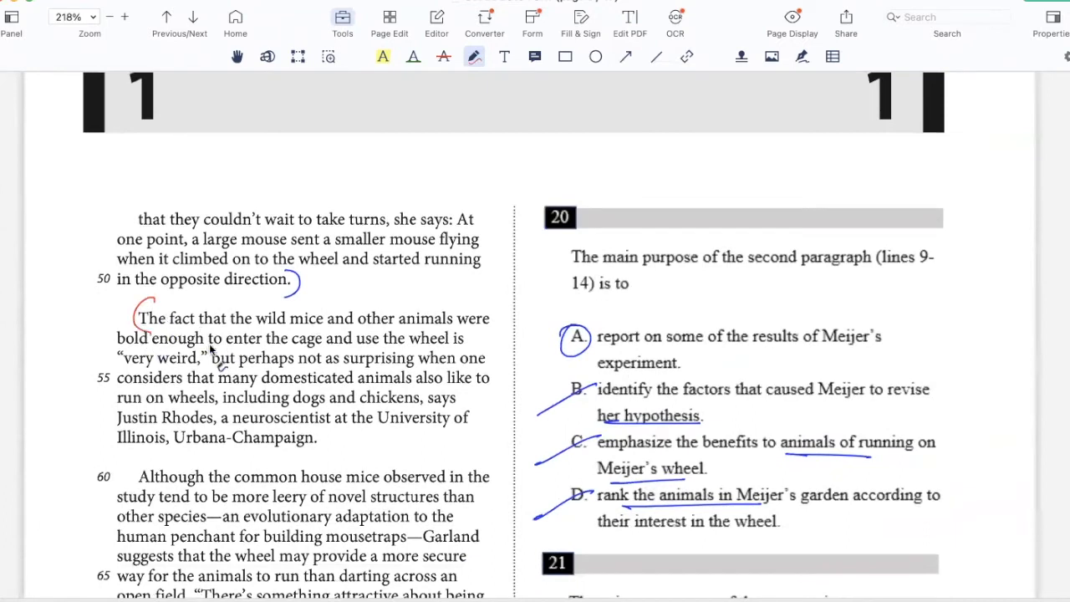
Step: Draw a red underline beneath 'great lengths… when it has a brake on' in lines 33–34
left_click_drag(146, 301, 313, 438)
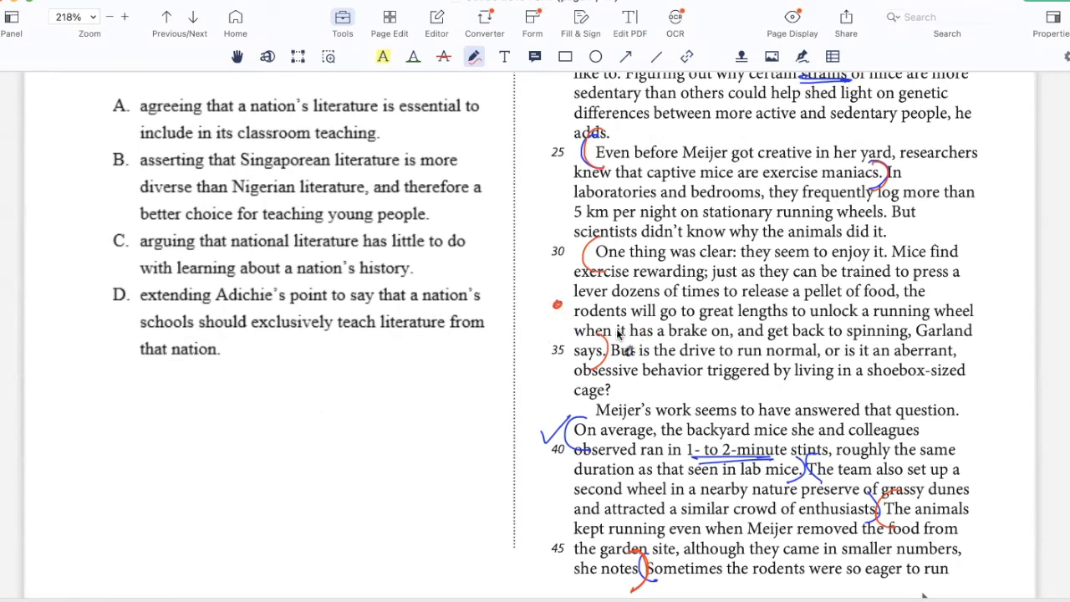
mouse_move(717, 341)
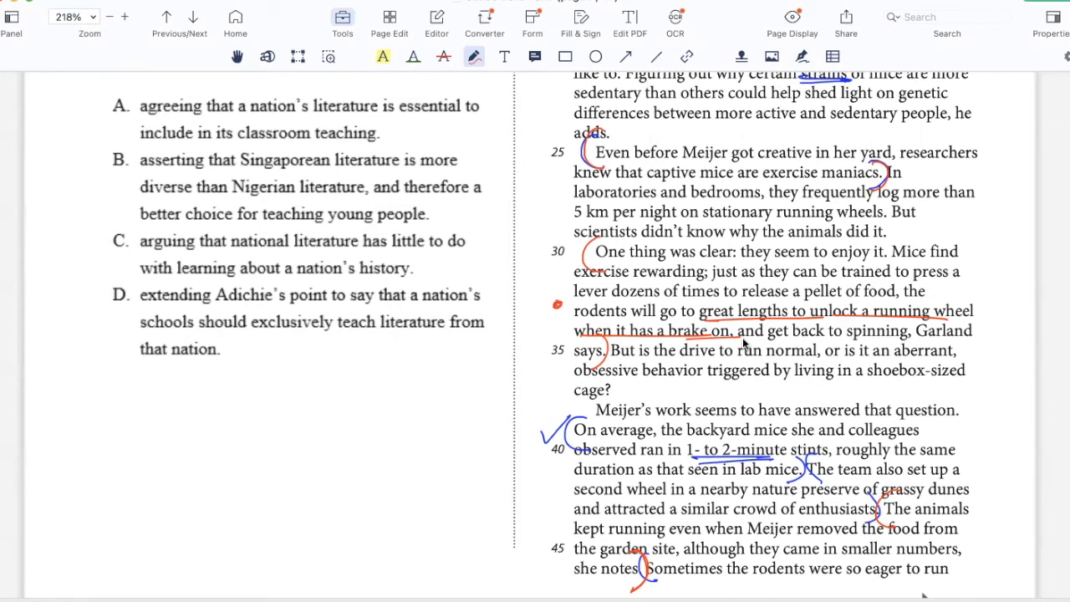
Step: On page 9, underline line 52 in red and close a bracket after 'Urbana-Champaign.'
scroll("down", 3)
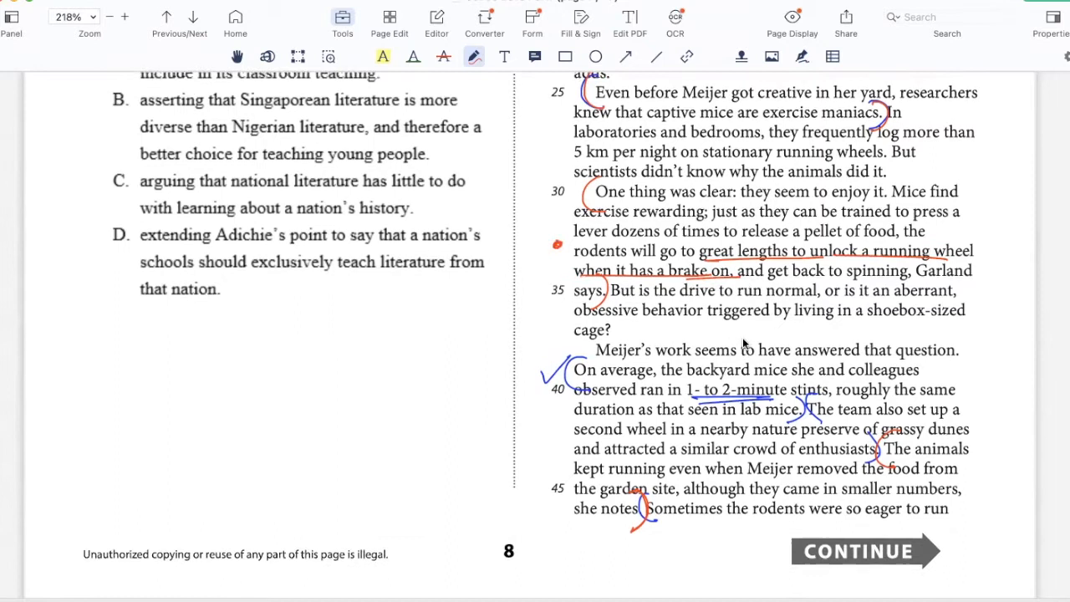
scroll("down", 3)
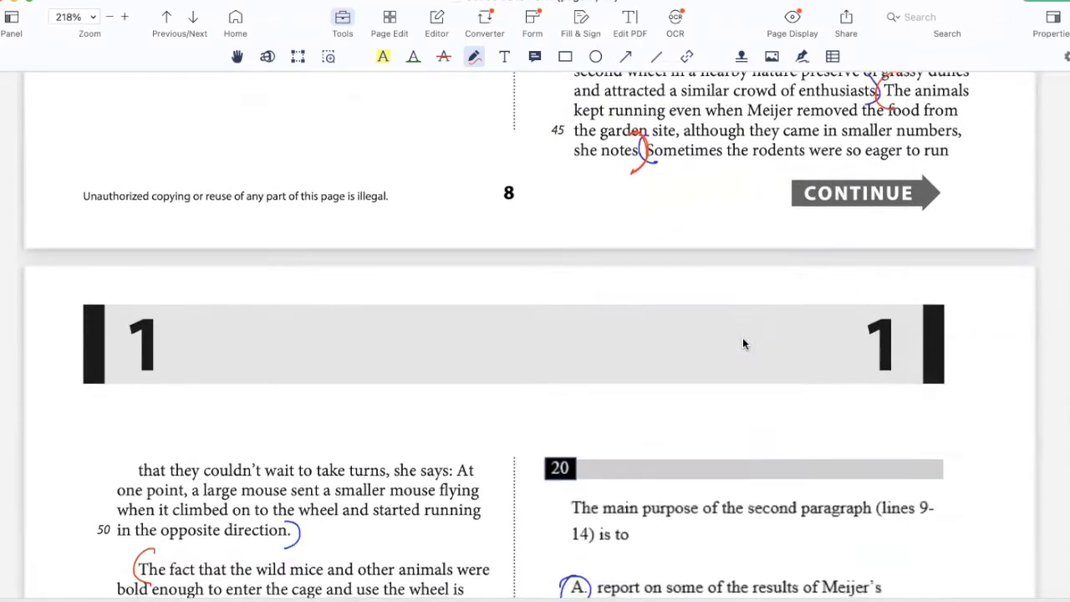
scroll("down", 3)
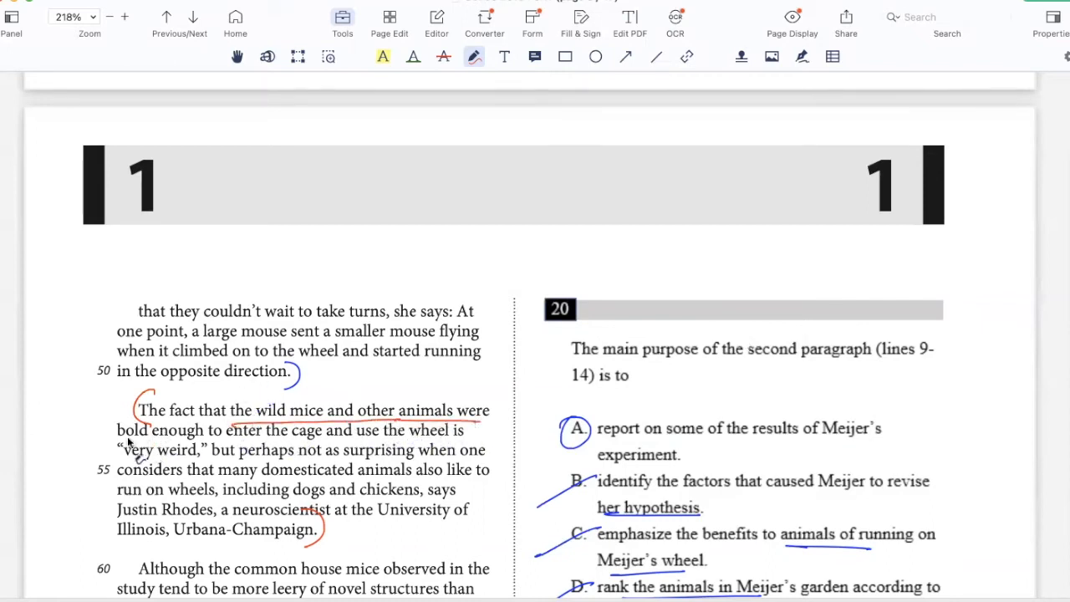
left_click_drag(117, 439, 464, 439)
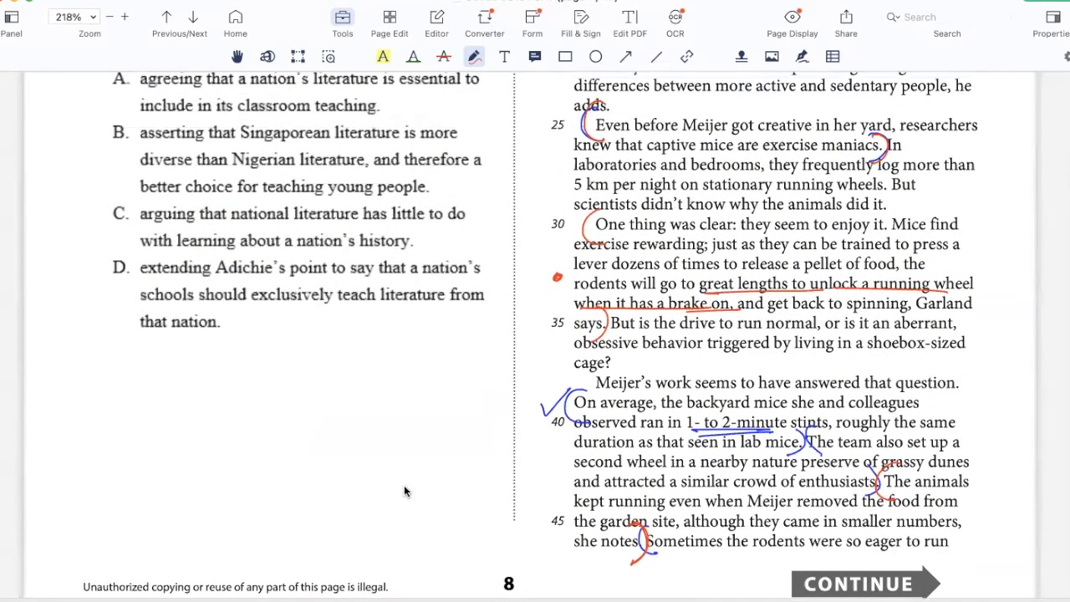
Step: Scroll down to question 26 and circle choice B, lines 30–35, in red
scroll("down", 3)
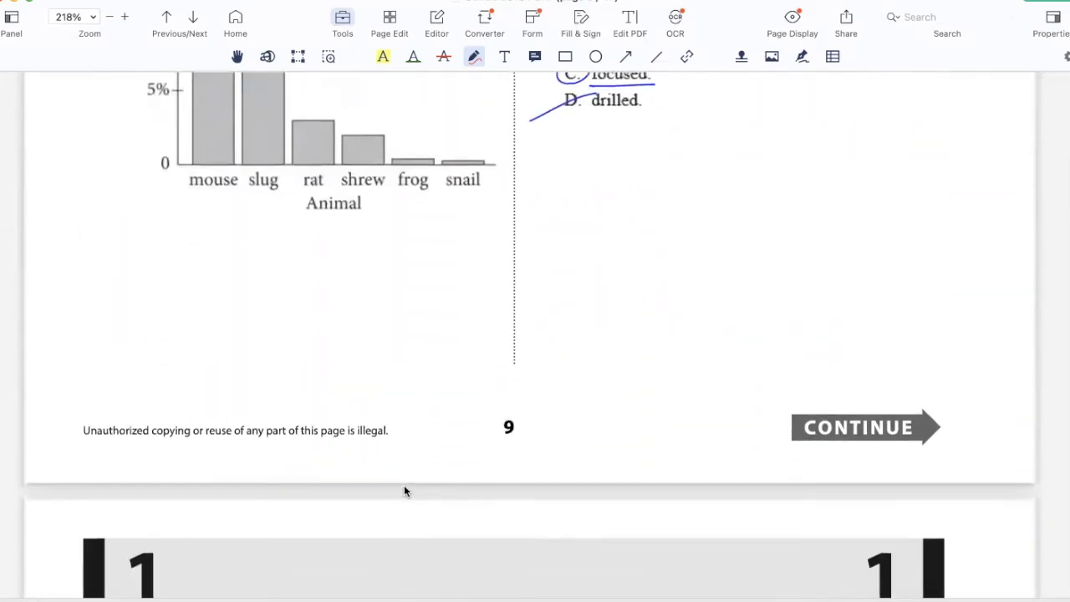
scroll("down", 3)
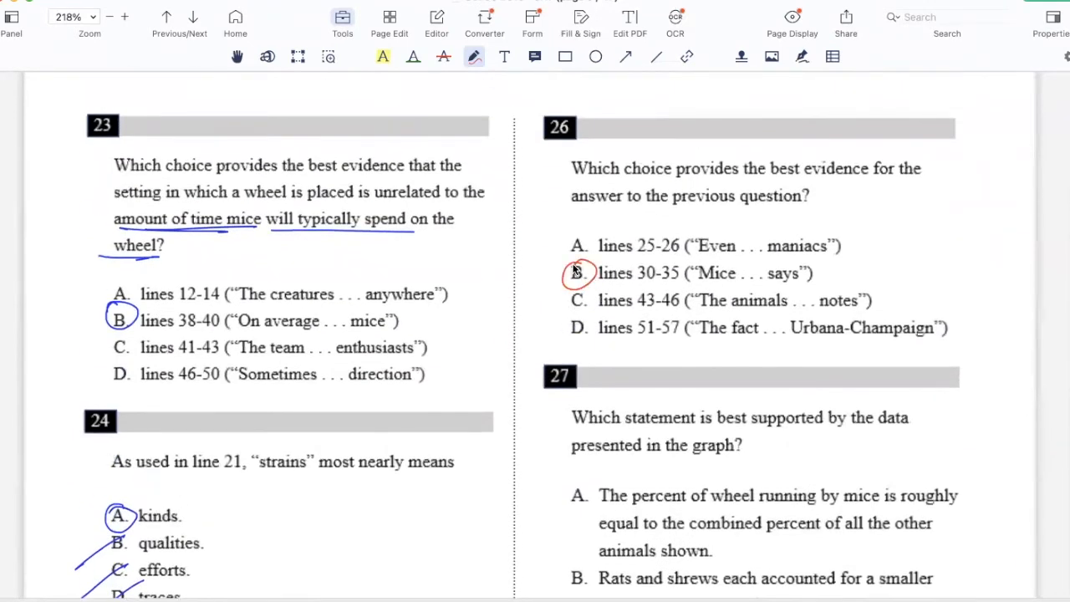
scroll("down", 3)
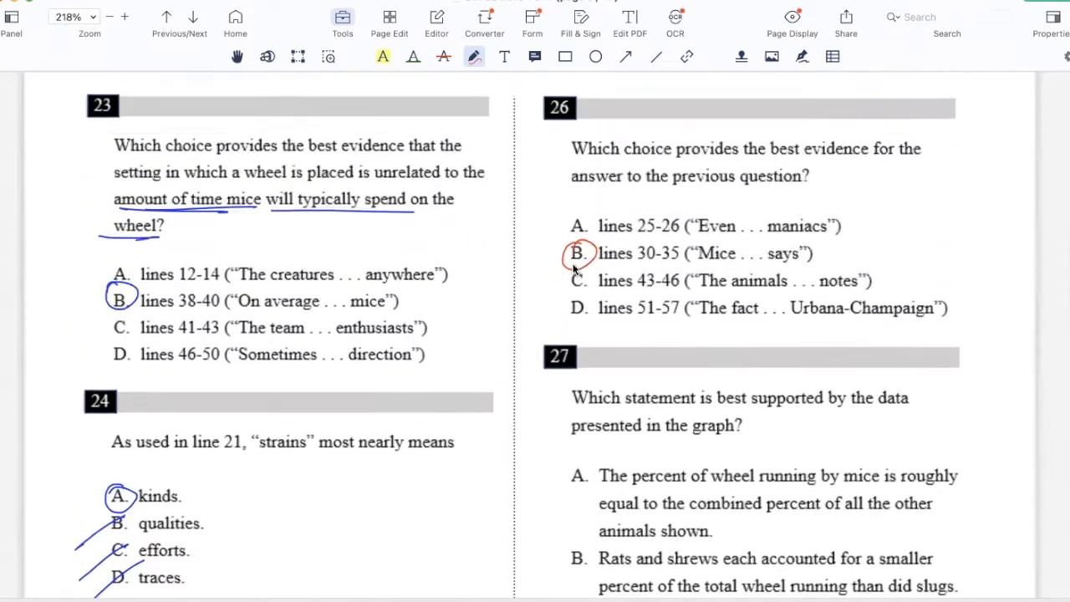
Step: Move to question 27 and strike through choice A in red
scroll("down", 3)
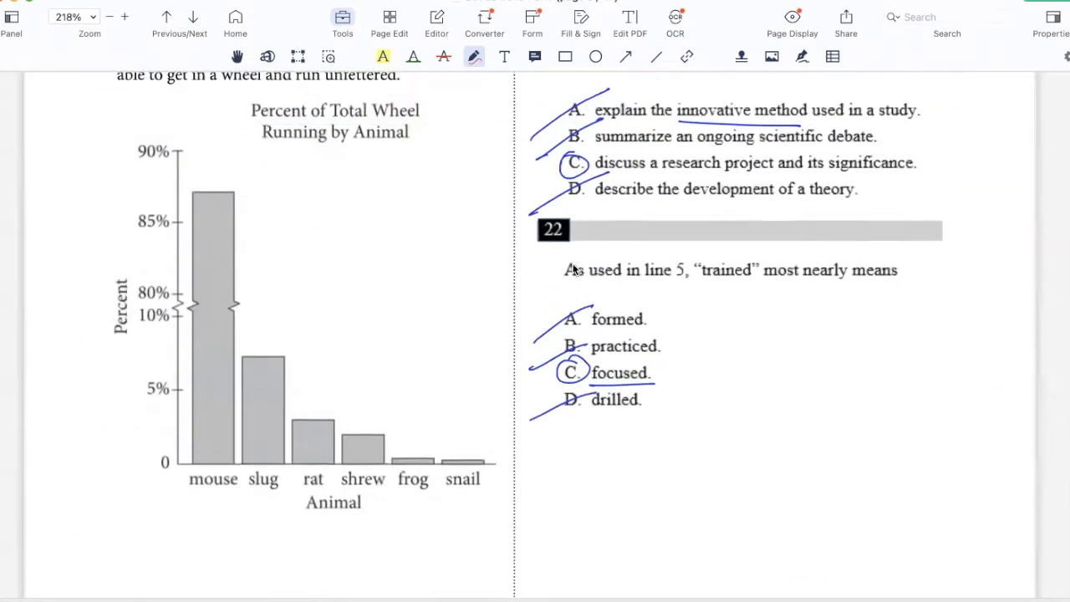
scroll("up", 3)
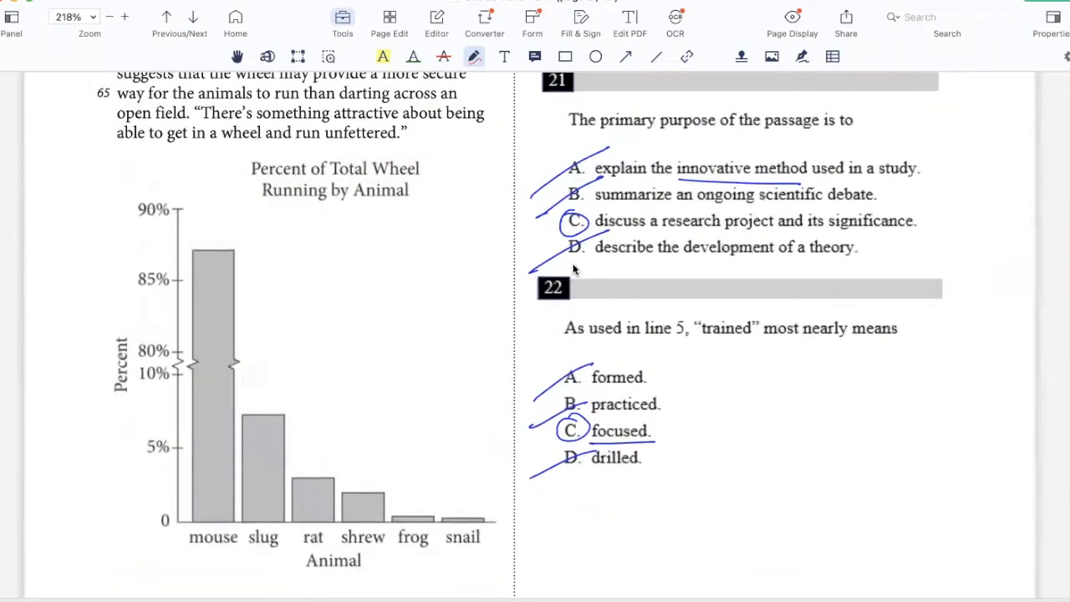
scroll("down", 3)
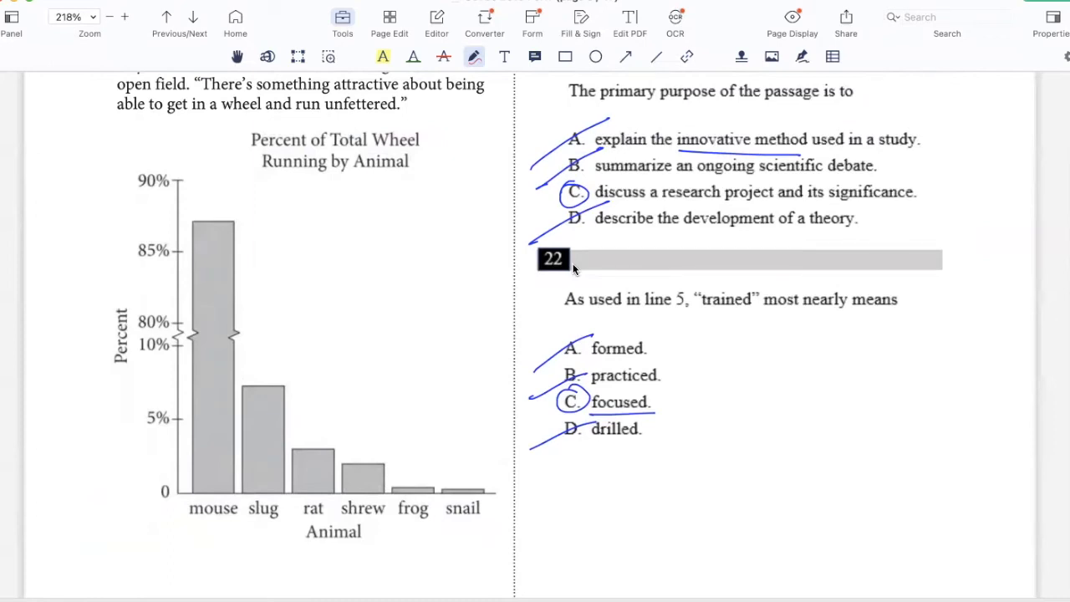
scroll("down", 3)
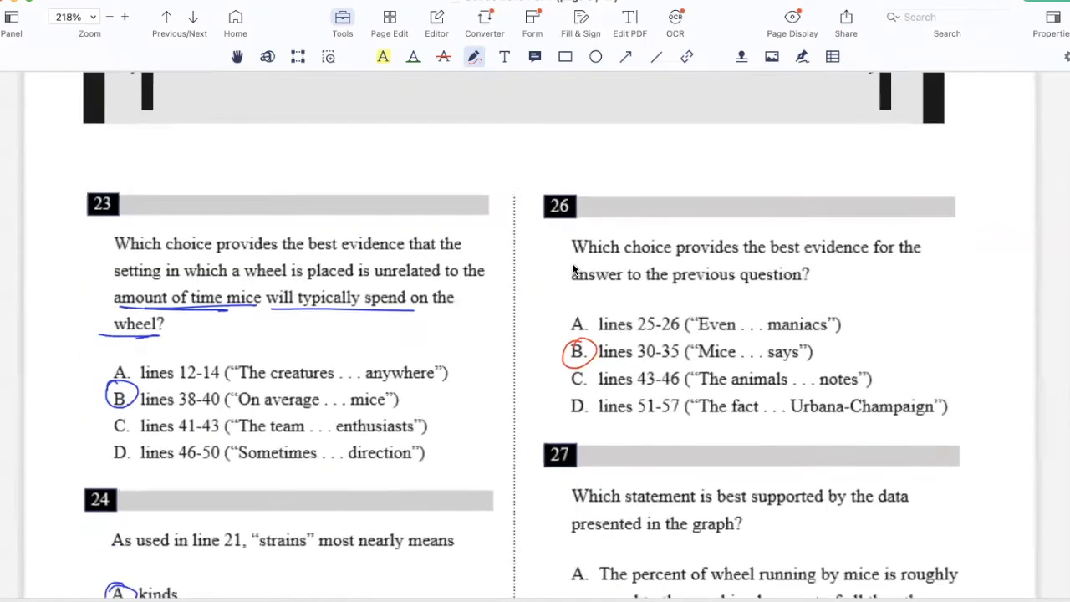
scroll("down", 3)
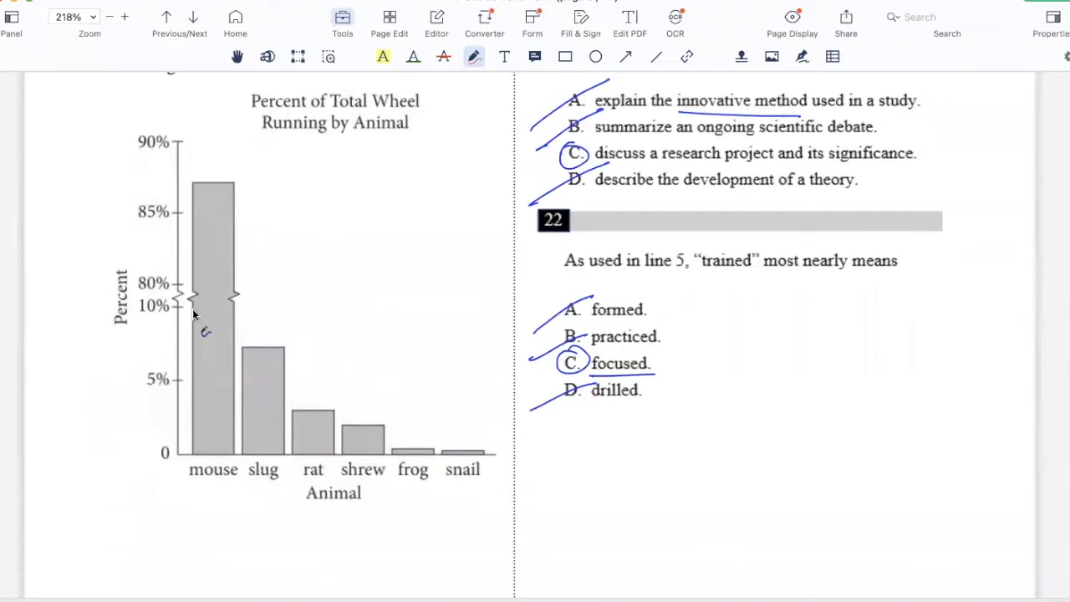
mouse_move(228, 322)
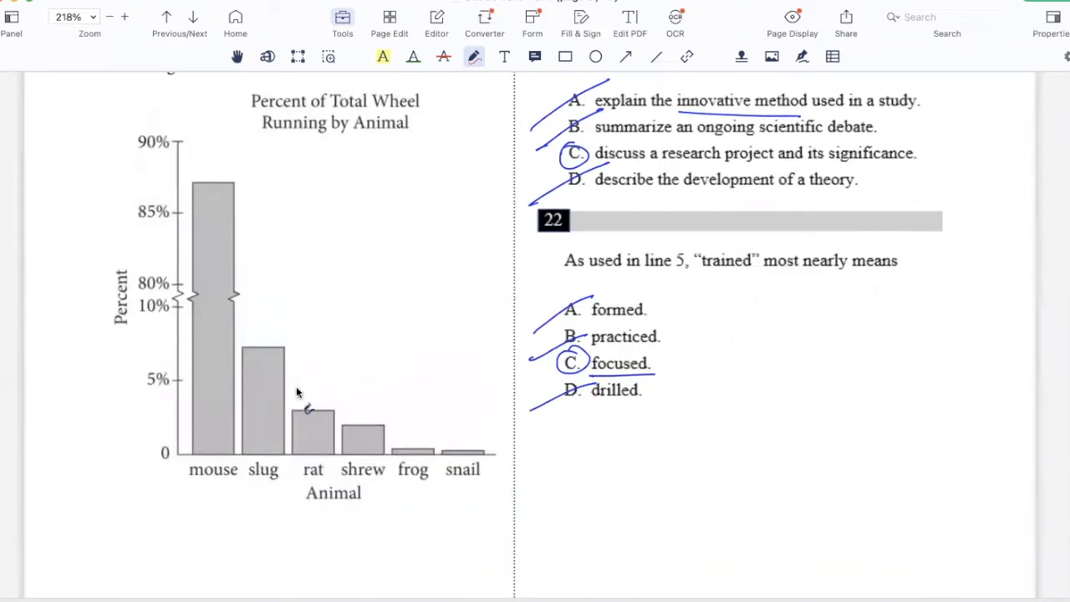
mouse_move(424, 433)
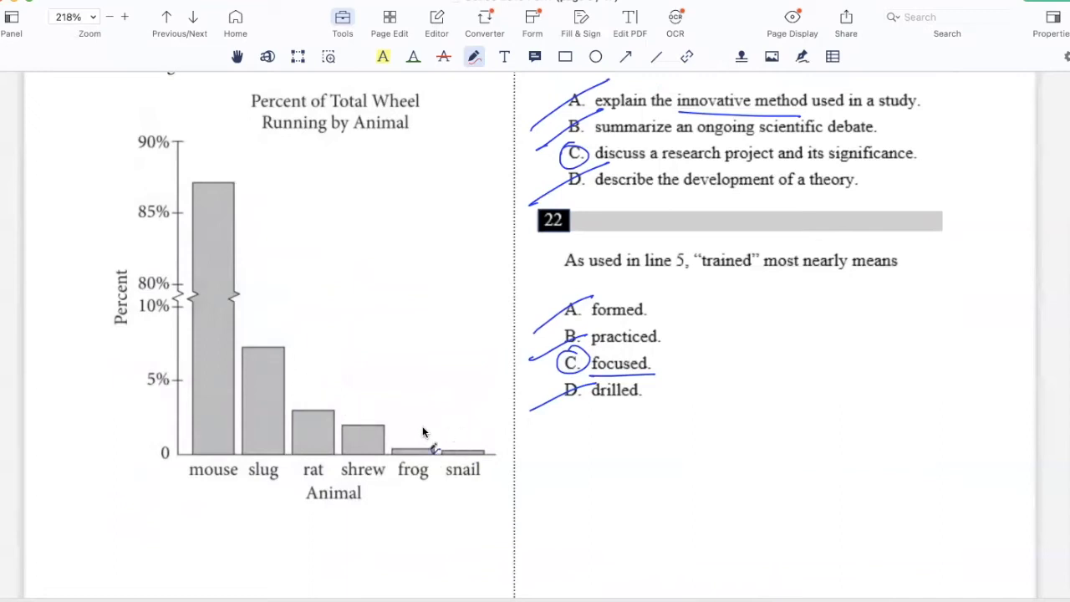
mouse_move(213, 208)
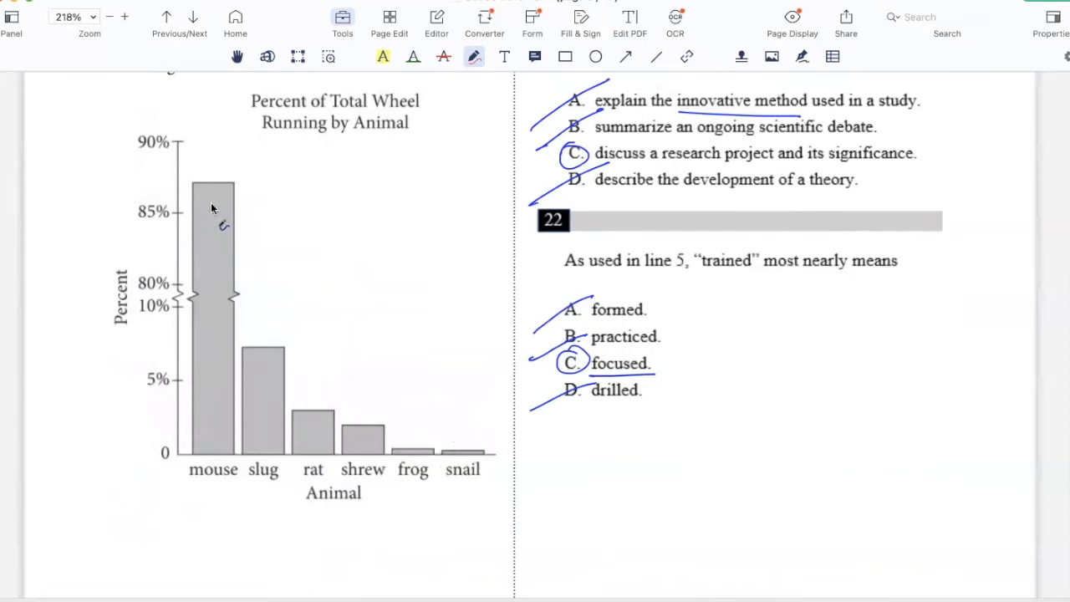
scroll("down", 3)
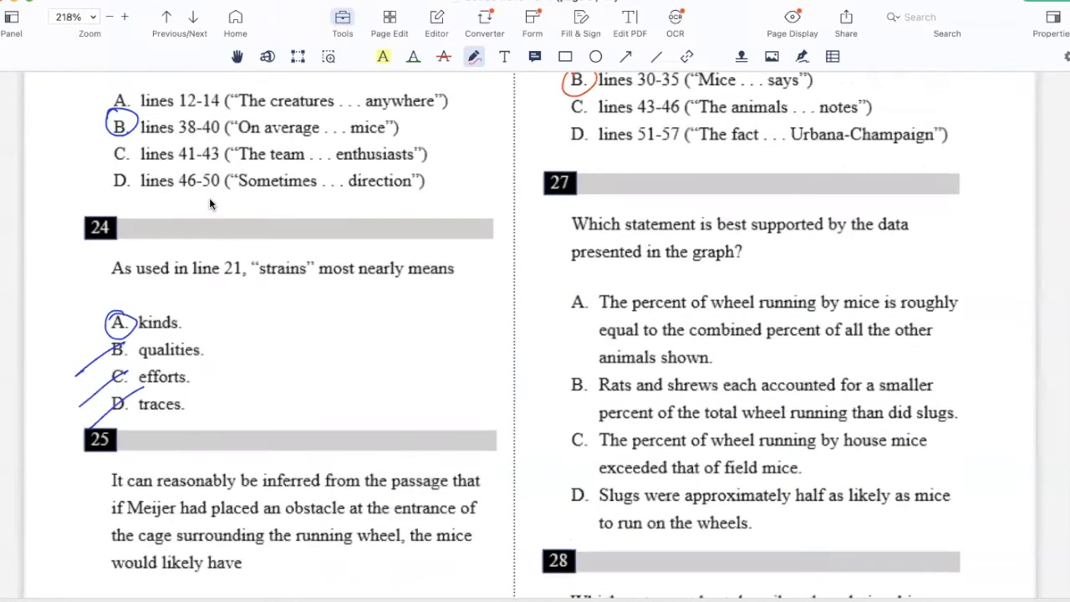
left_click_drag(531, 332, 597, 284)
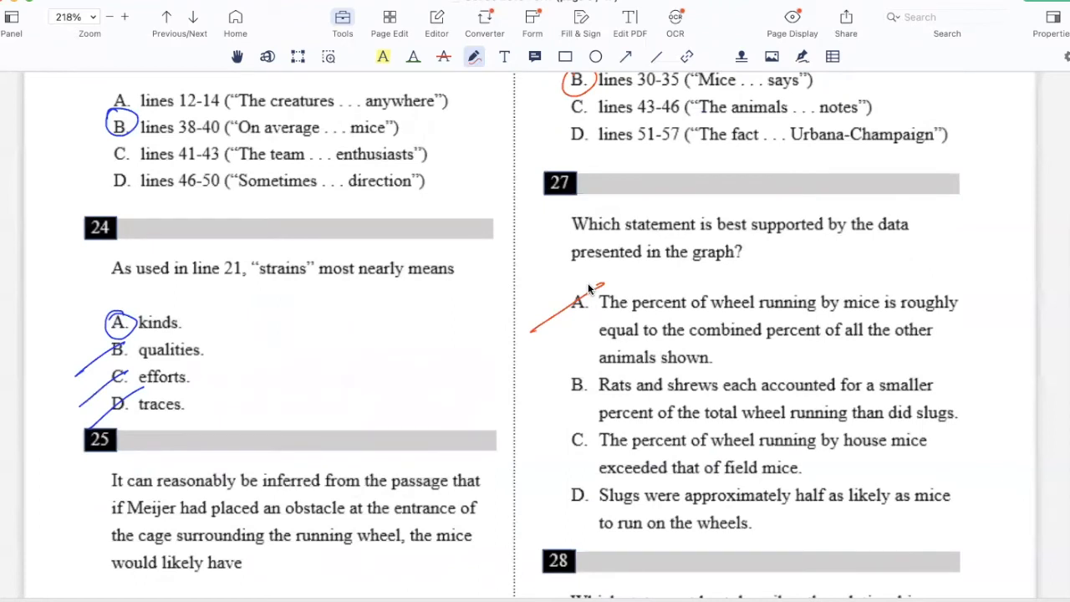
Step: Strike through choices C and D of question 27 and circle choice B
scroll("down", 3)
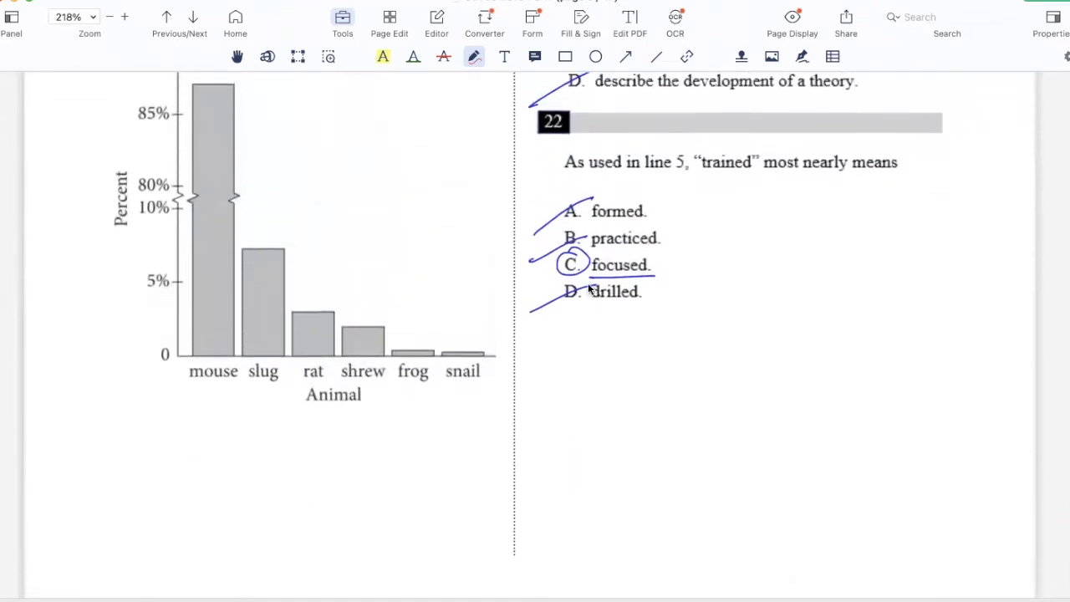
scroll("down", 3)
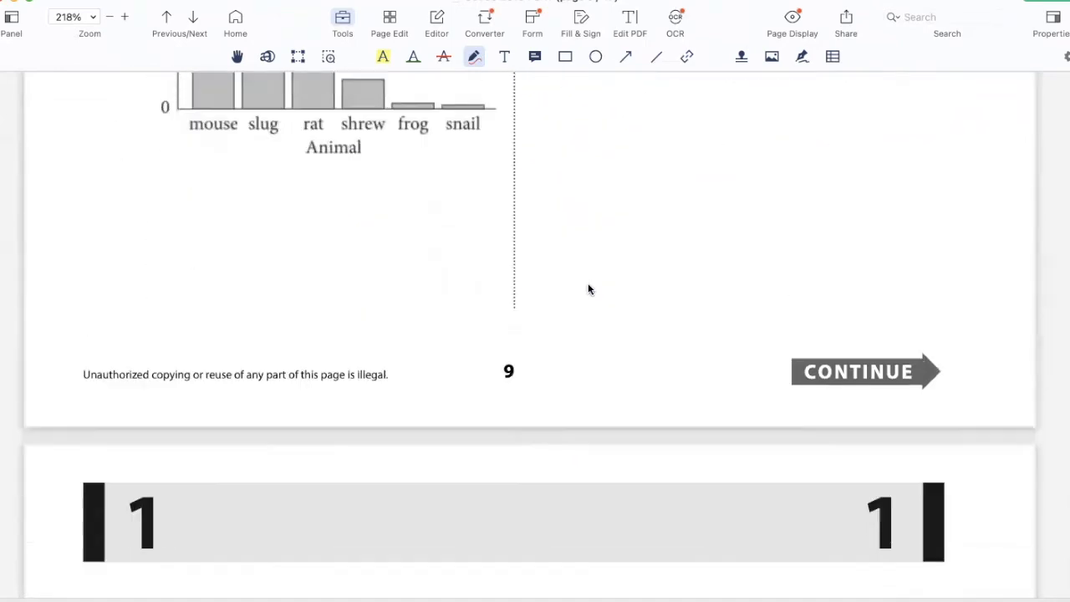
left_click(861, 372)
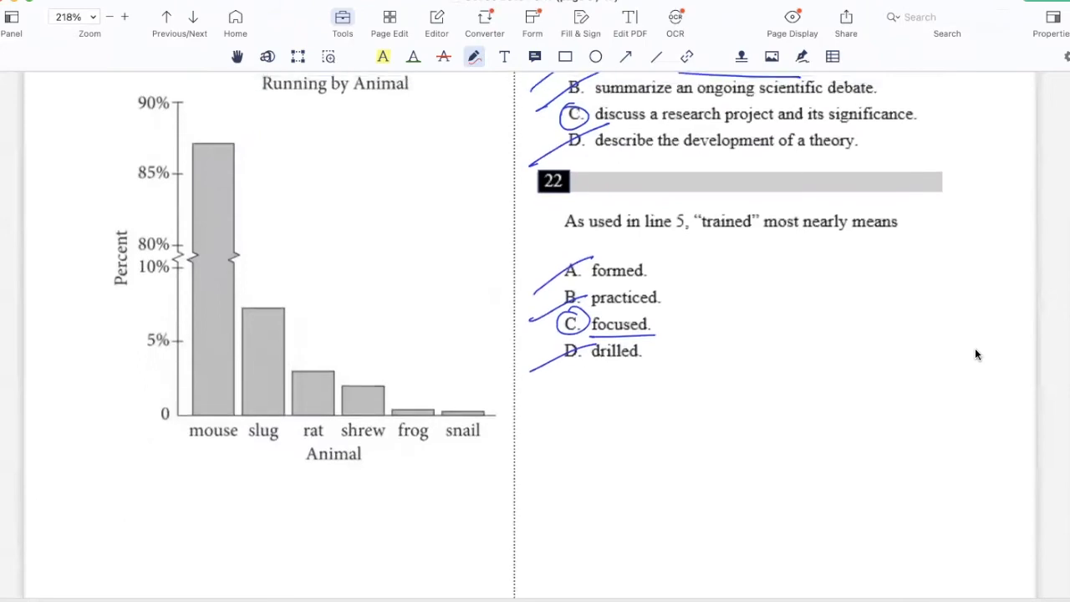
scroll("down", 3)
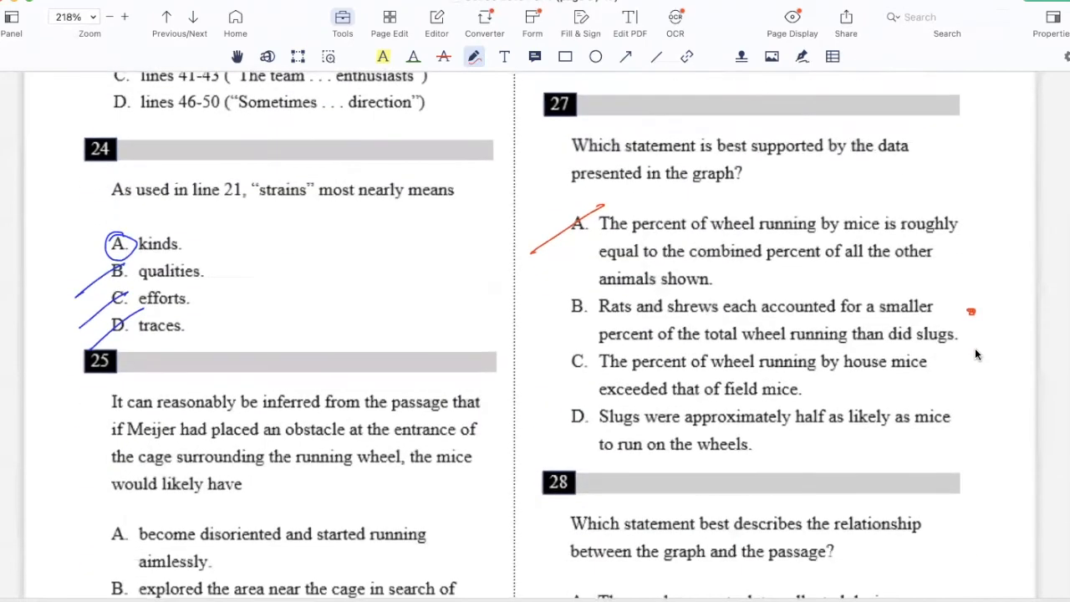
left_click_drag(527, 393, 593, 355)
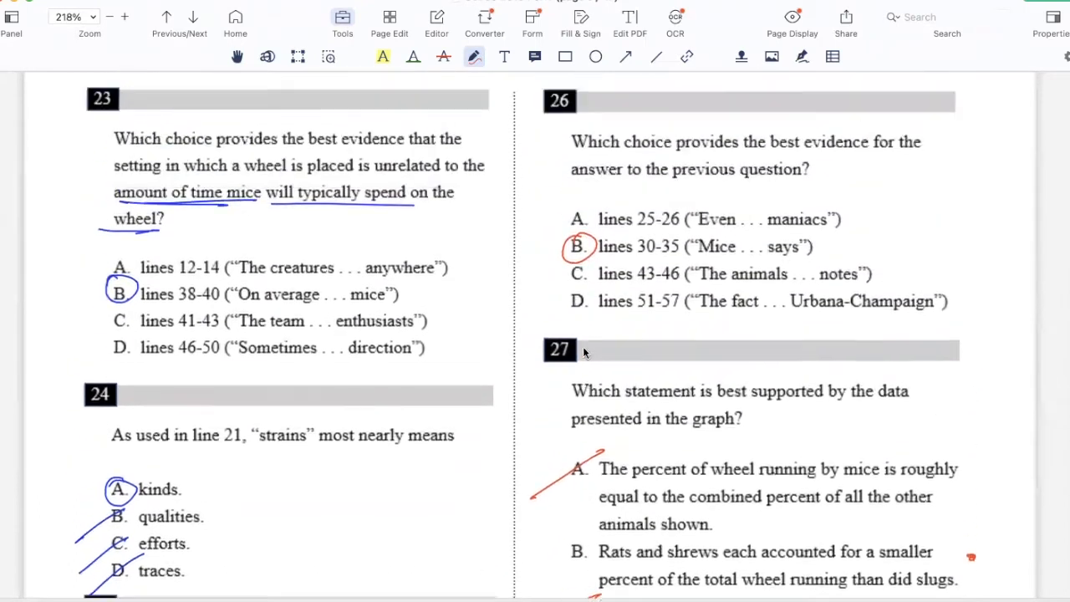
scroll("down", 3)
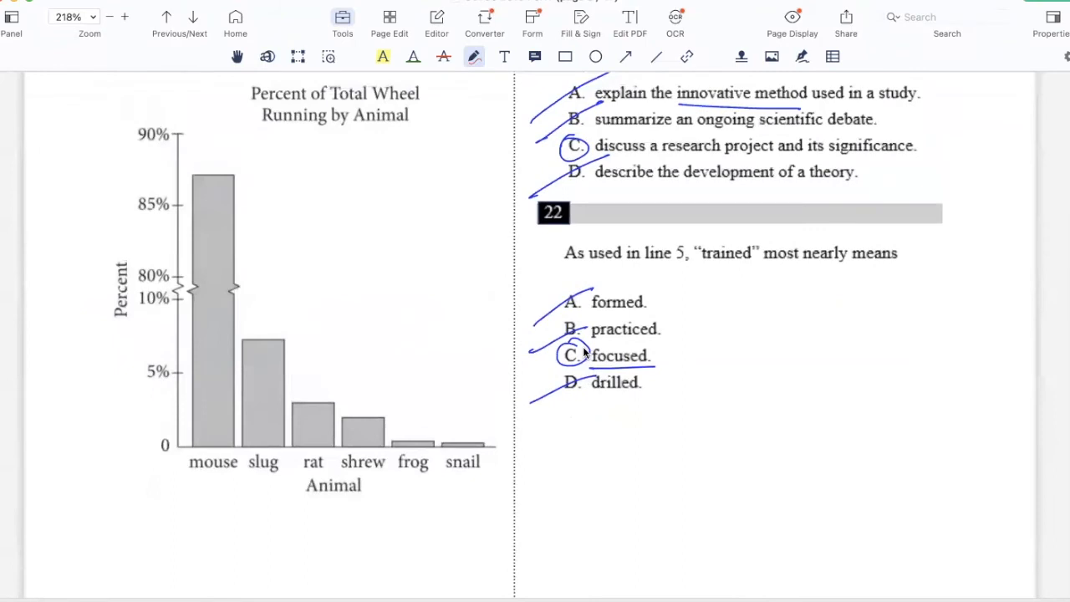
scroll("down", 3)
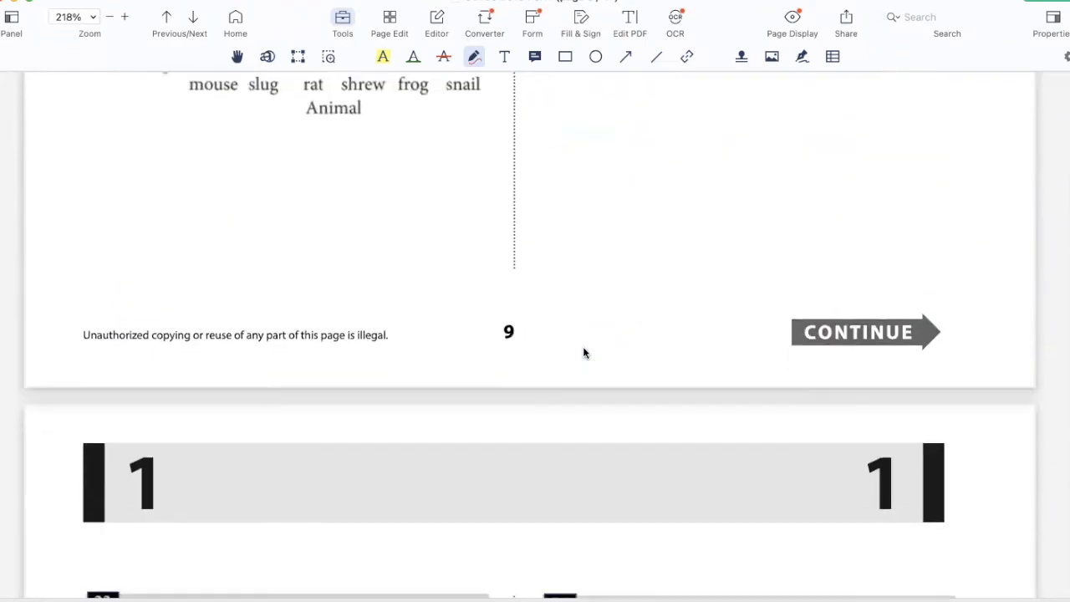
scroll("down", 3)
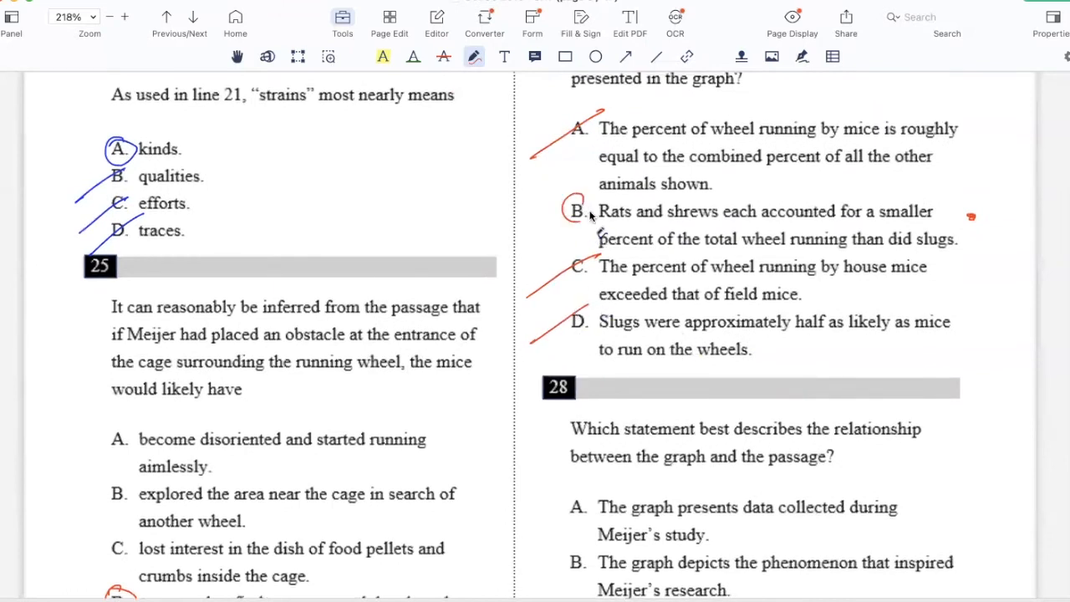
Step: Circle A in question 28, strike B–D, underline 'competing interpretations', then return to questions 21–22
scroll("down", 3)
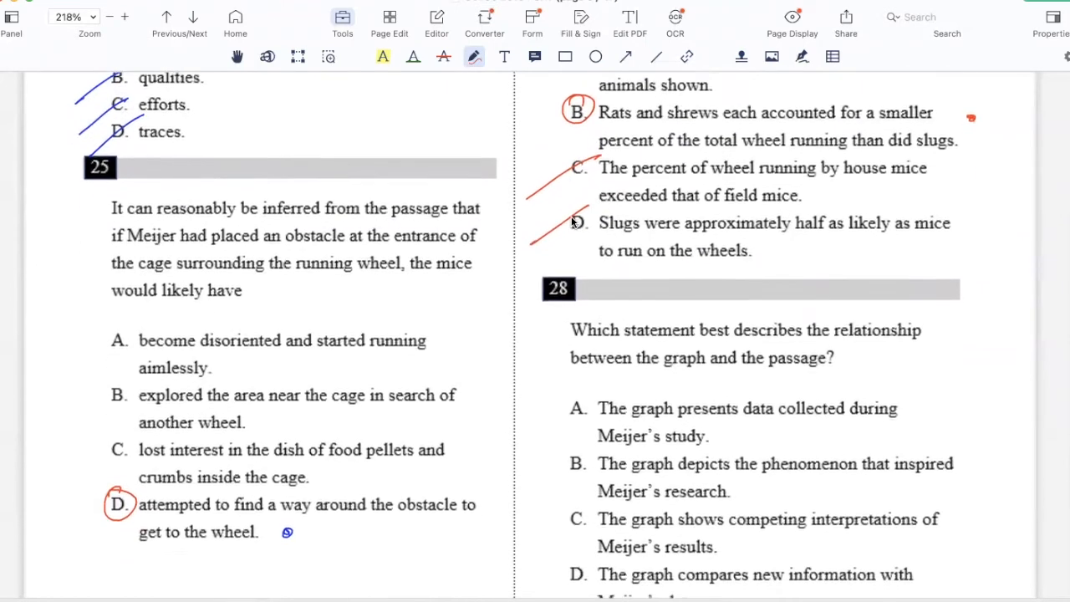
scroll("down", 3)
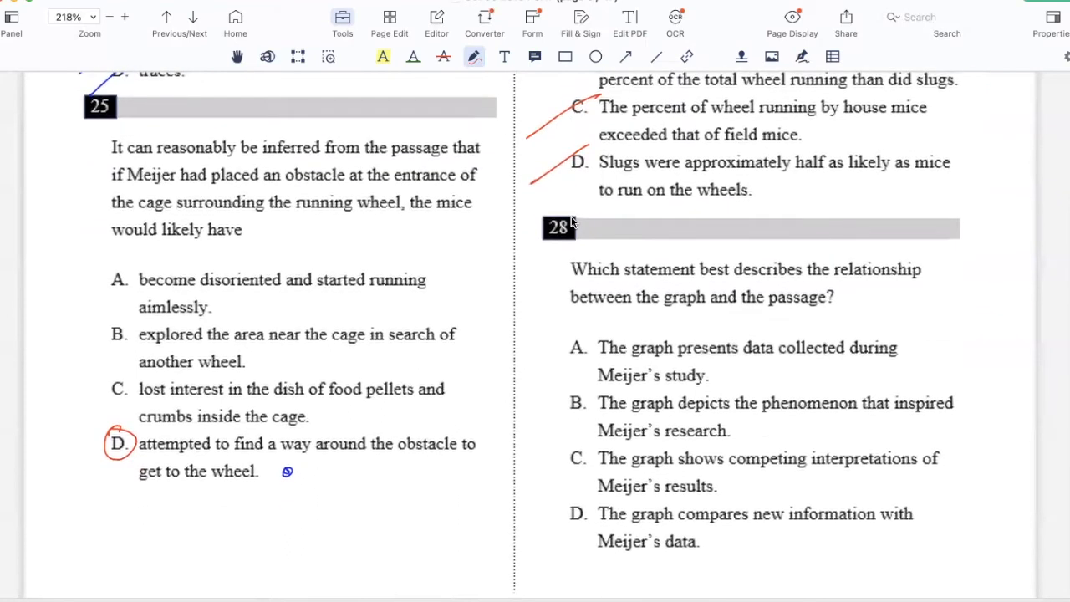
scroll("down", 3)
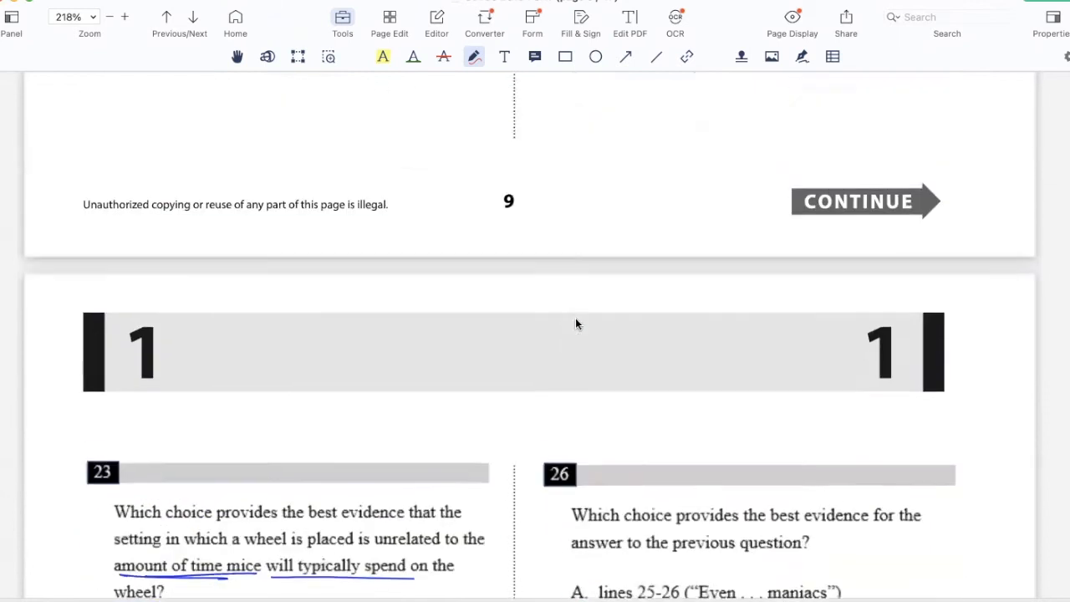
scroll("down", 3)
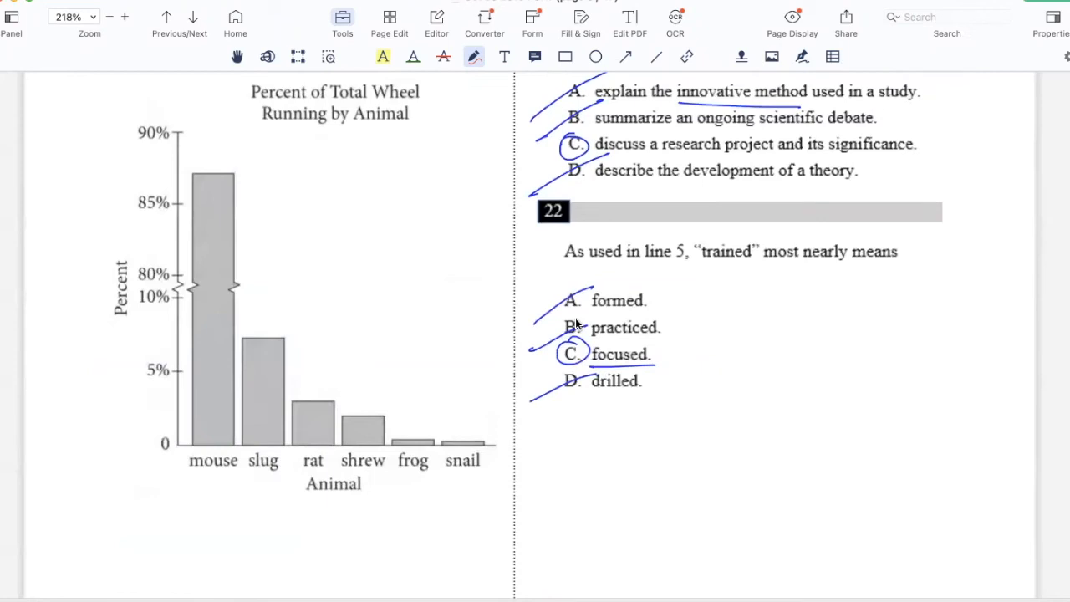
scroll("down", 3)
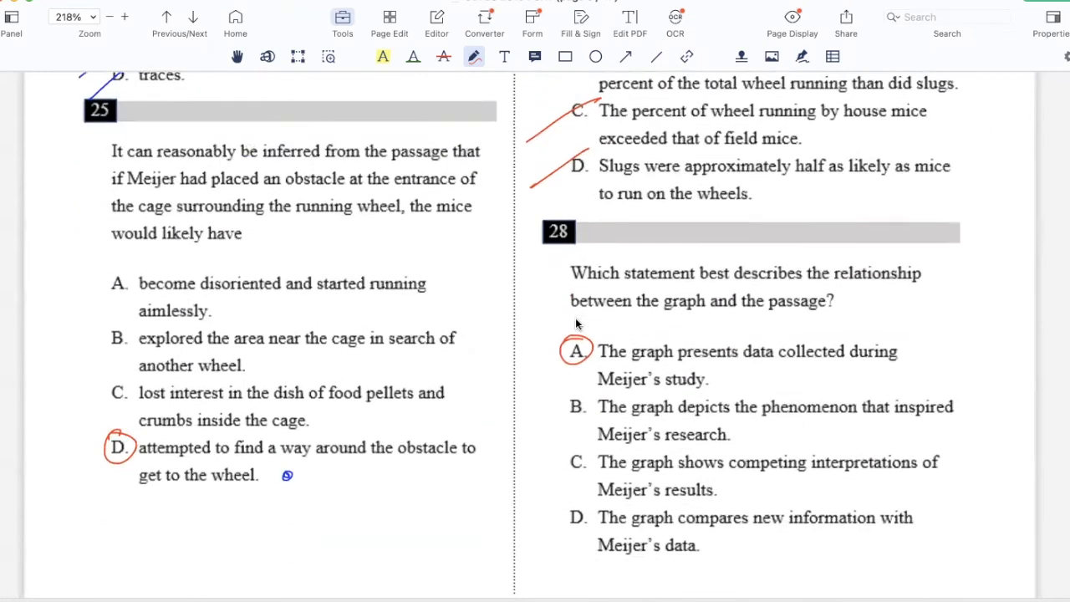
scroll("down", 3)
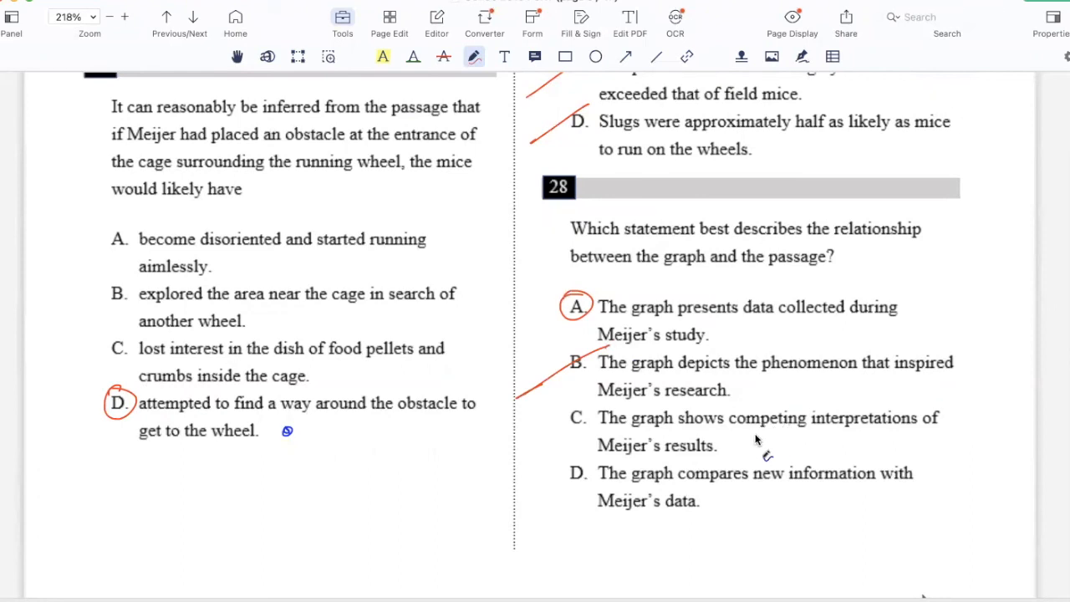
left_click_drag(745, 434, 937, 431)
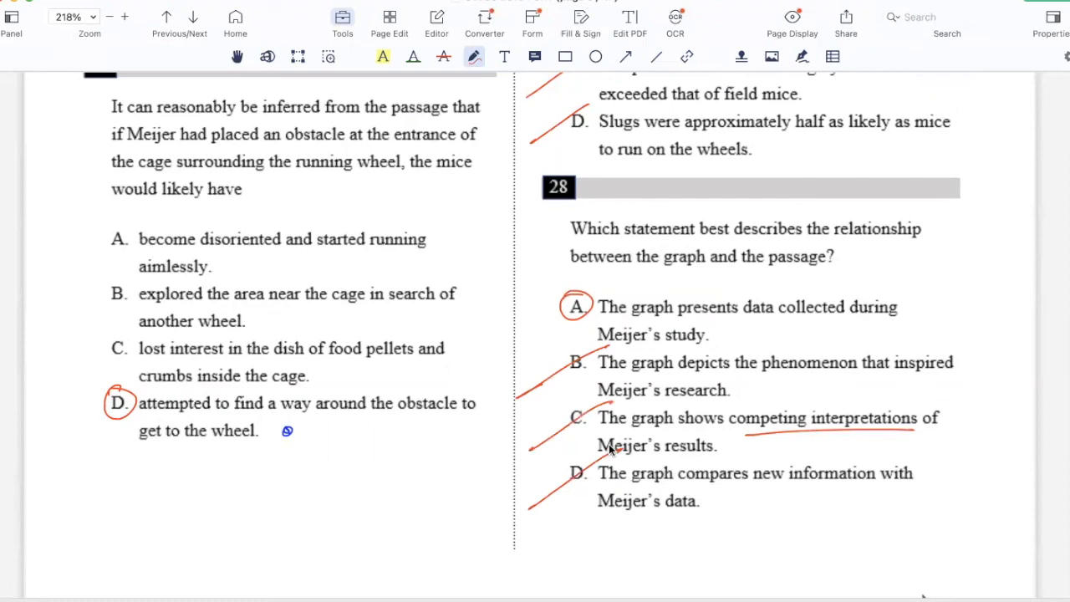
scroll("down", 3)
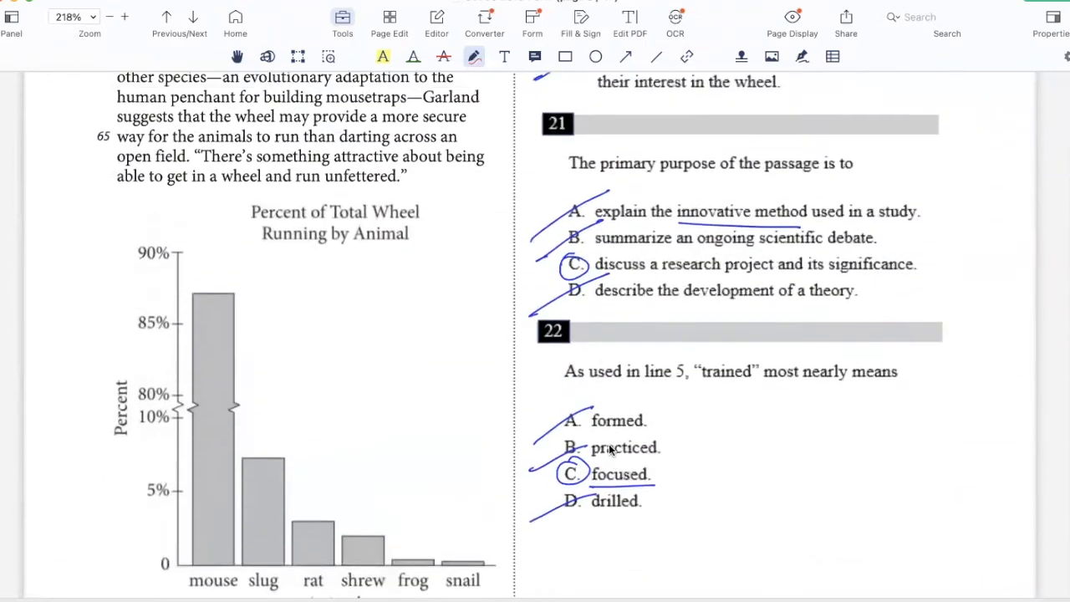
scroll("up", 3)
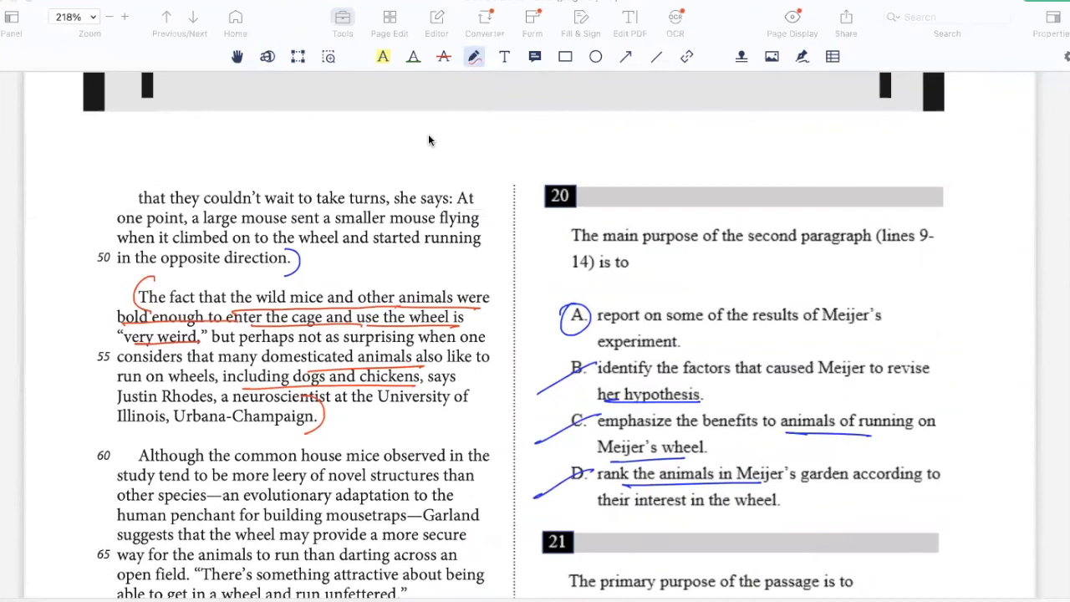
mouse_move(502, 232)
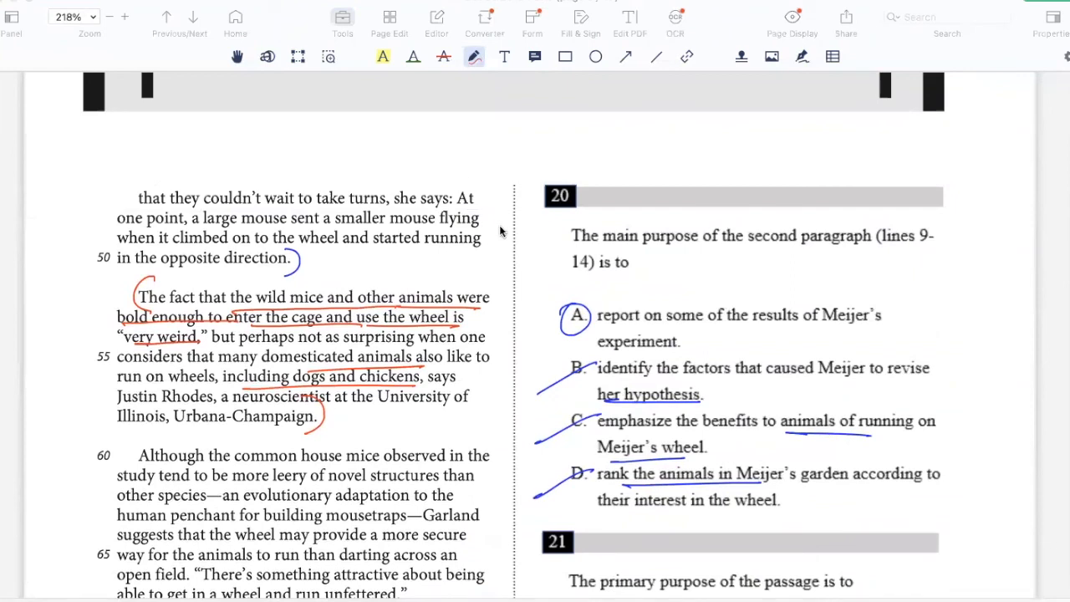
mouse_move(504, 273)
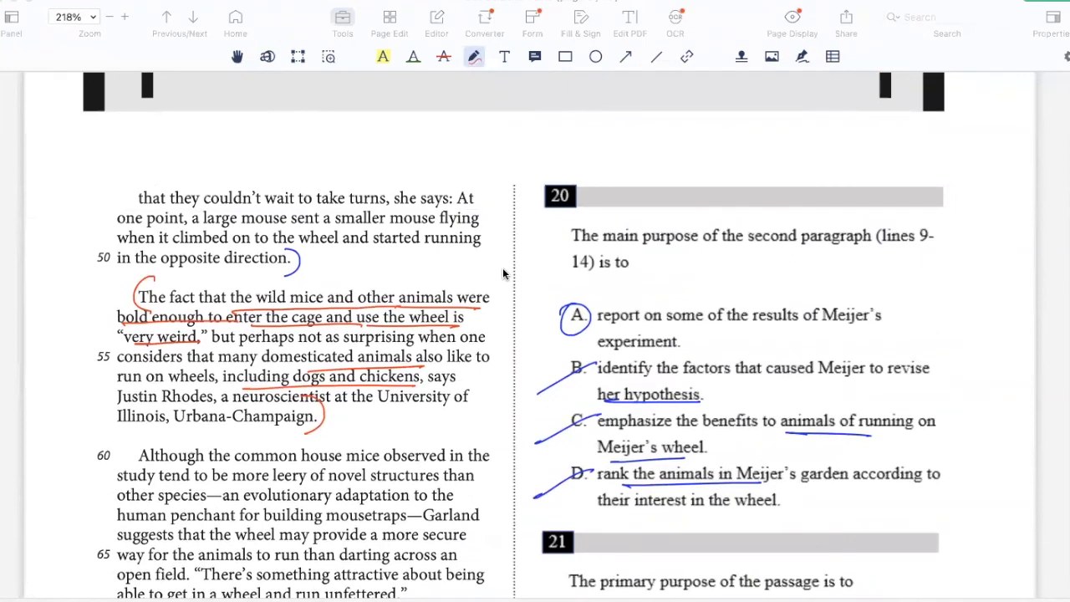
mouse_move(486, 106)
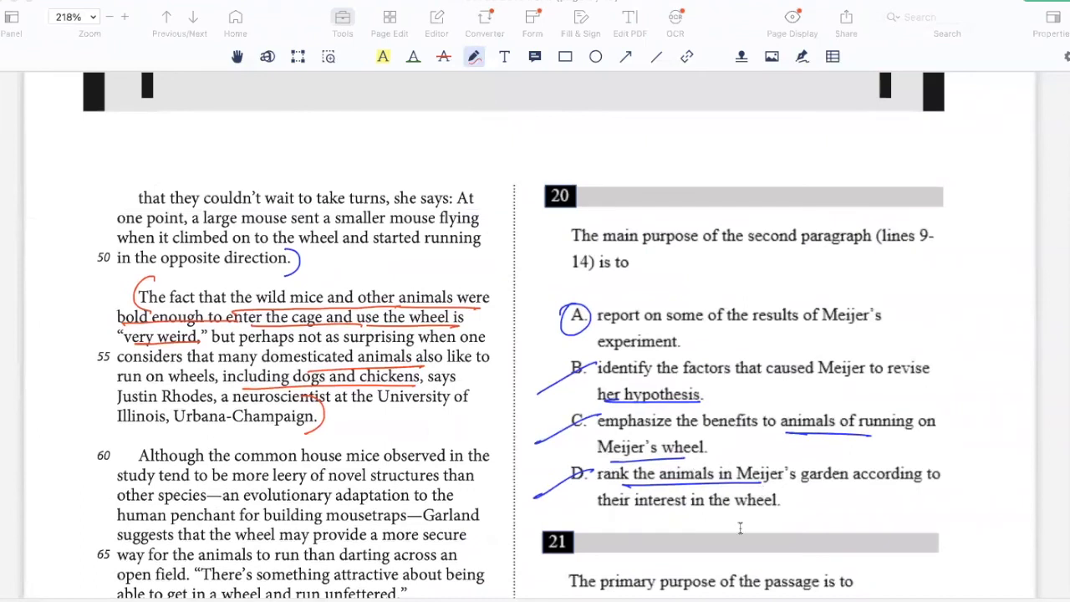
scroll("down", 3)
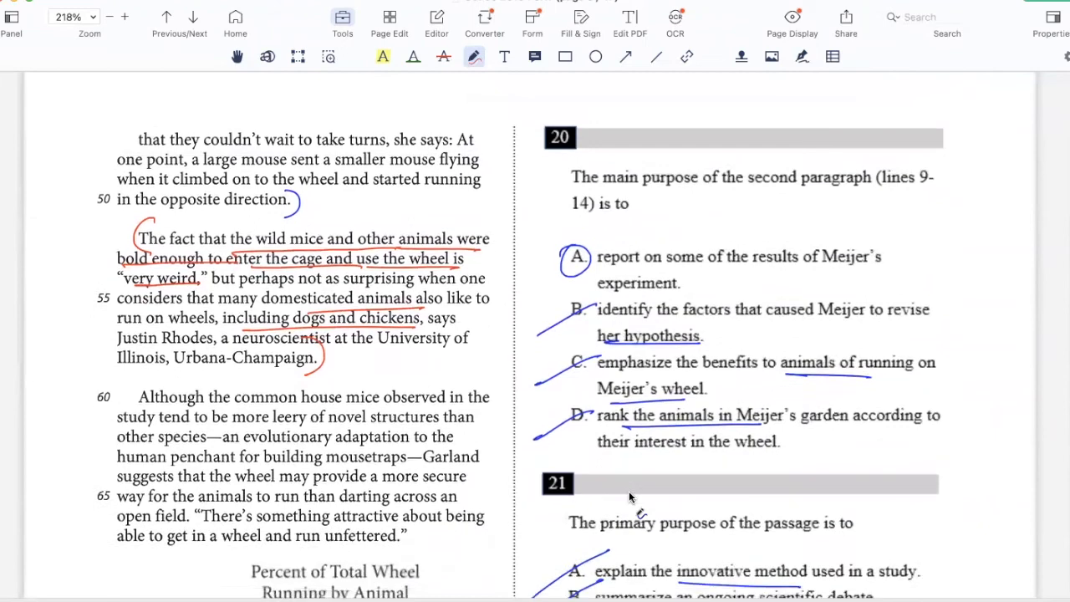
scroll("down", 3)
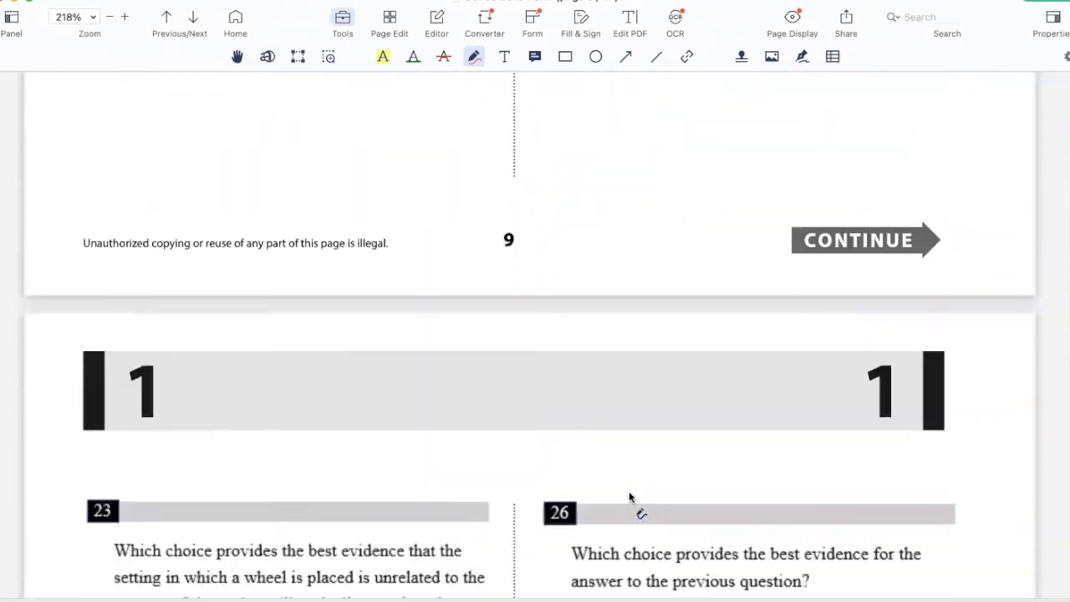
scroll("down", 3)
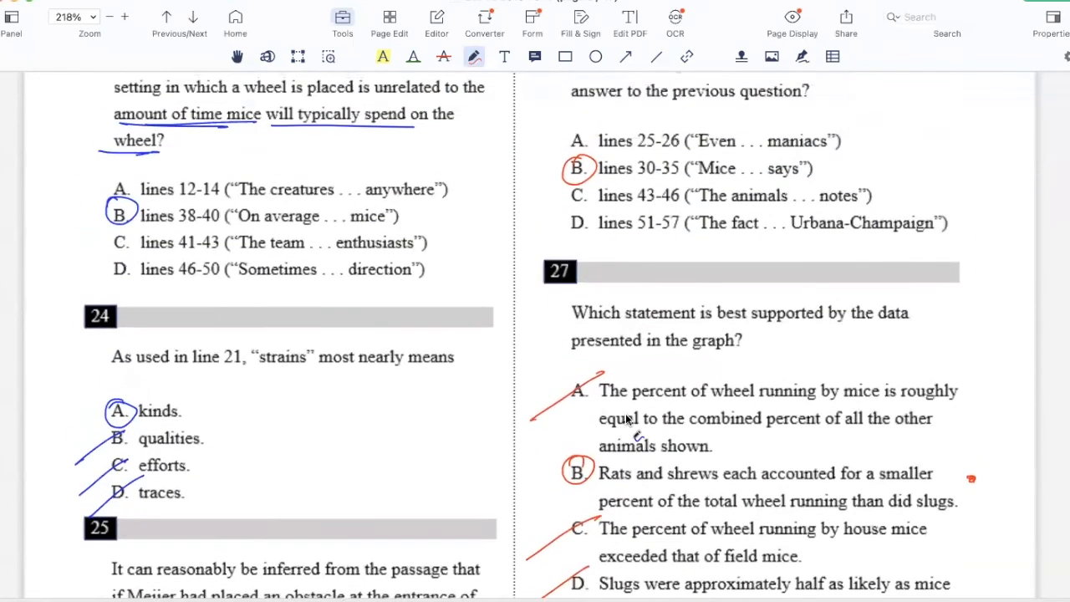
scroll("down", 3)
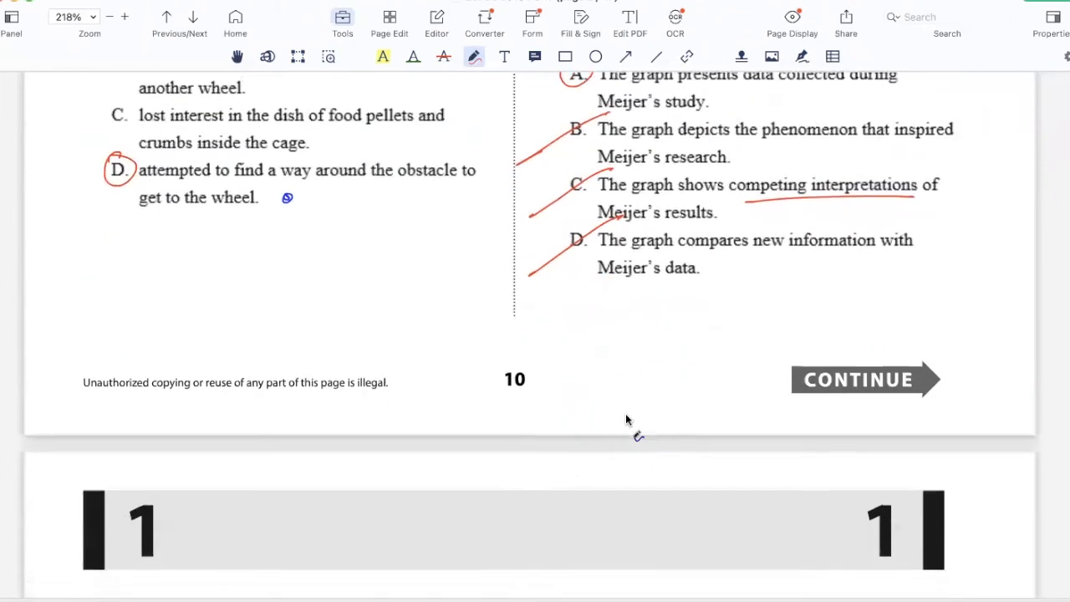